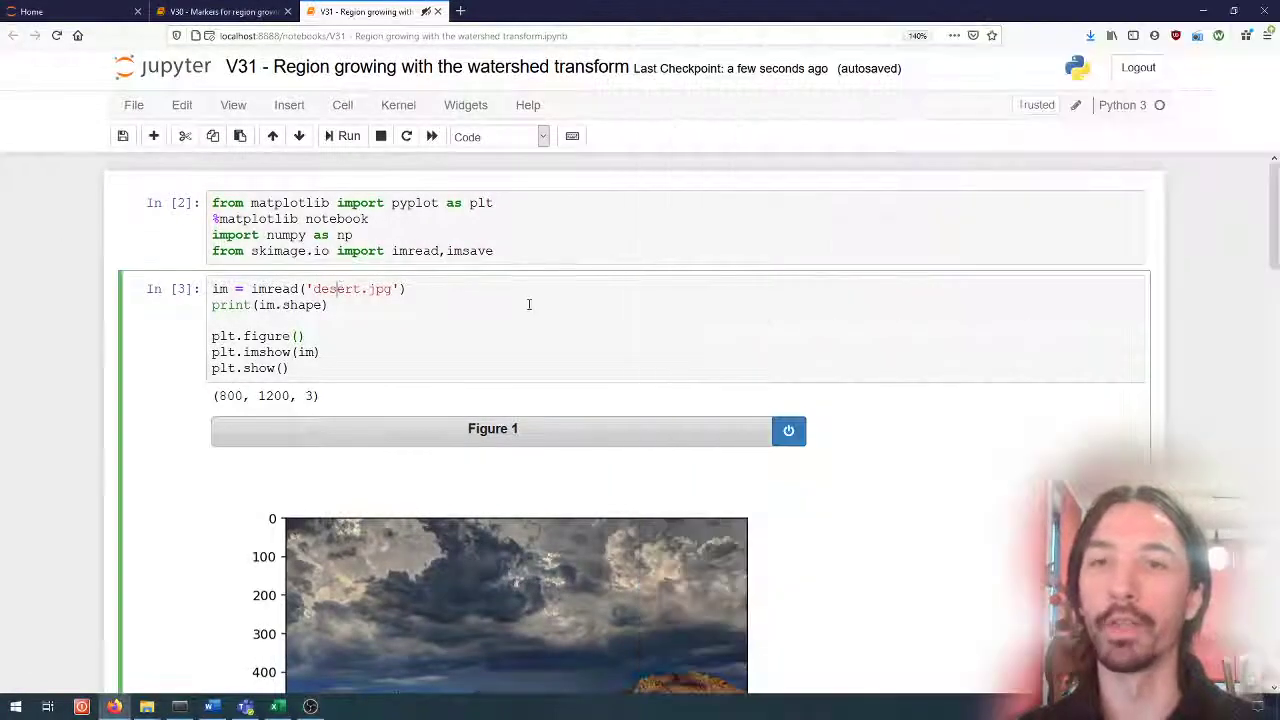
- Scroll down to the get_markers cell and its Figure 2 gradient plot with markers
{"action": "scroll", "scroll_direction": "down", "scroll_amount": 3}
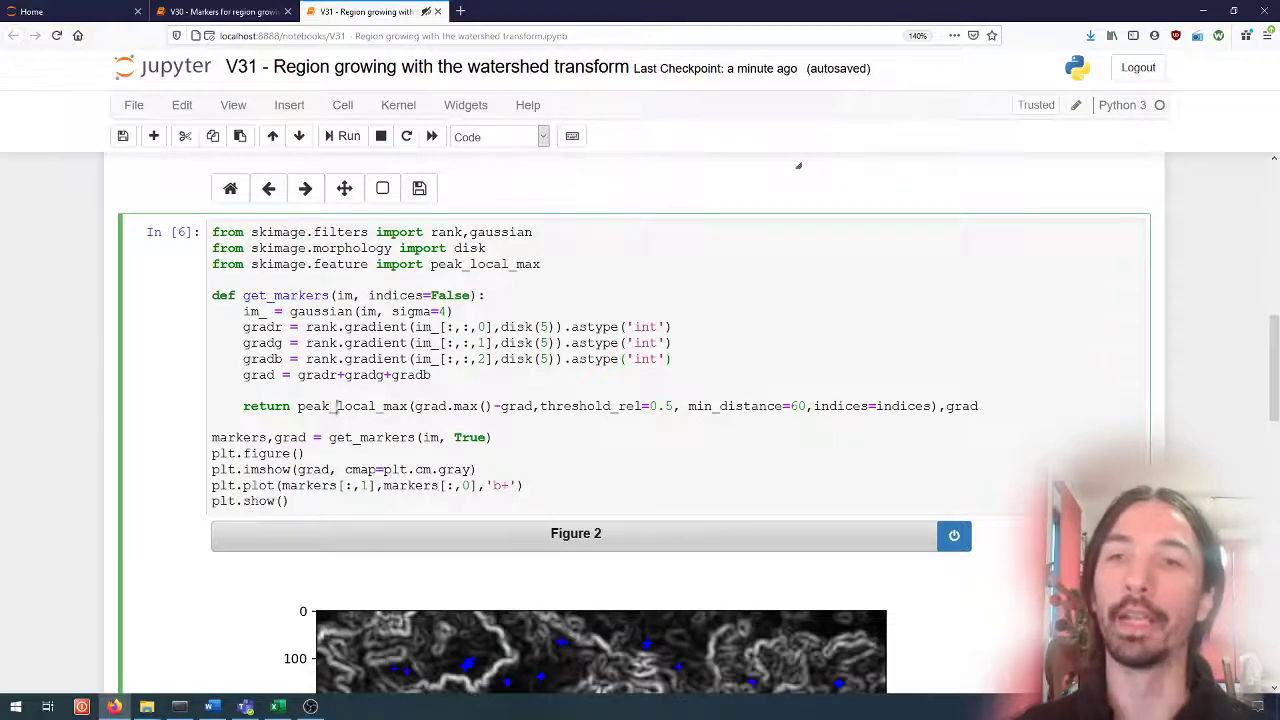
{"action": "scroll", "scroll_direction": "down", "scroll_amount": 3}
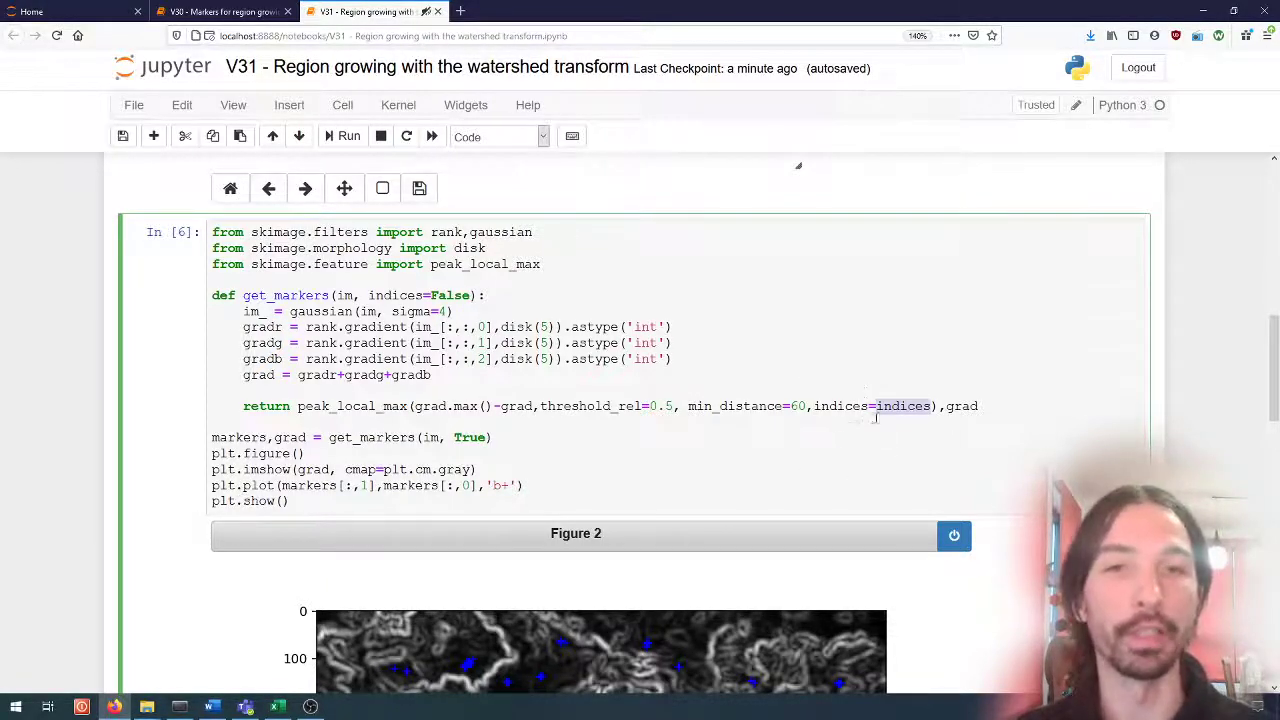
{"action": "scroll", "scroll_direction": "down", "scroll_amount": 3}
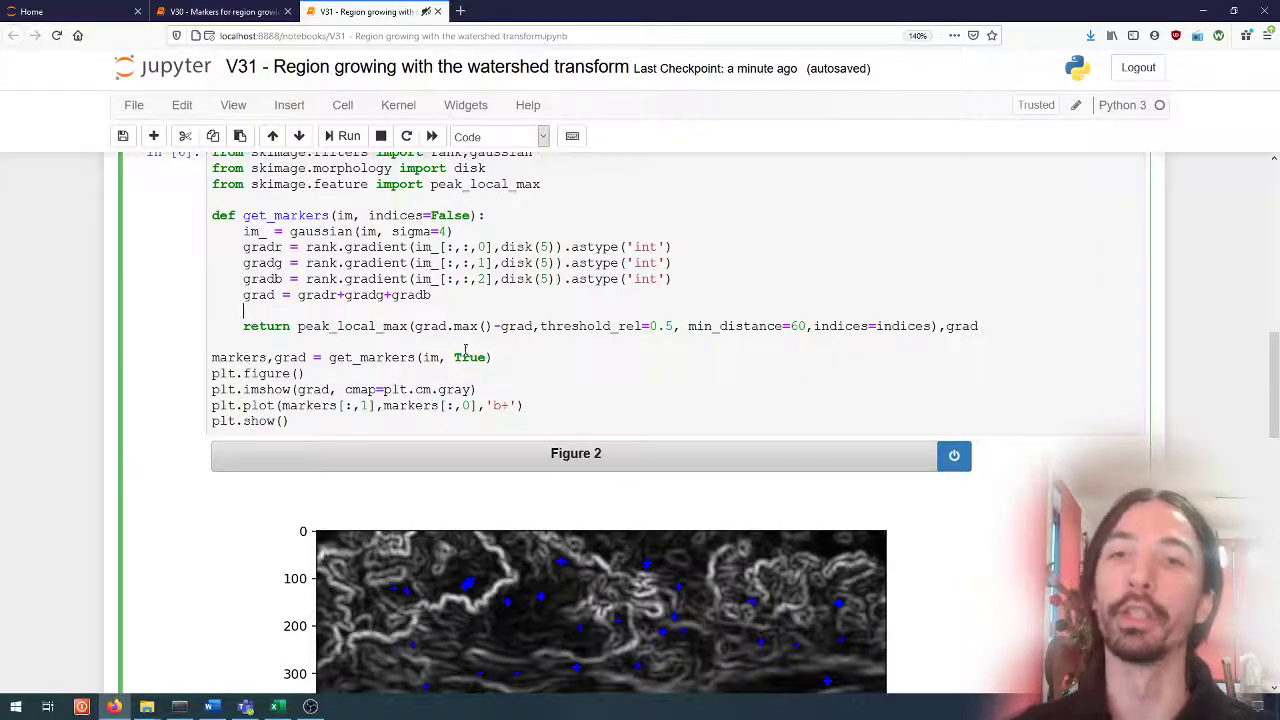
{"action": "scroll", "scroll_direction": "down", "scroll_amount": 3}
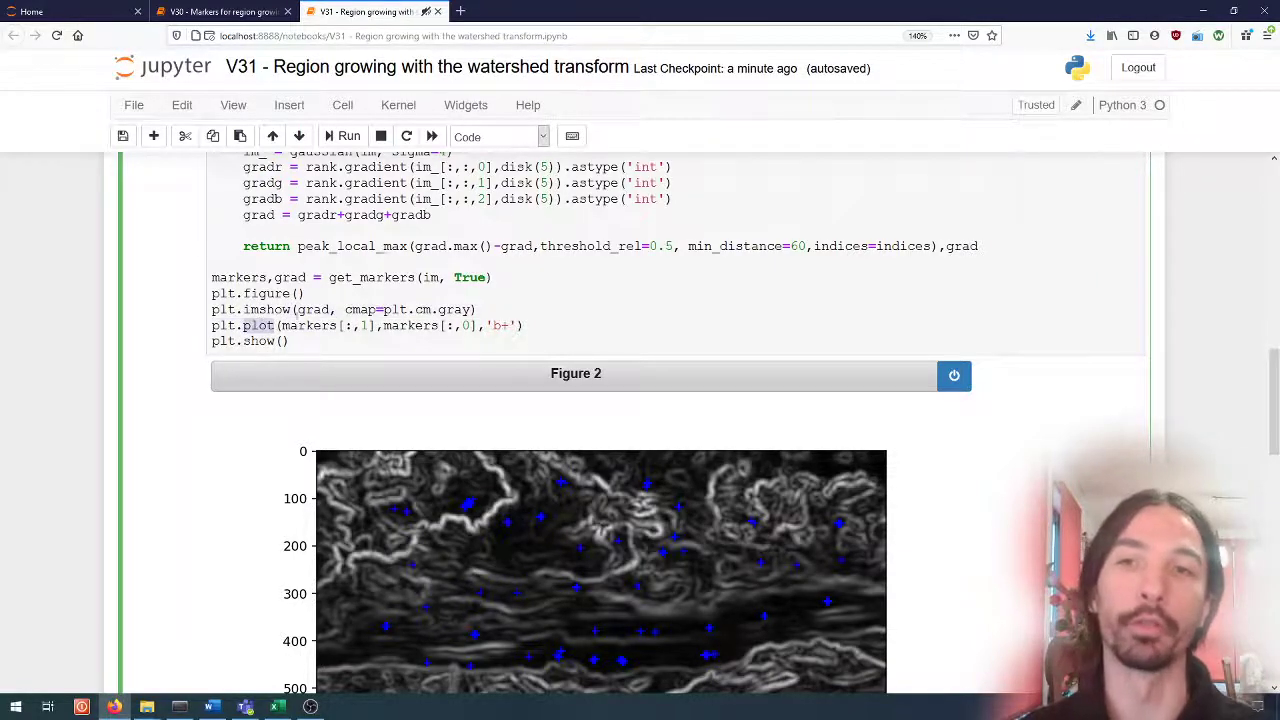
- Scroll until the full Figure 2 gradient plot, with 1200 by 800 axes and blue markers, is visible
{"action": "scroll", "scroll_direction": "down", "scroll_amount": 3}
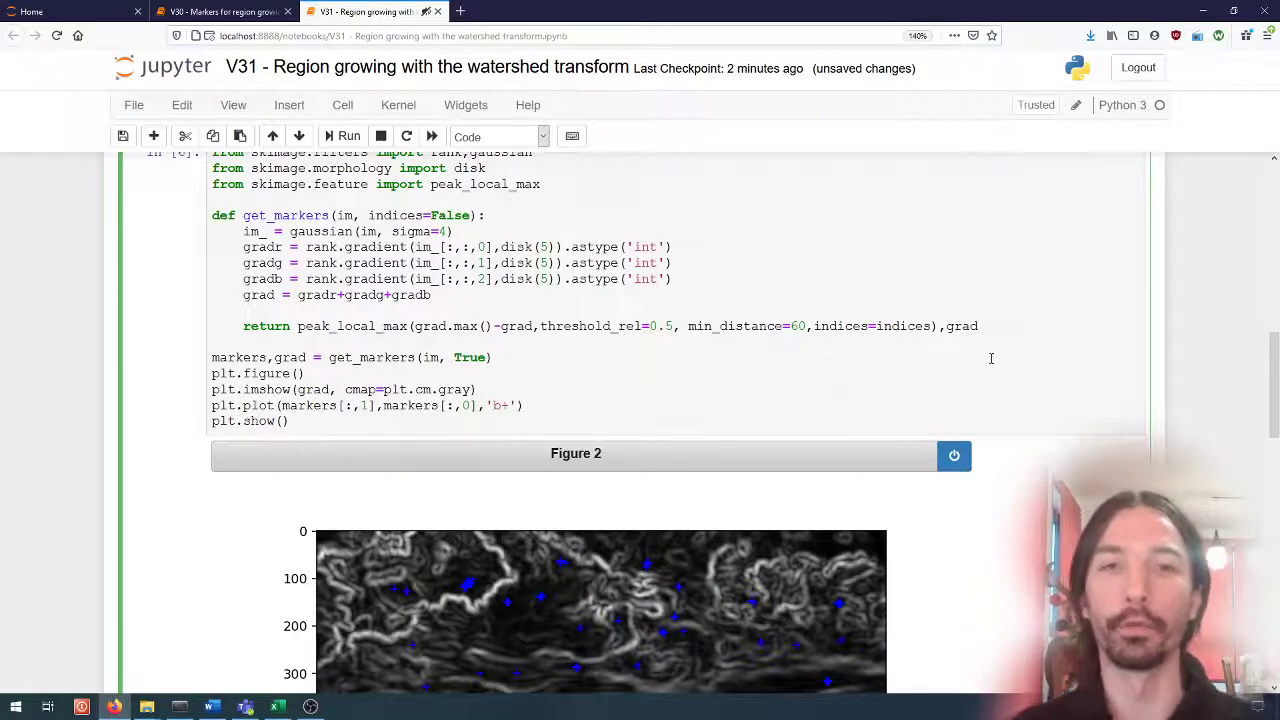
{"action": "scroll", "scroll_direction": "down", "scroll_amount": 3}
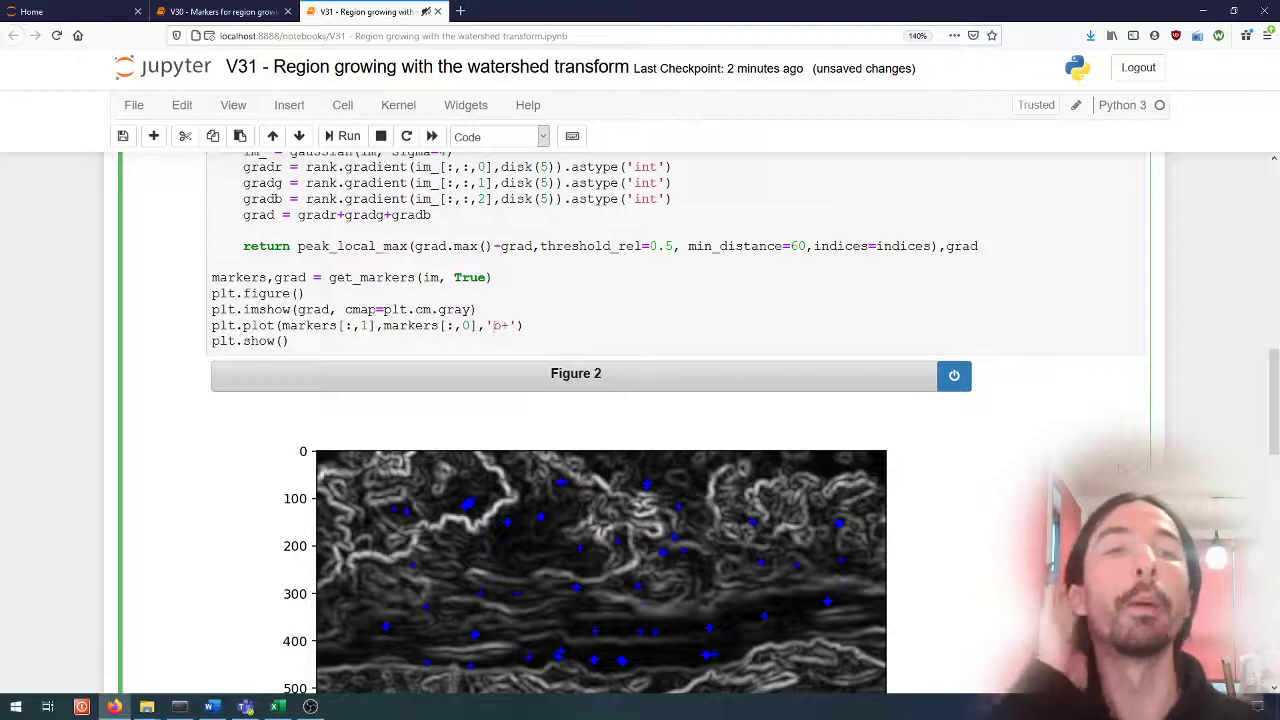
{"action": "scroll", "scroll_direction": "down", "scroll_amount": 3}
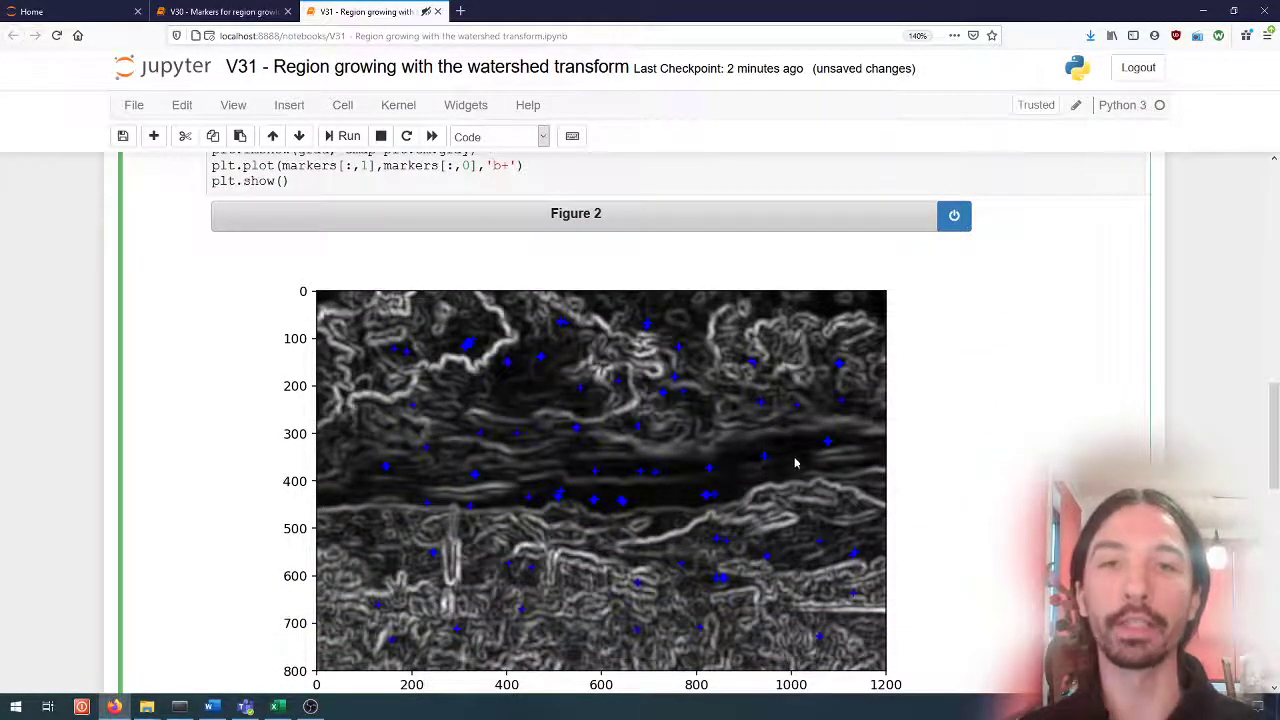
{"action": "mouse_move", "coordinate": [880, 490]}
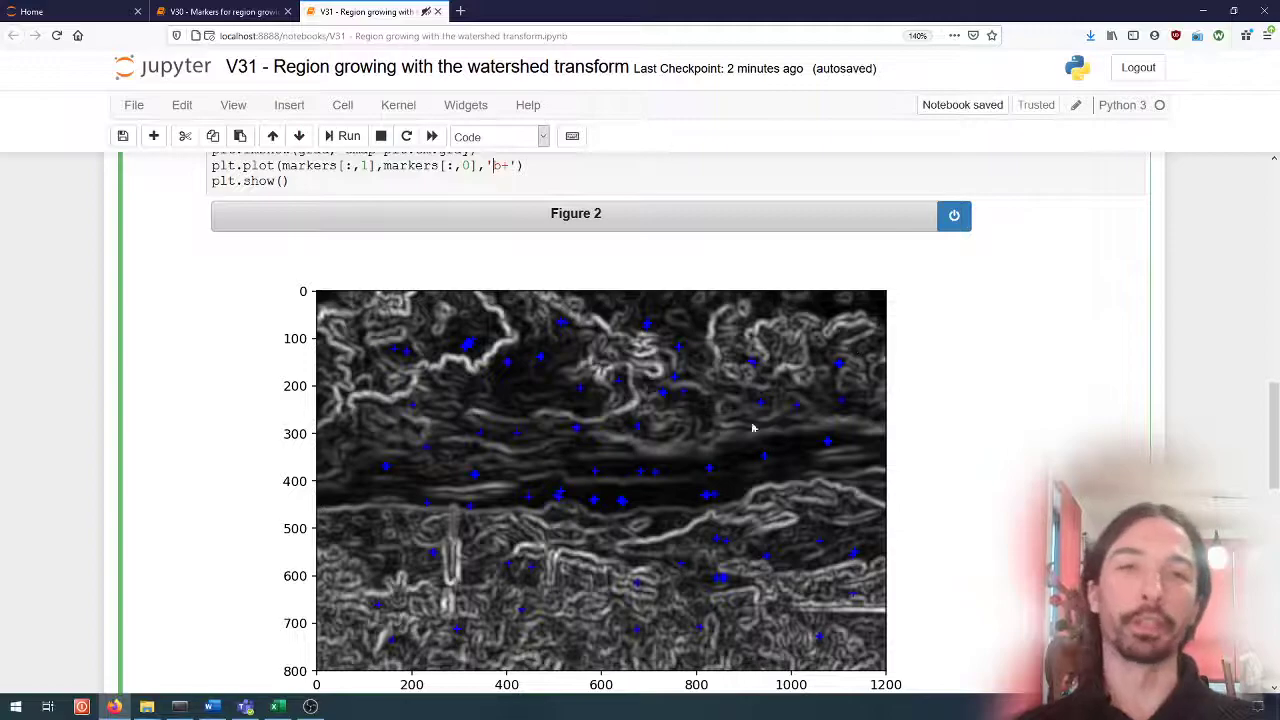
{"action": "scroll", "scroll_direction": "down", "scroll_amount": 3}
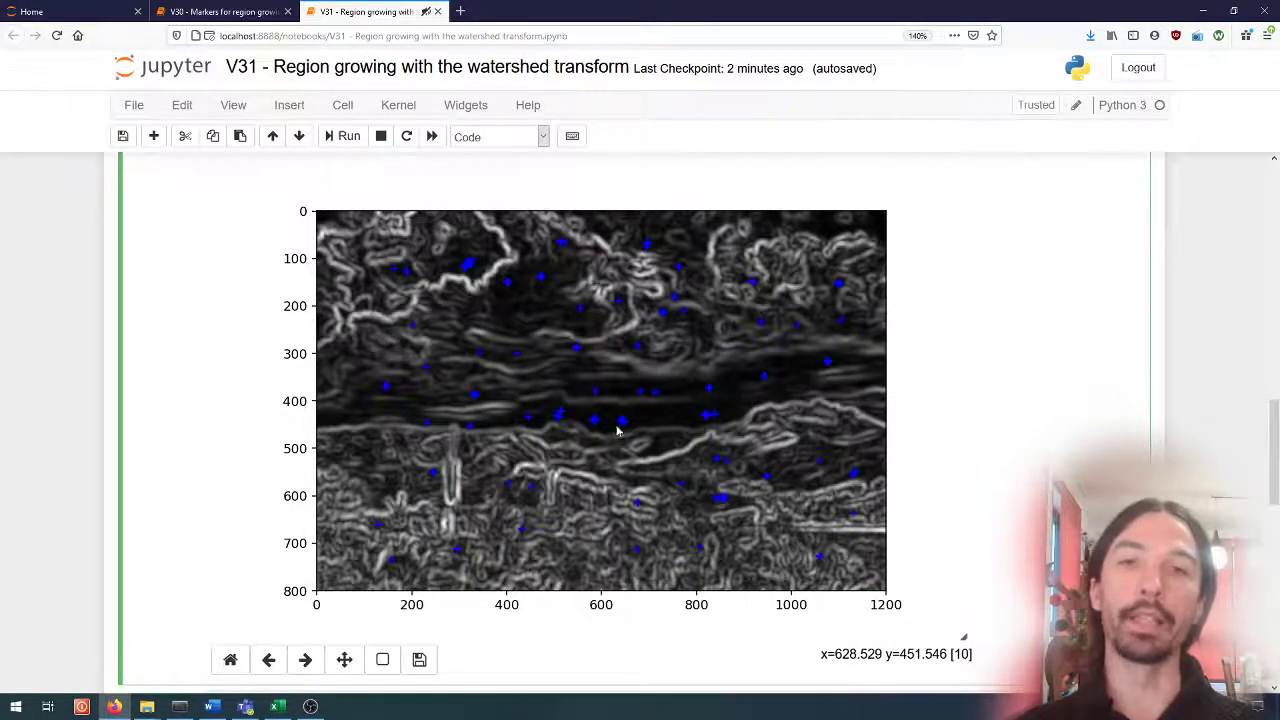
{"action": "mouse_move", "coordinate": [671, 416]}
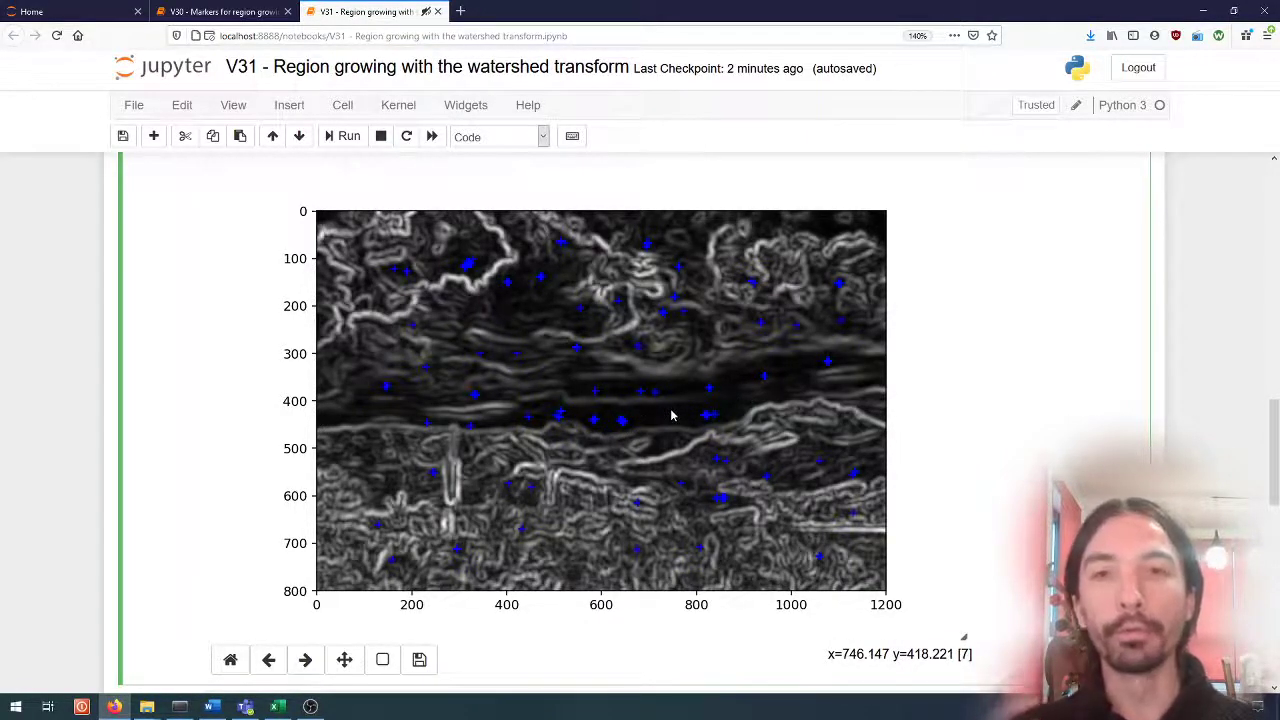
{"action": "mouse_move", "coordinate": [465, 344]}
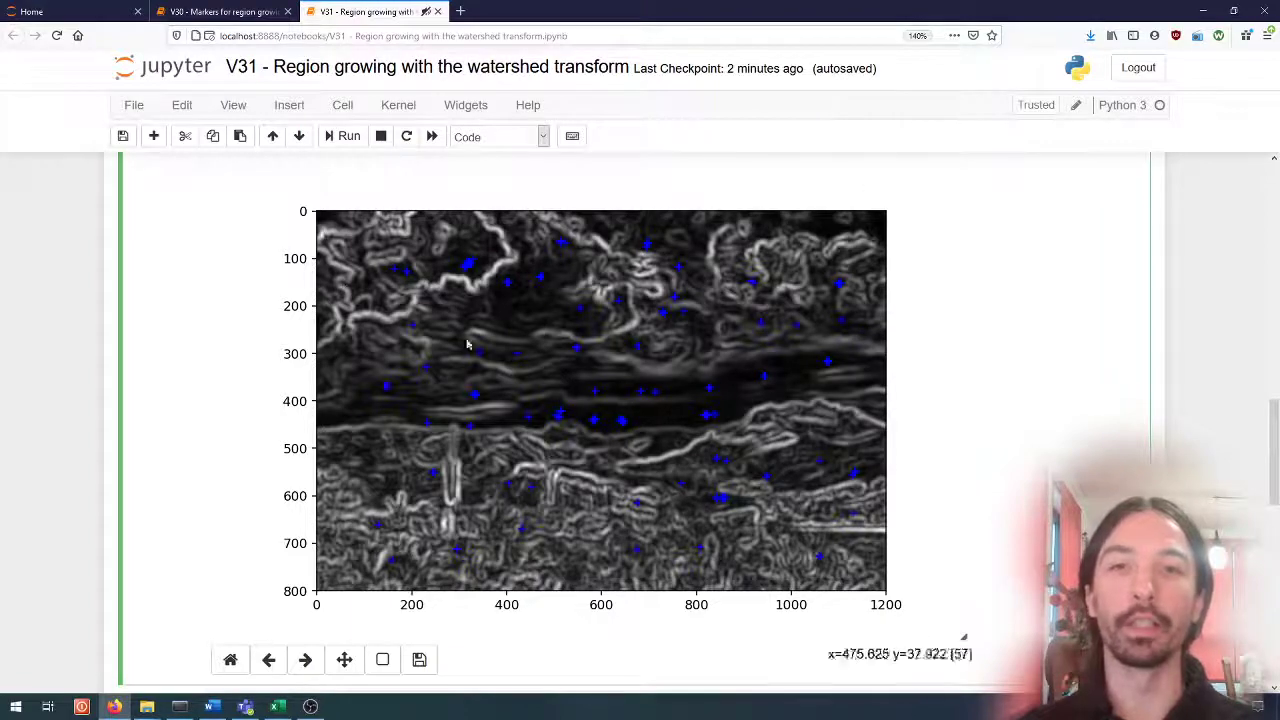
{"action": "mouse_move", "coordinate": [600, 395]}
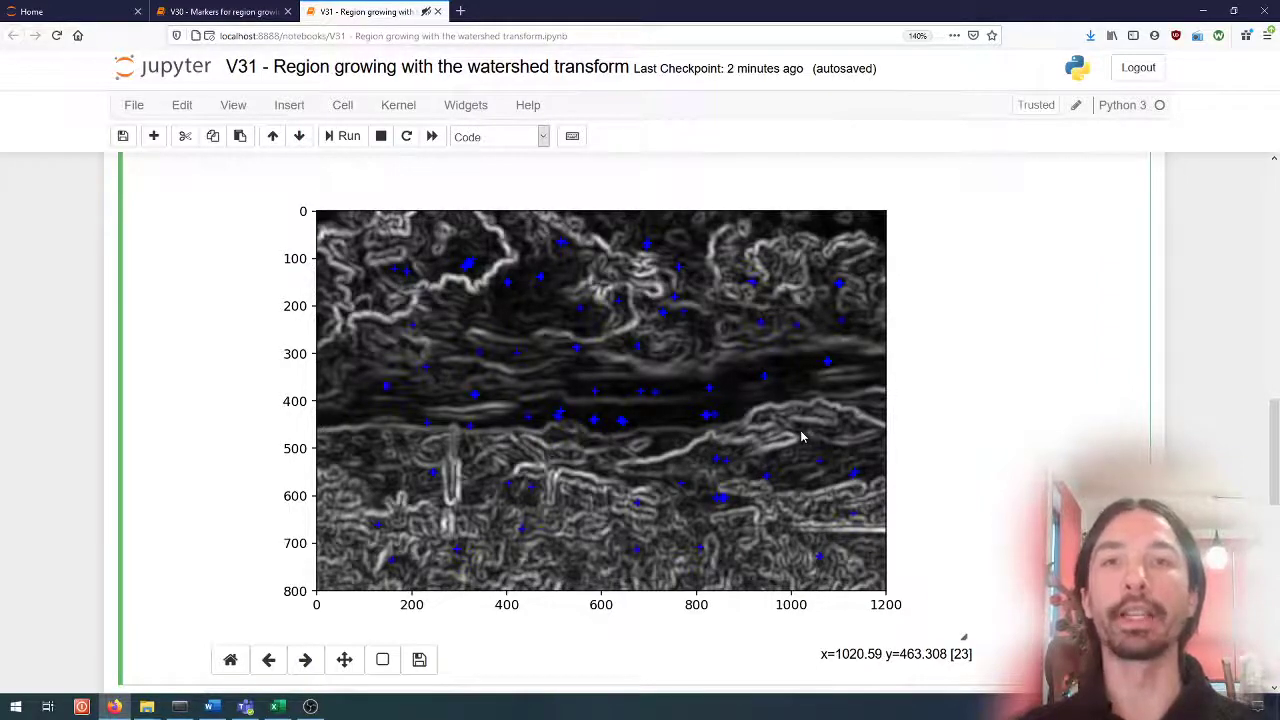
{"action": "mouse_move", "coordinate": [745, 358]}
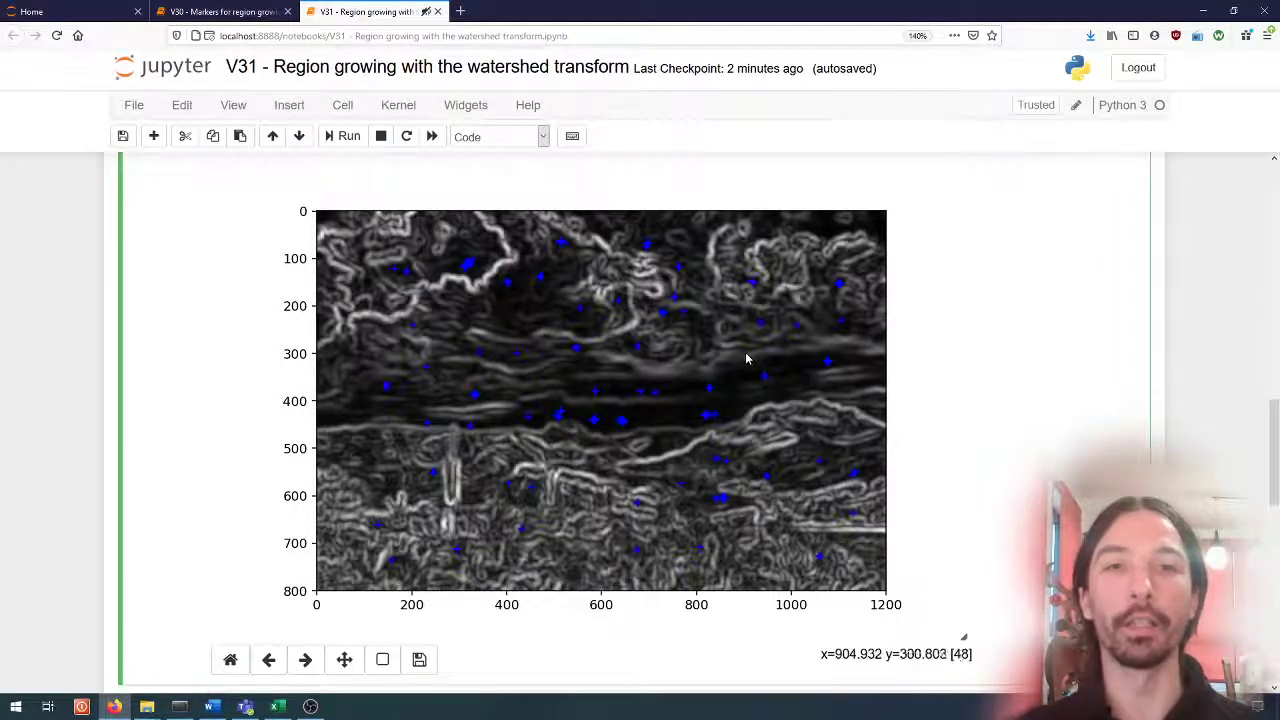
{"action": "mouse_move", "coordinate": [593, 423]}
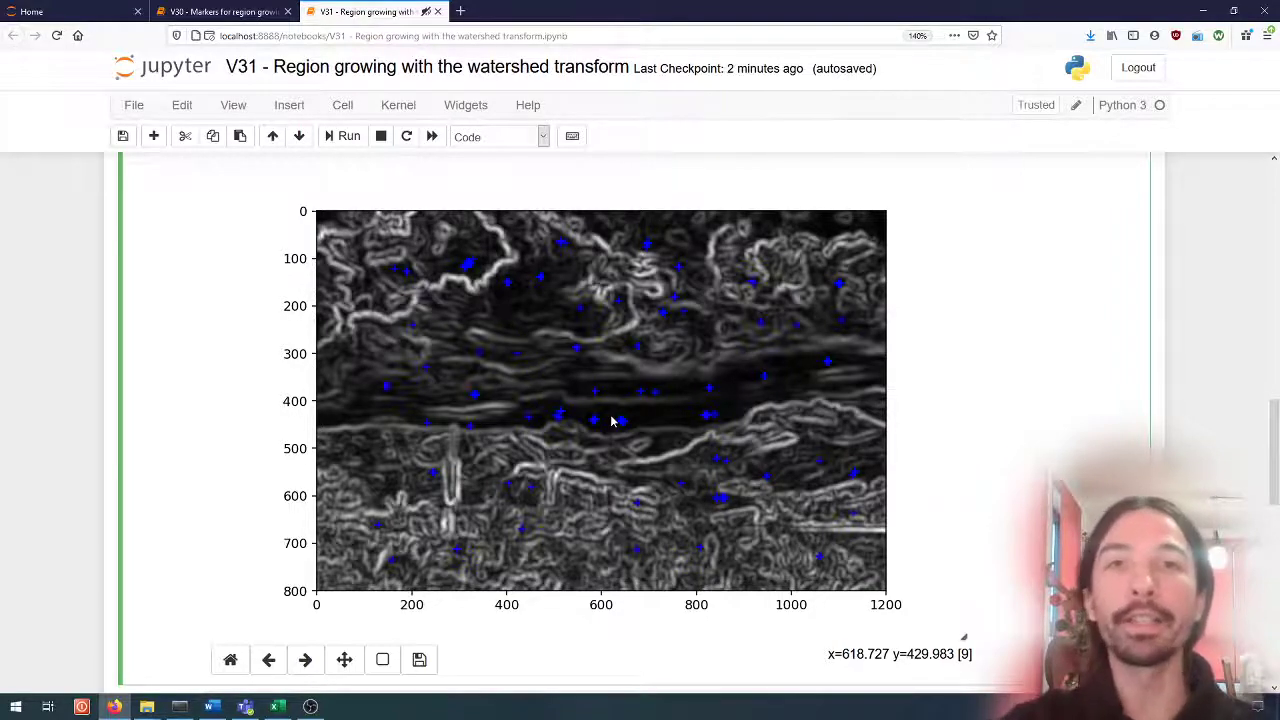
{"action": "mouse_move", "coordinate": [491, 303]}
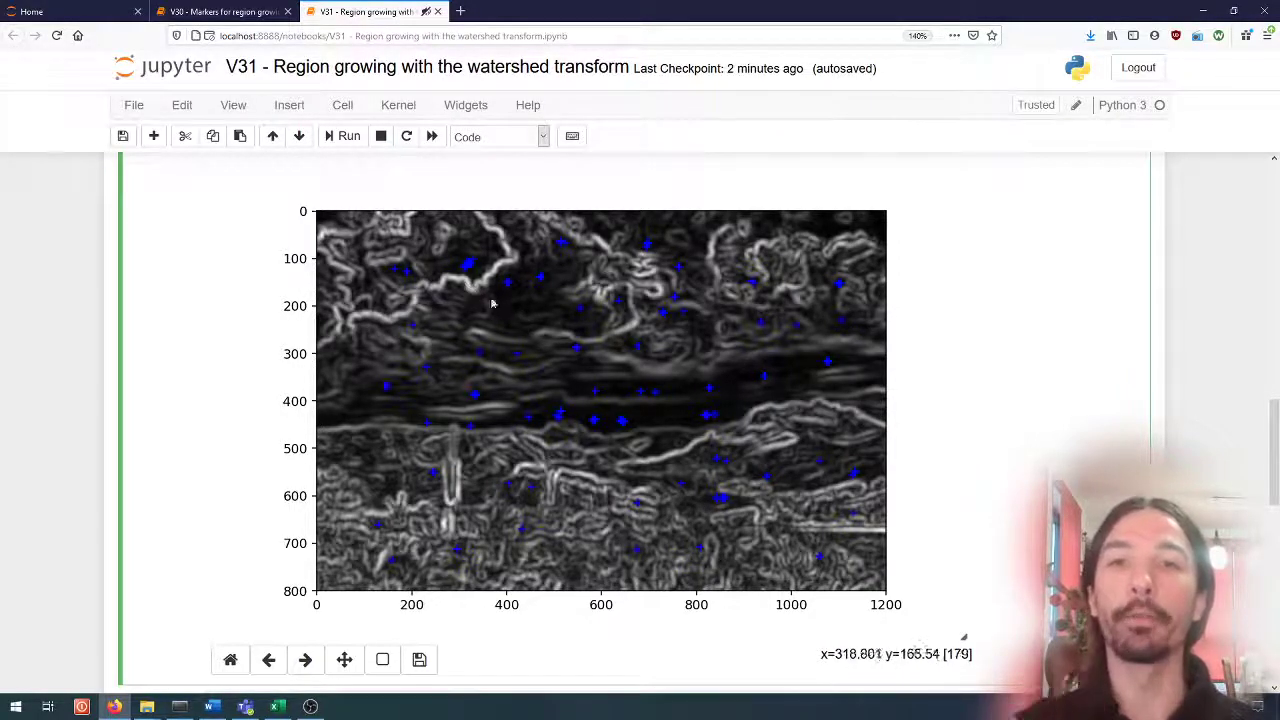
{"action": "mouse_move", "coordinate": [550, 318]}
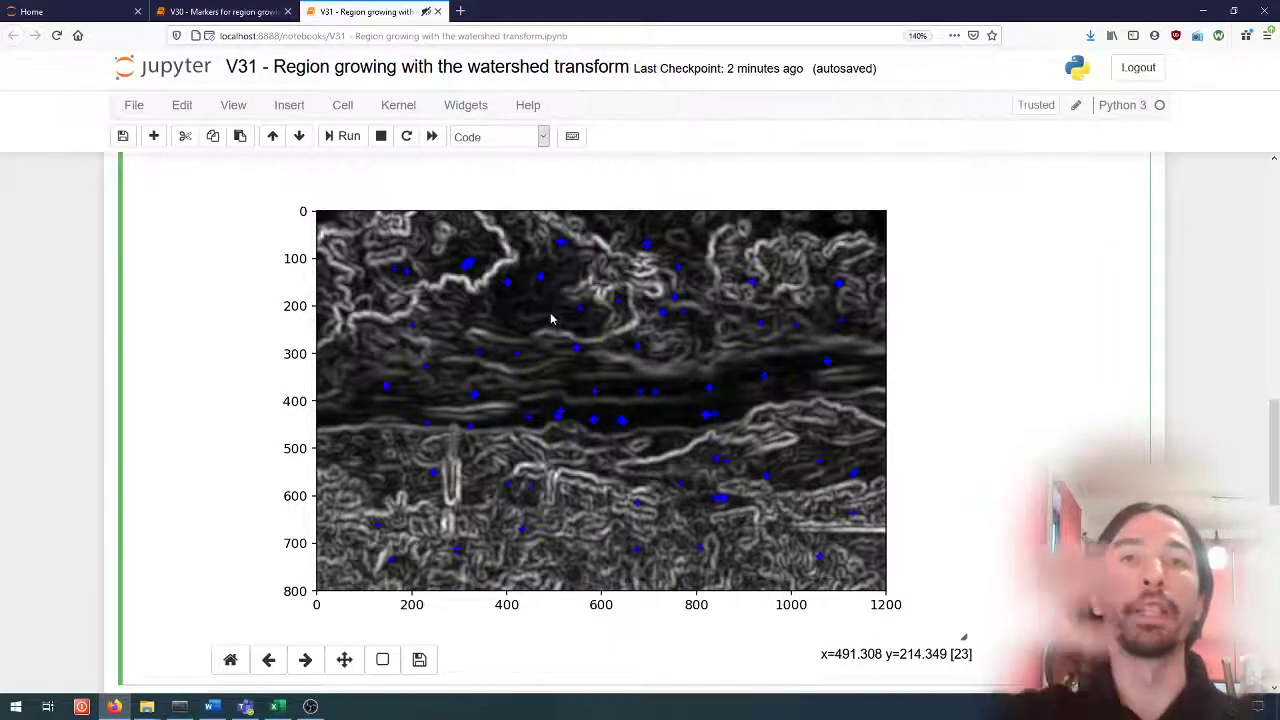
{"action": "mouse_move", "coordinate": [990, 365]}
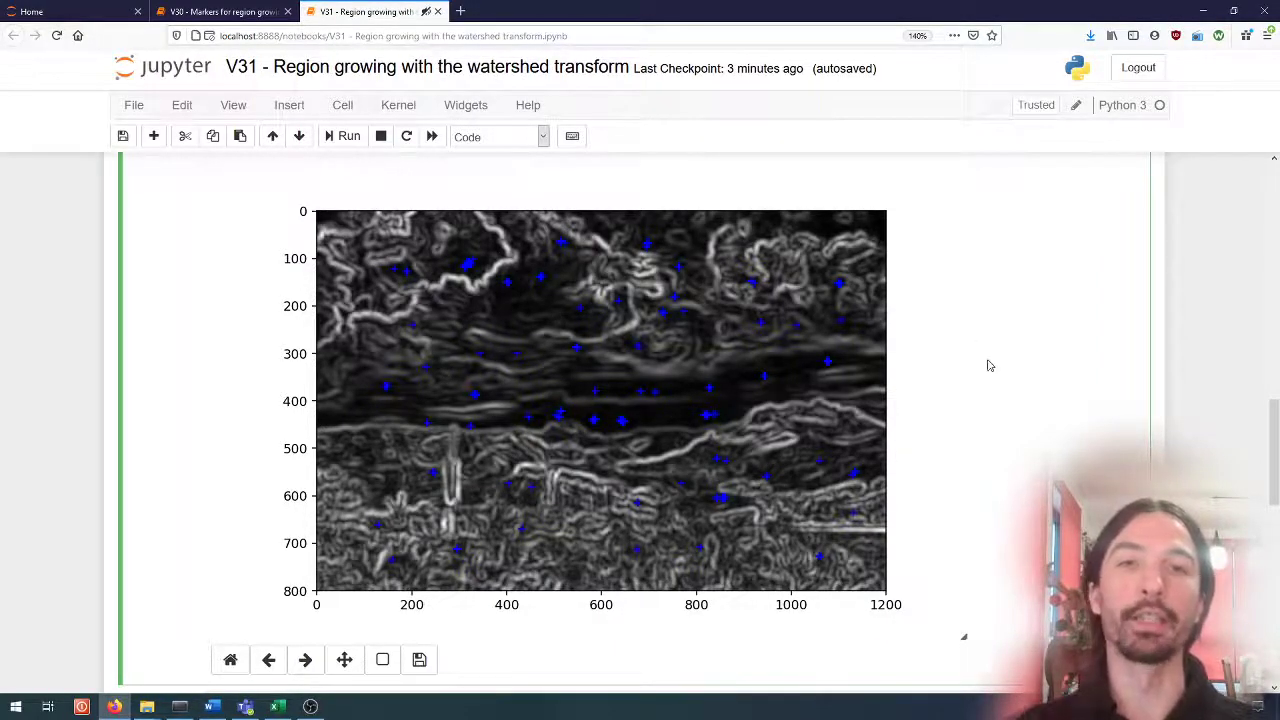
{"action": "mouse_move", "coordinate": [670, 418]}
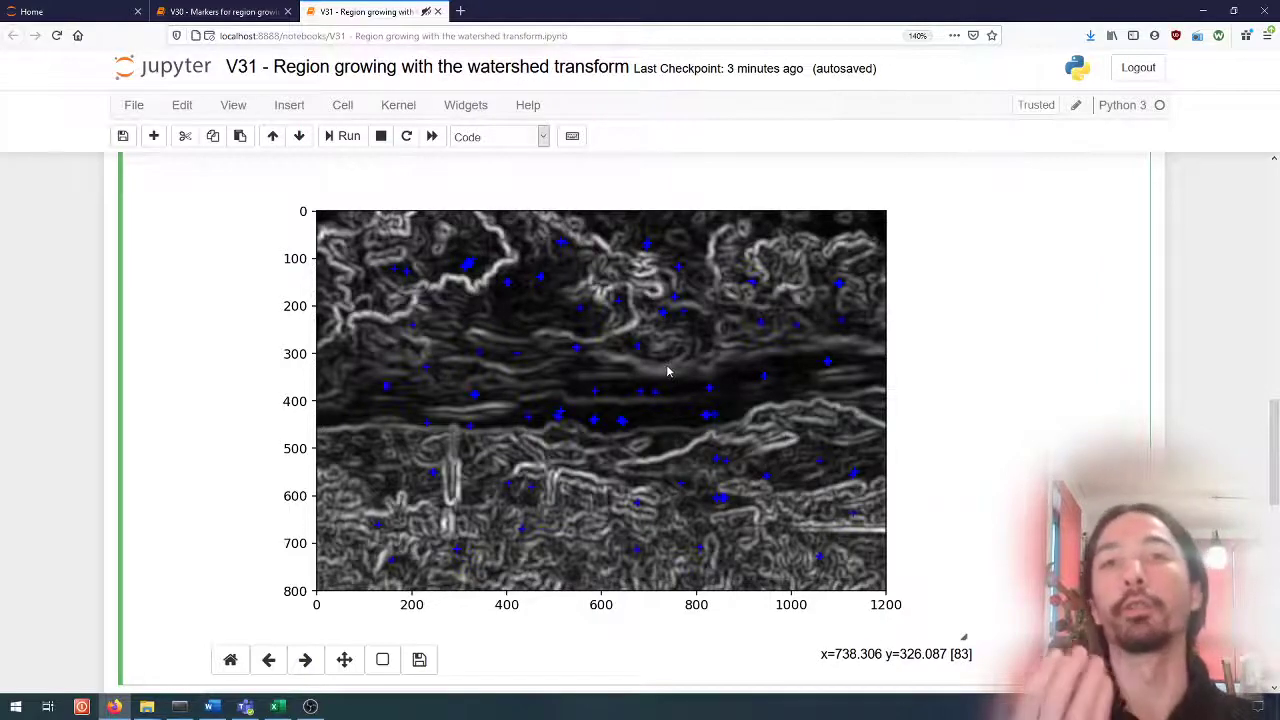
{"action": "mouse_move", "coordinate": [695, 367]}
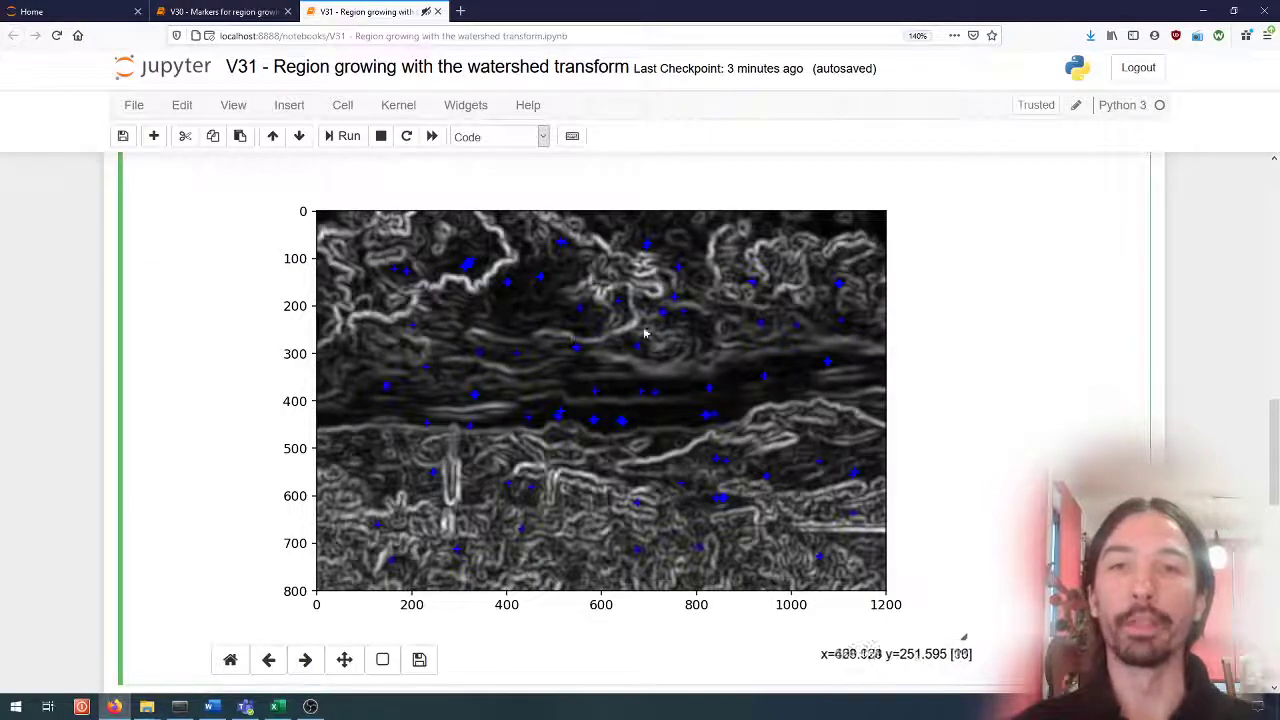
{"action": "mouse_move", "coordinate": [668, 418]}
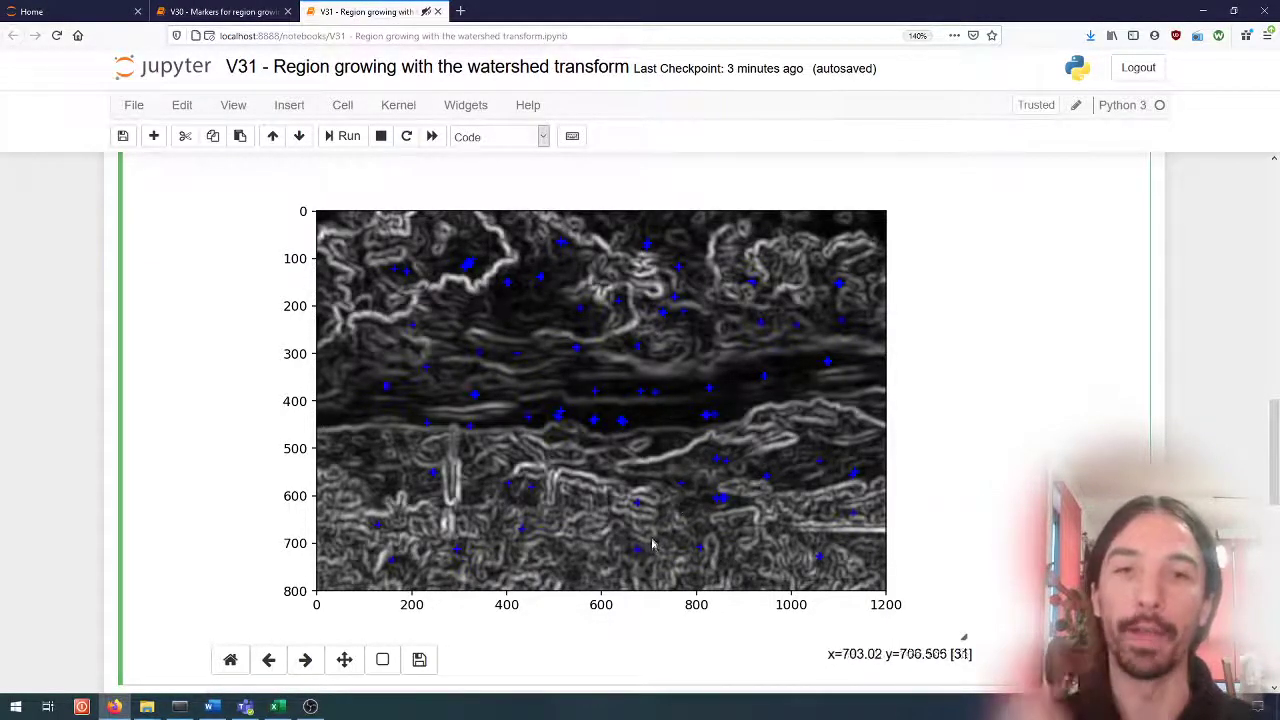
{"action": "mouse_move", "coordinate": [628, 420]}
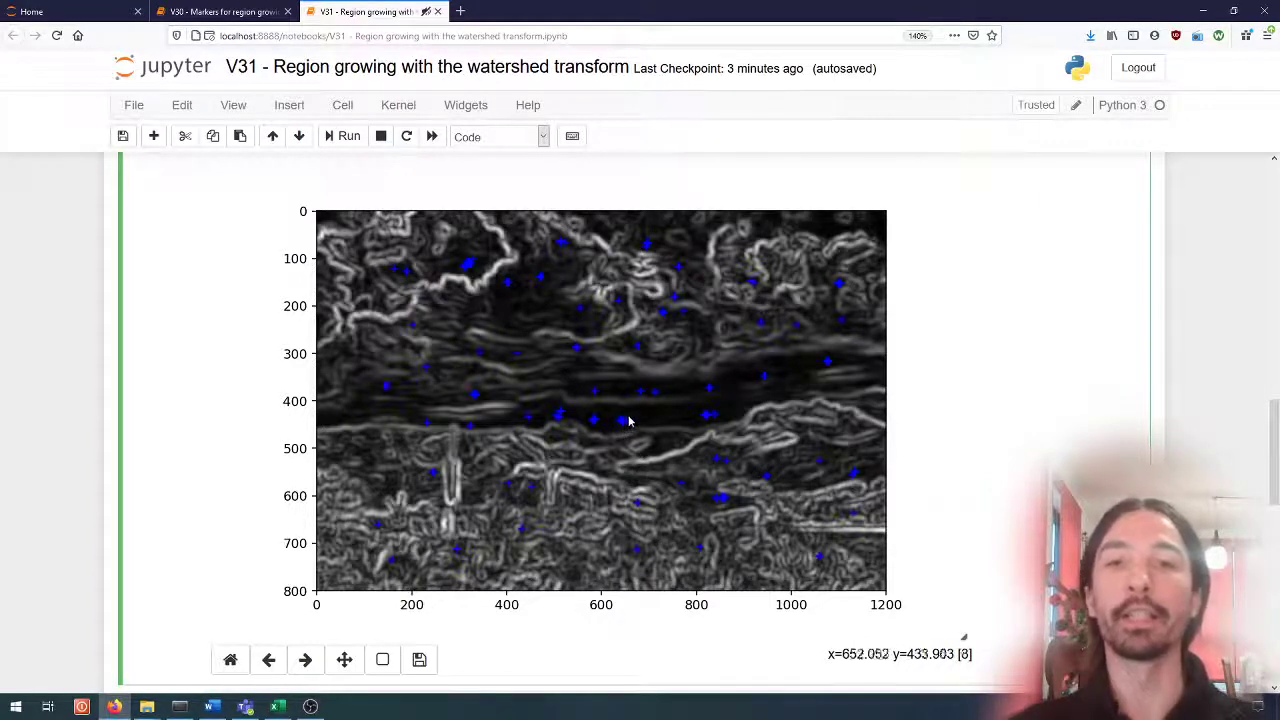
{"action": "mouse_move", "coordinate": [655, 443]}
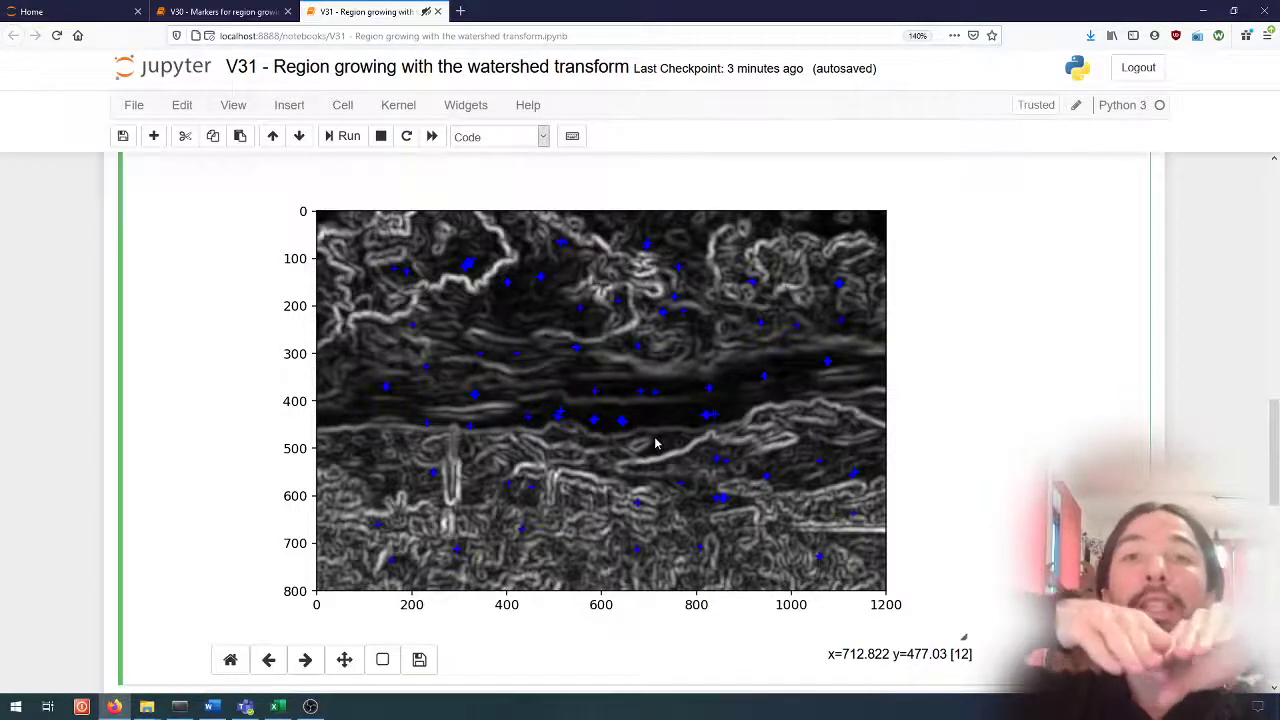
{"action": "mouse_move", "coordinate": [633, 371]}
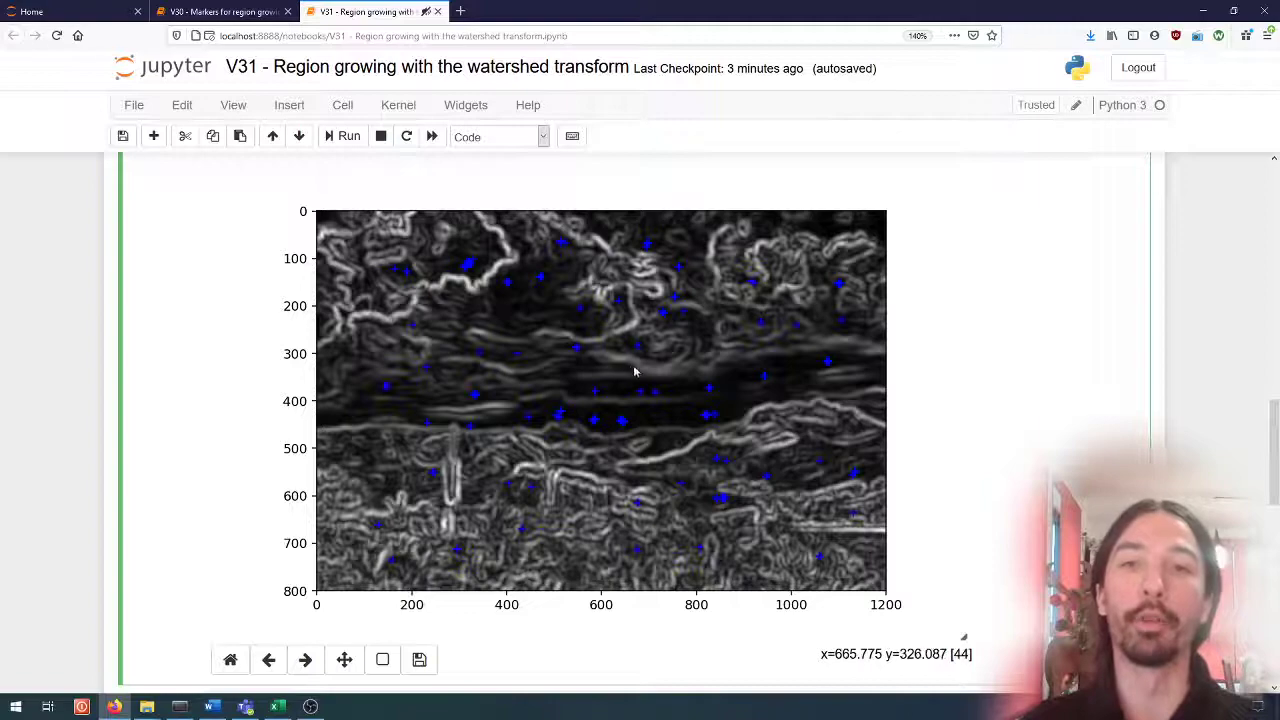
{"action": "mouse_move", "coordinate": [600, 398]}
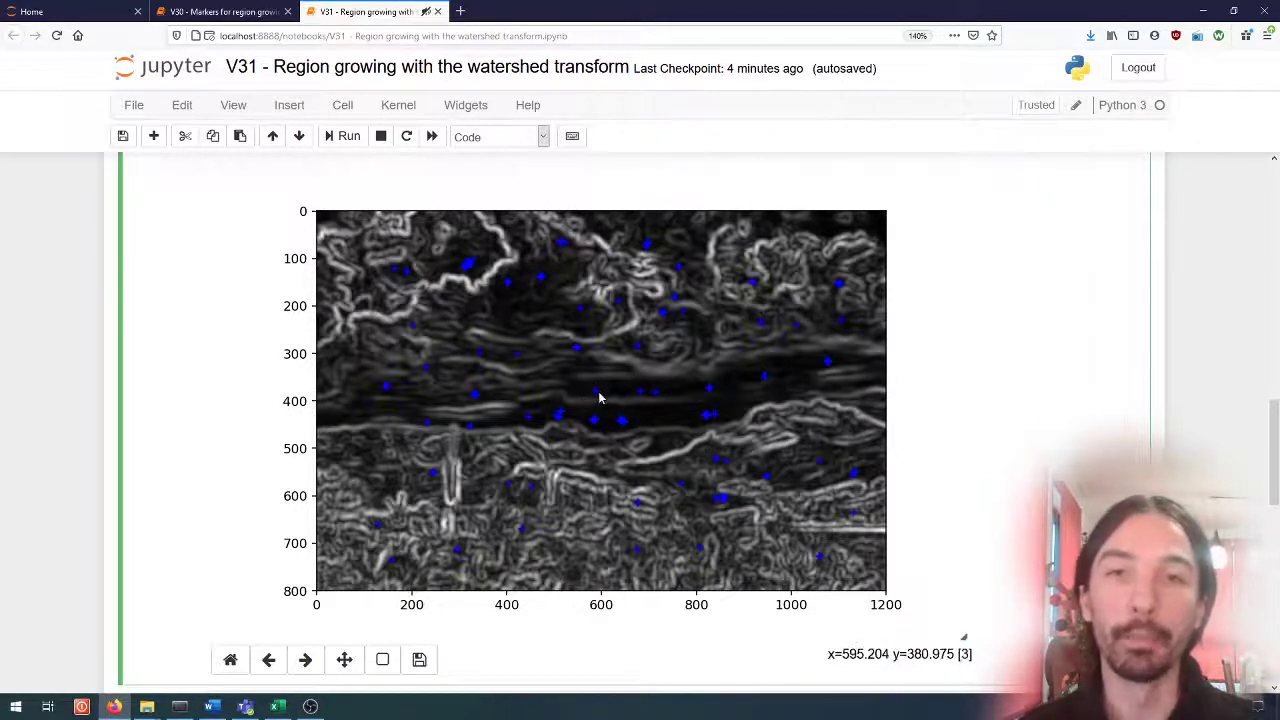
{"action": "mouse_move", "coordinate": [593, 393]}
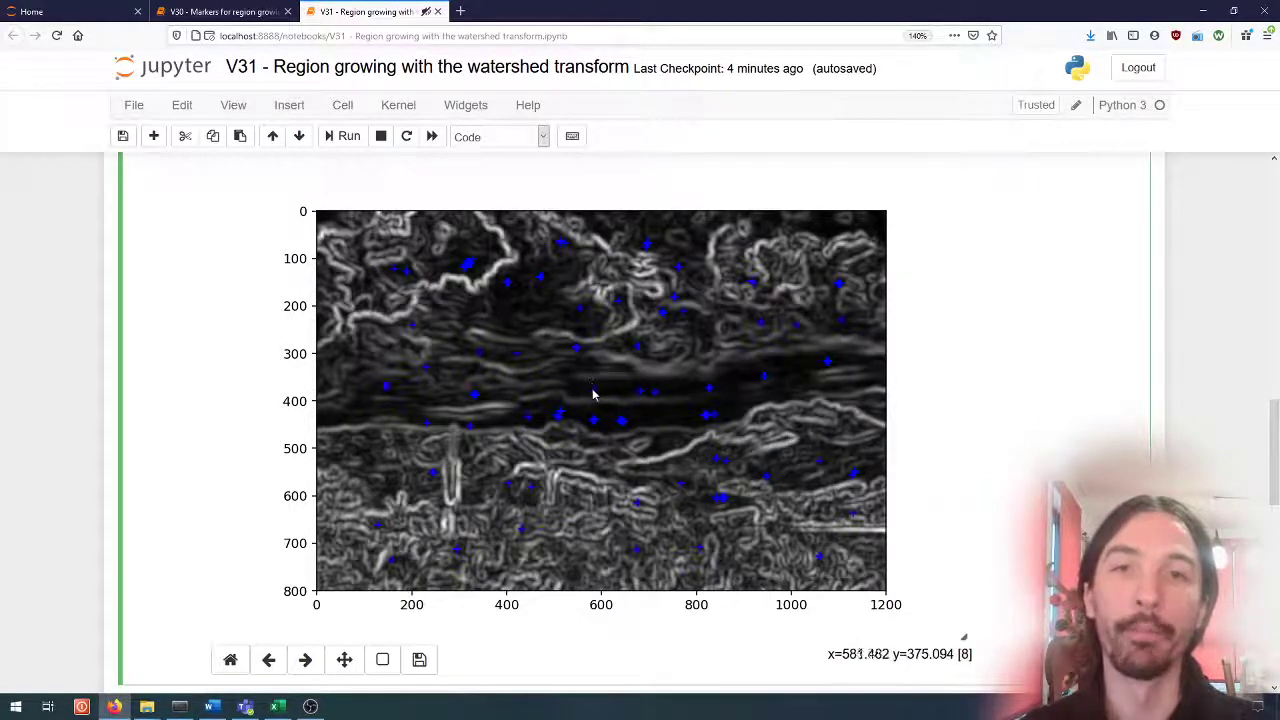
{"action": "mouse_move", "coordinate": [597, 395]}
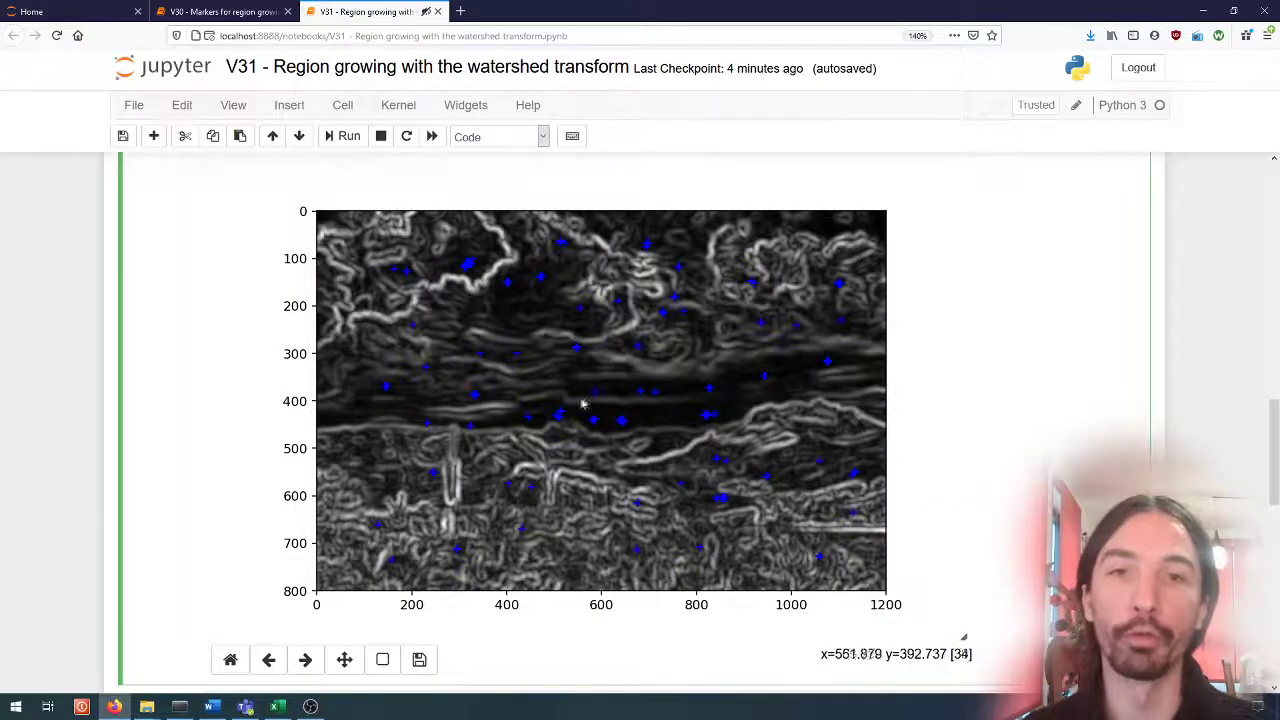
{"action": "mouse_move", "coordinate": [590, 396]}
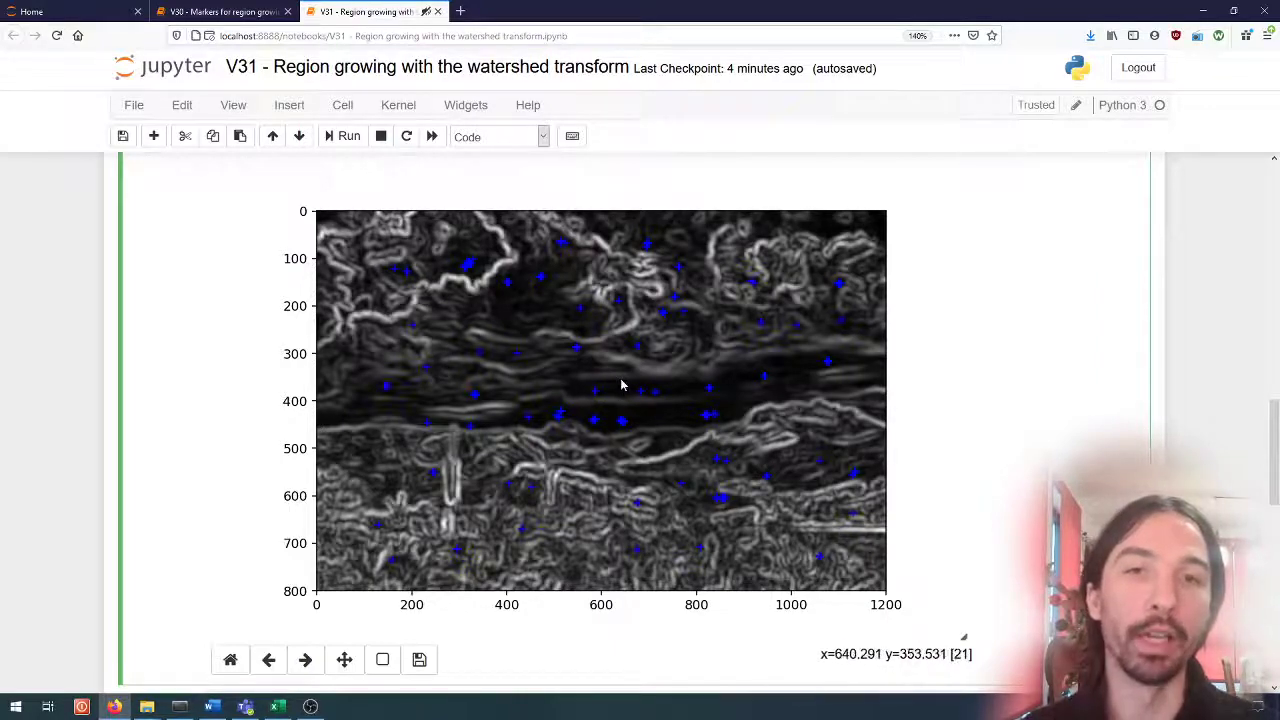
{"action": "mouse_move", "coordinate": [613, 401]}
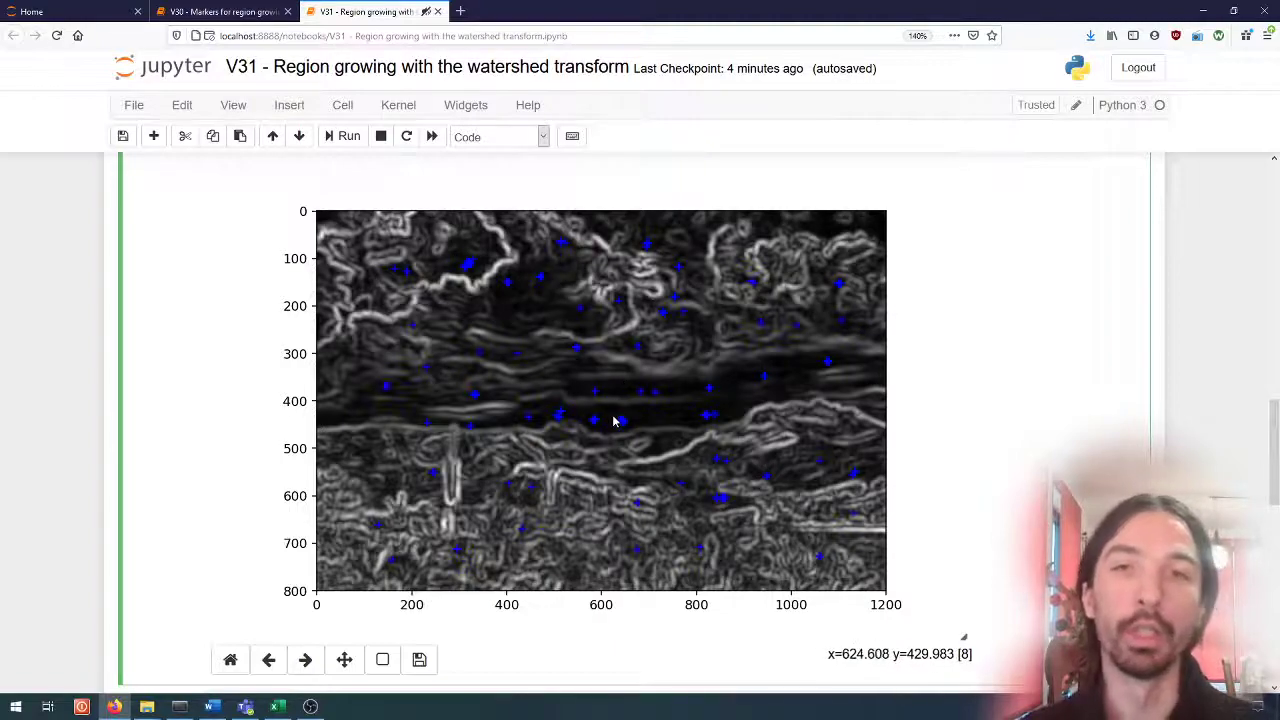
{"action": "mouse_move", "coordinate": [610, 395]}
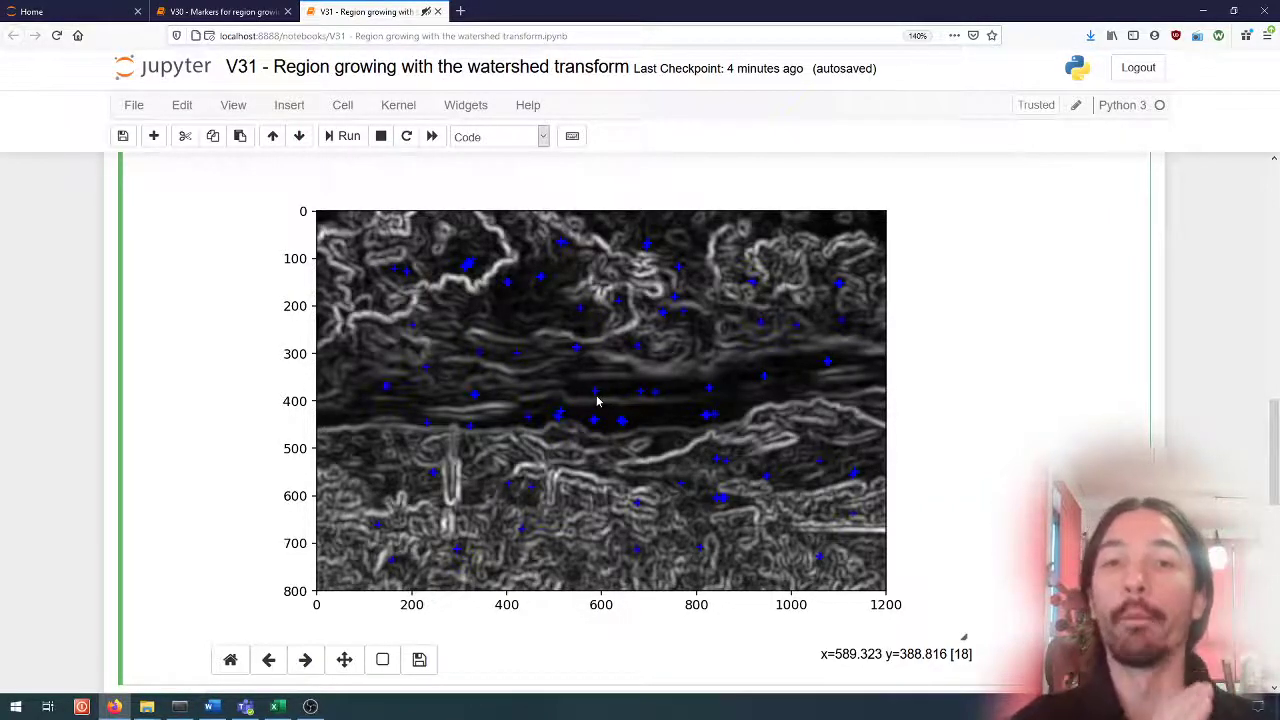
{"action": "mouse_move", "coordinate": [560, 392]}
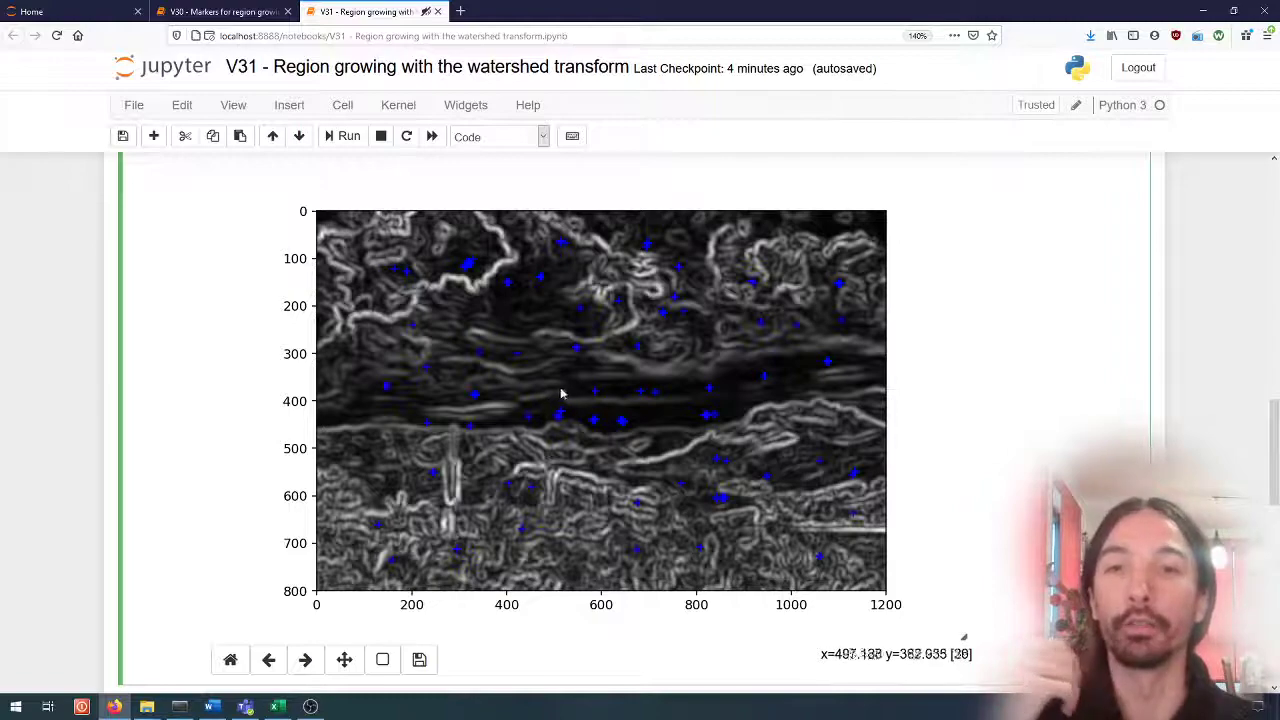
{"action": "mouse_move", "coordinate": [525, 413]}
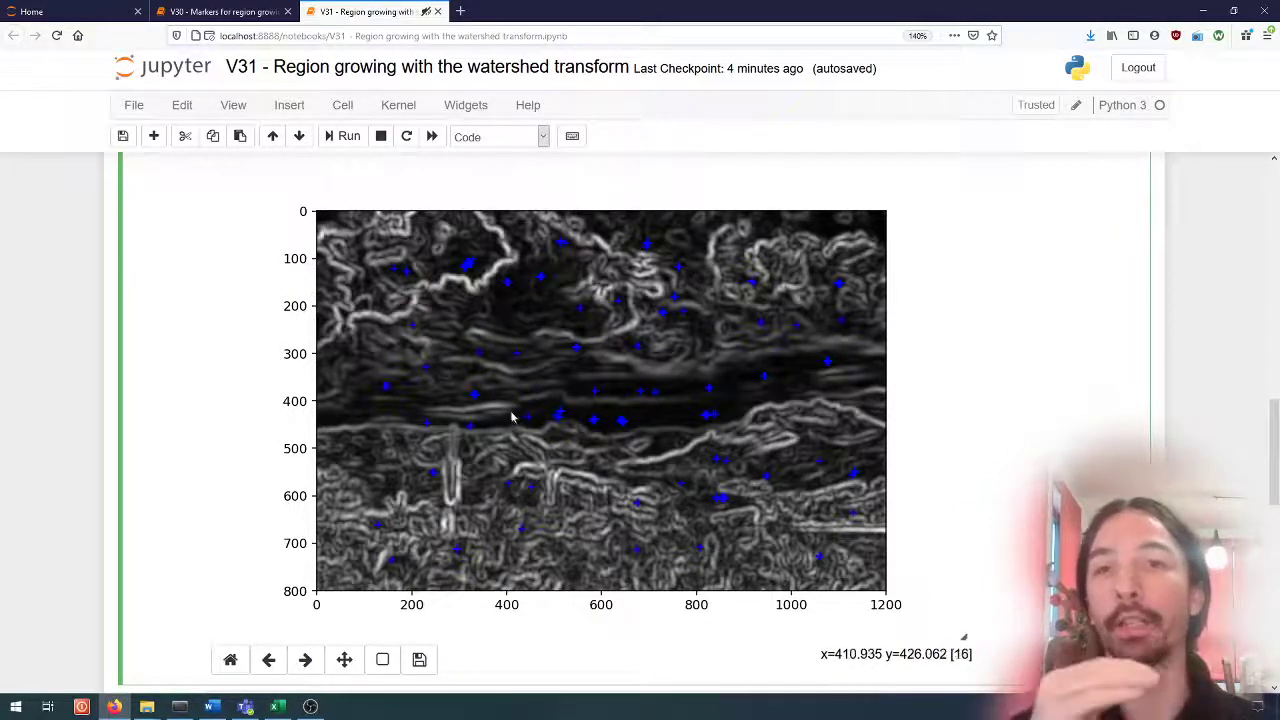
{"action": "mouse_move", "coordinate": [1063, 357]}
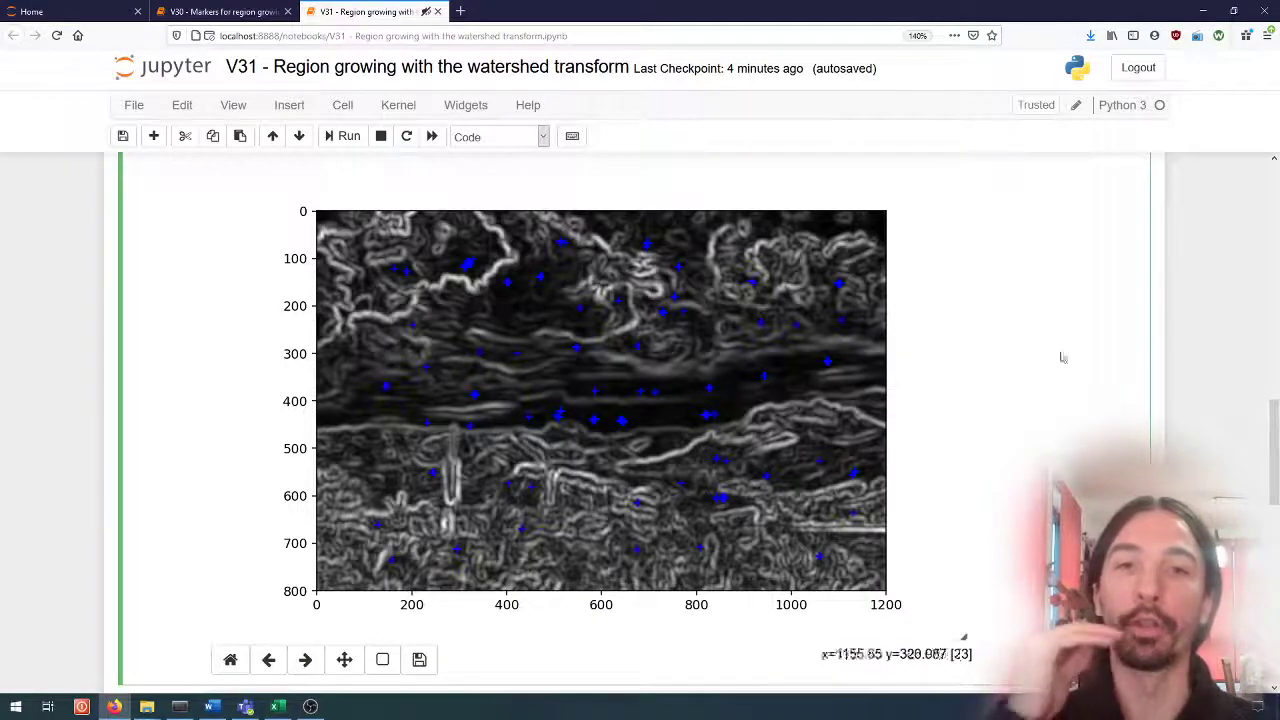
- Highlight the False argument of get_markers while scrolling toward the watershed cell
{"action": "scroll", "scroll_direction": "down", "scroll_amount": 3}
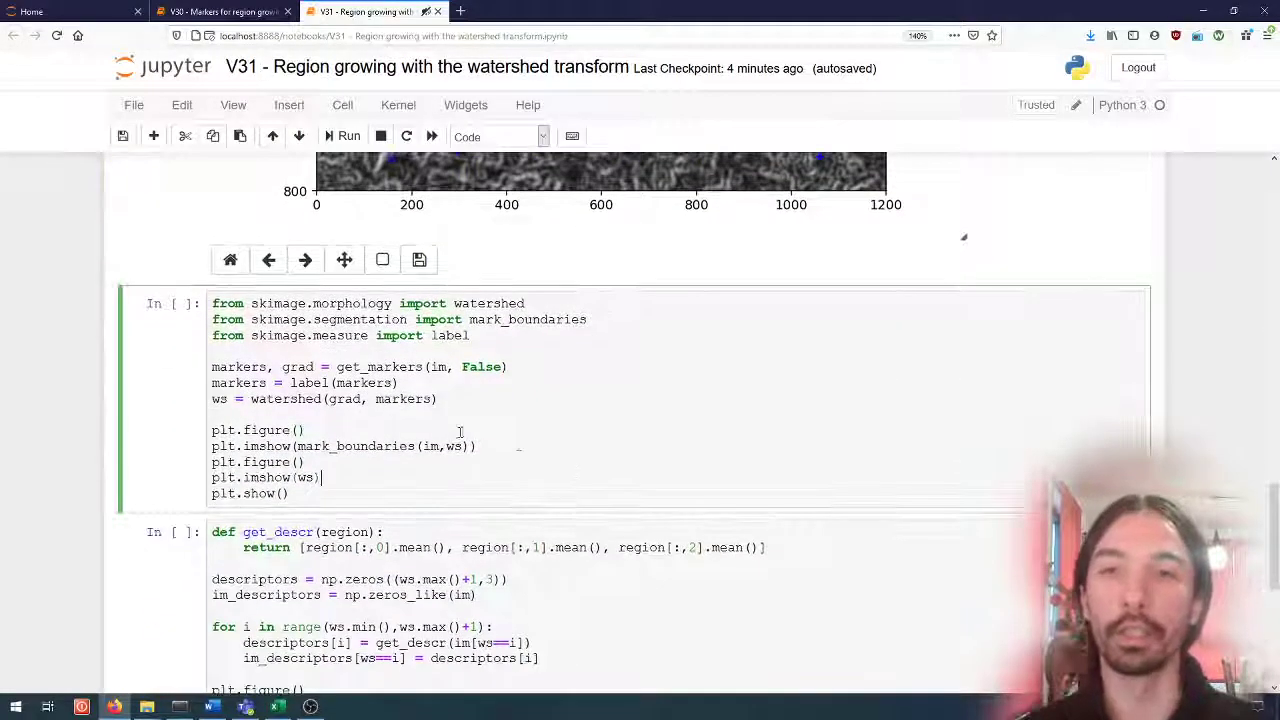
{"action": "double_click", "coordinate": [238, 366]}
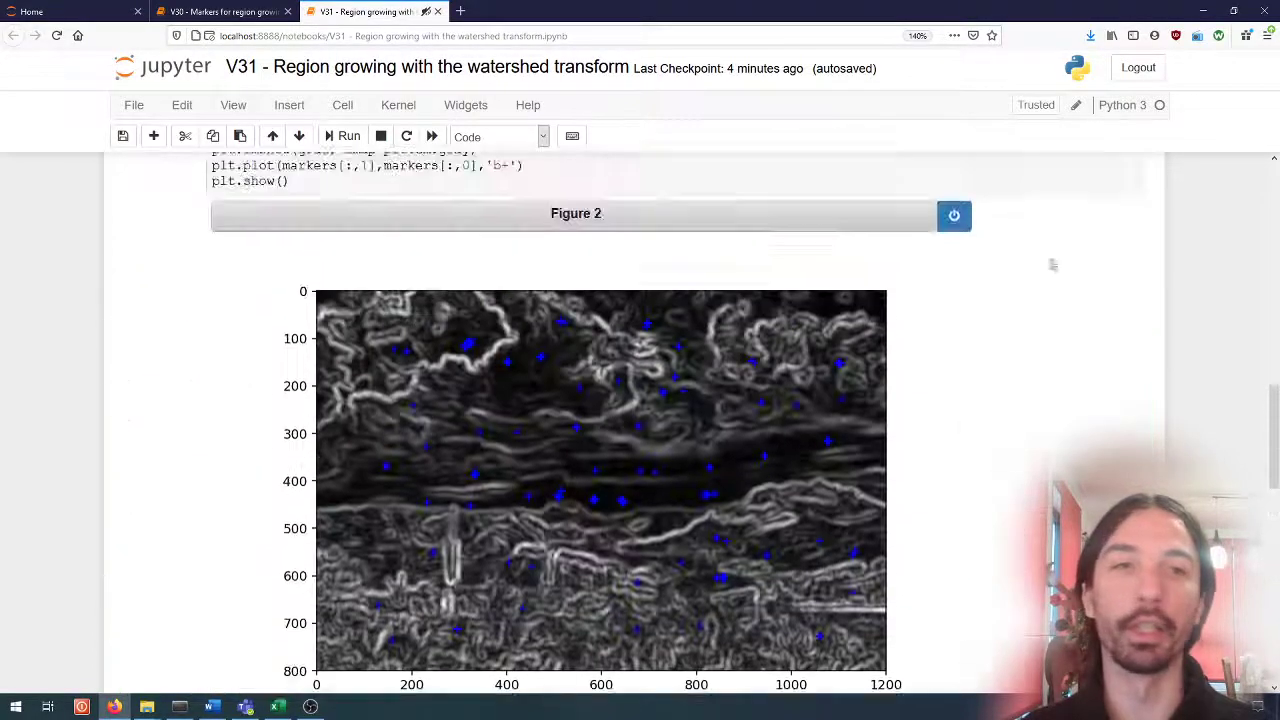
{"action": "scroll", "scroll_direction": "down", "scroll_amount": 3}
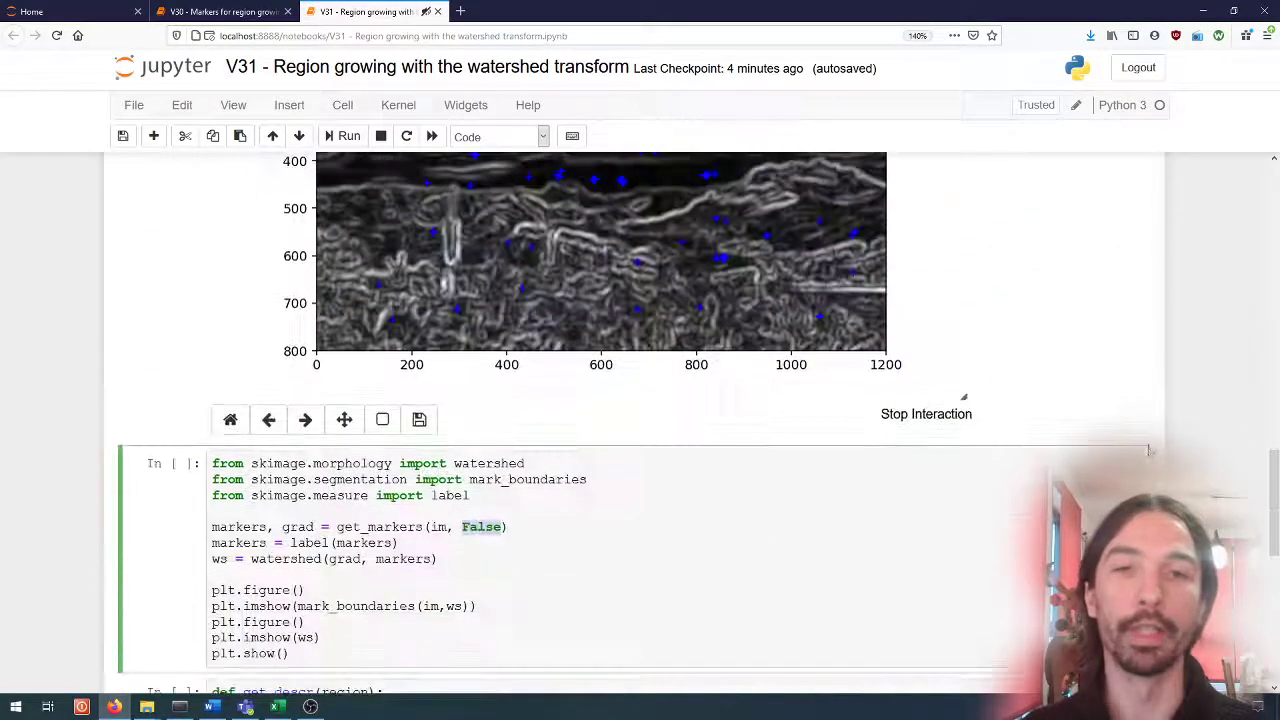
{"action": "scroll", "scroll_direction": "down", "scroll_amount": 3}
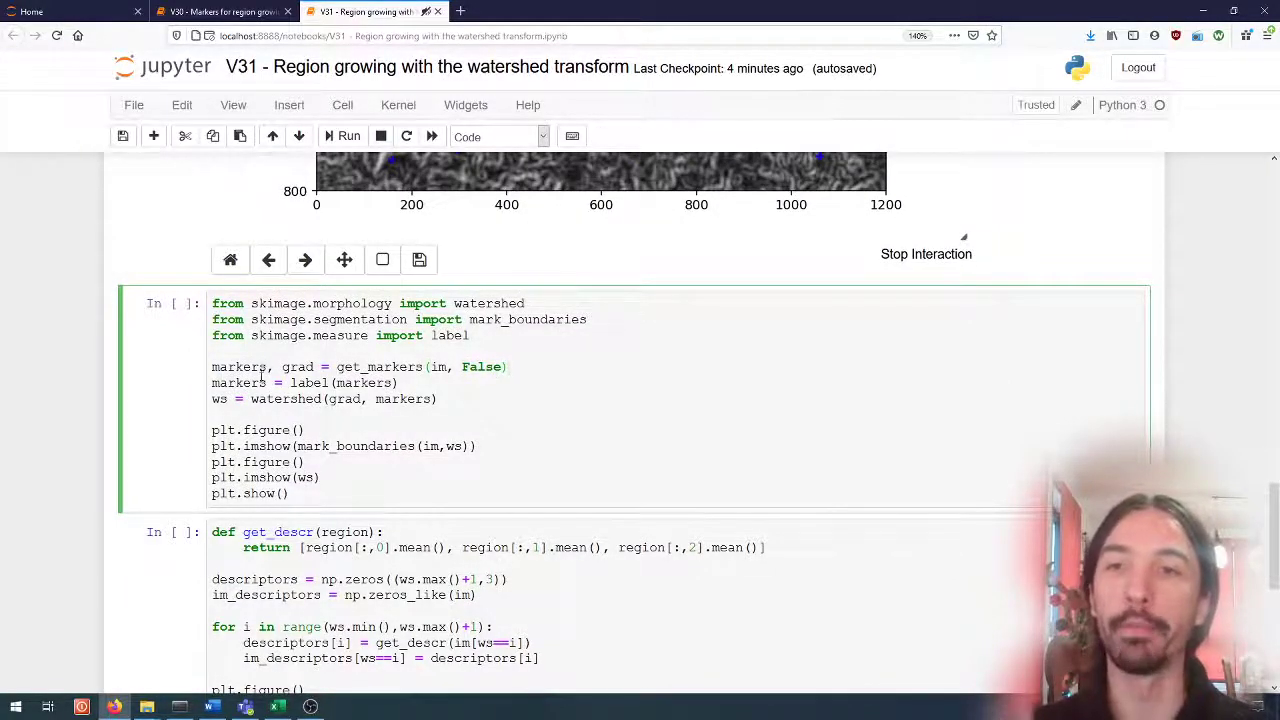
{"action": "scroll", "scroll_direction": "down", "scroll_amount": 3}
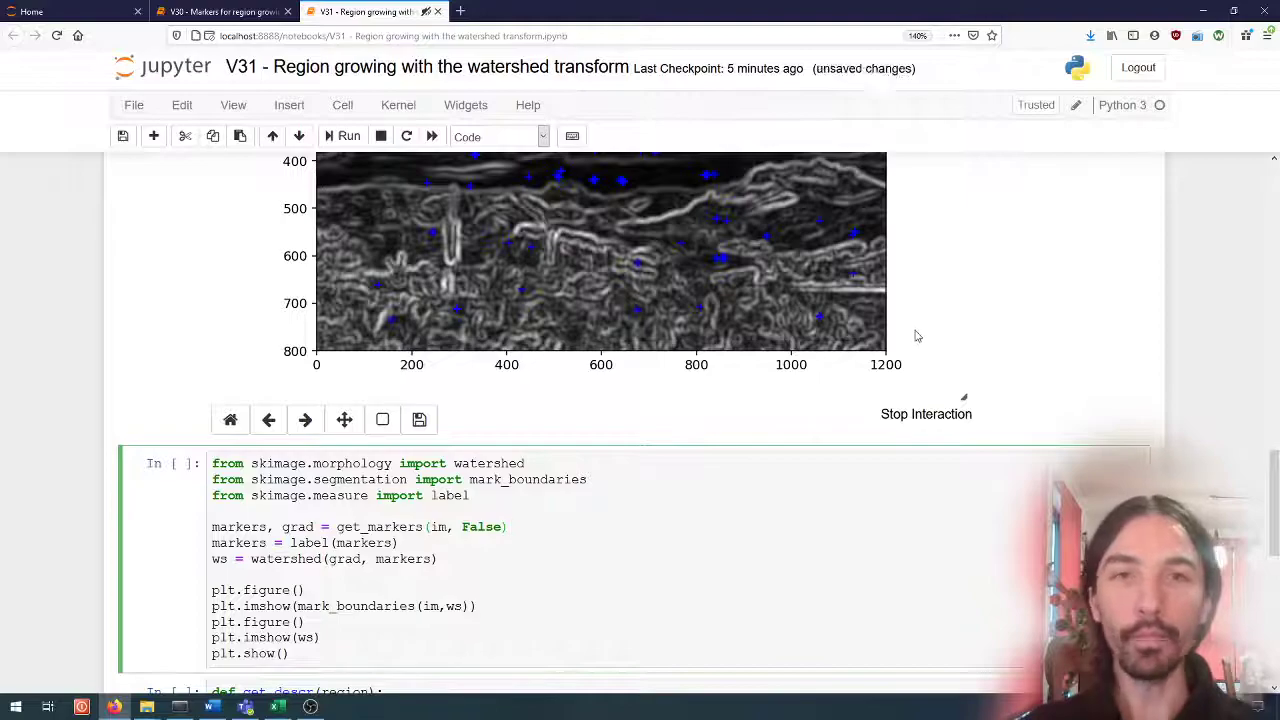
- Highlight 'measure' and 'label' in the watershed cell's import line
{"action": "scroll", "scroll_direction": "down", "scroll_amount": 3}
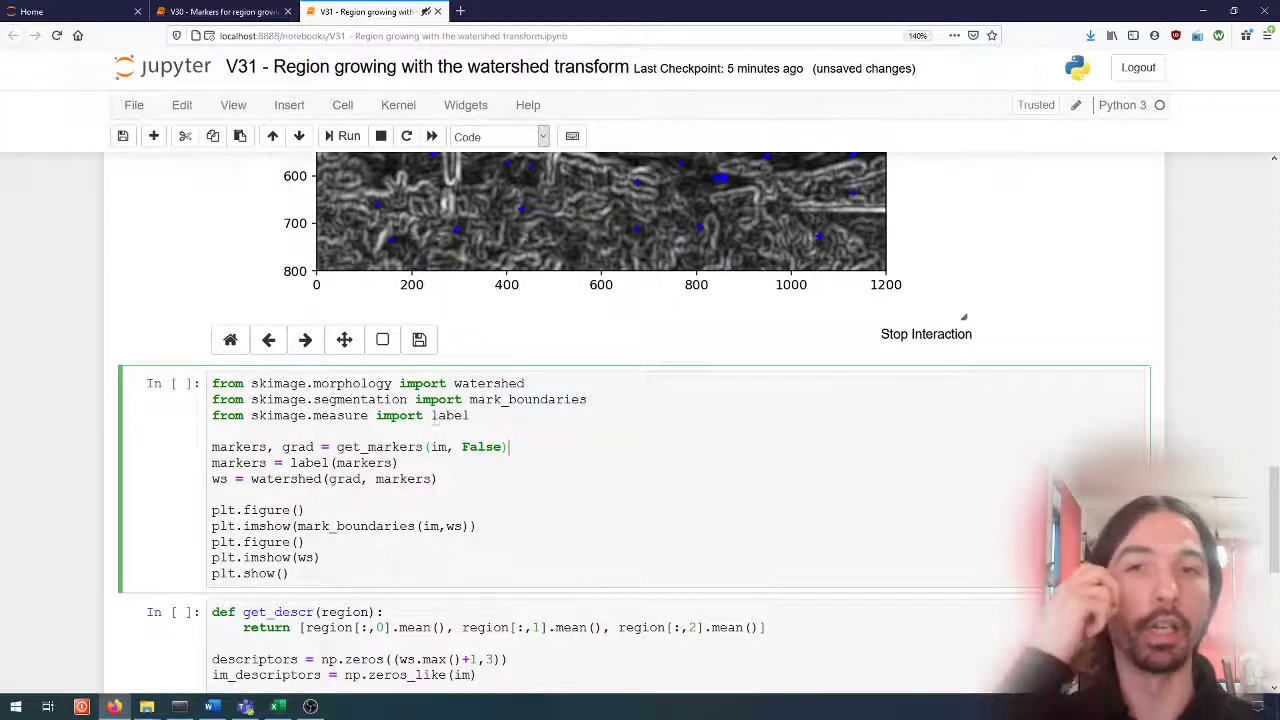
{"action": "double_click", "coordinate": [340, 415]}
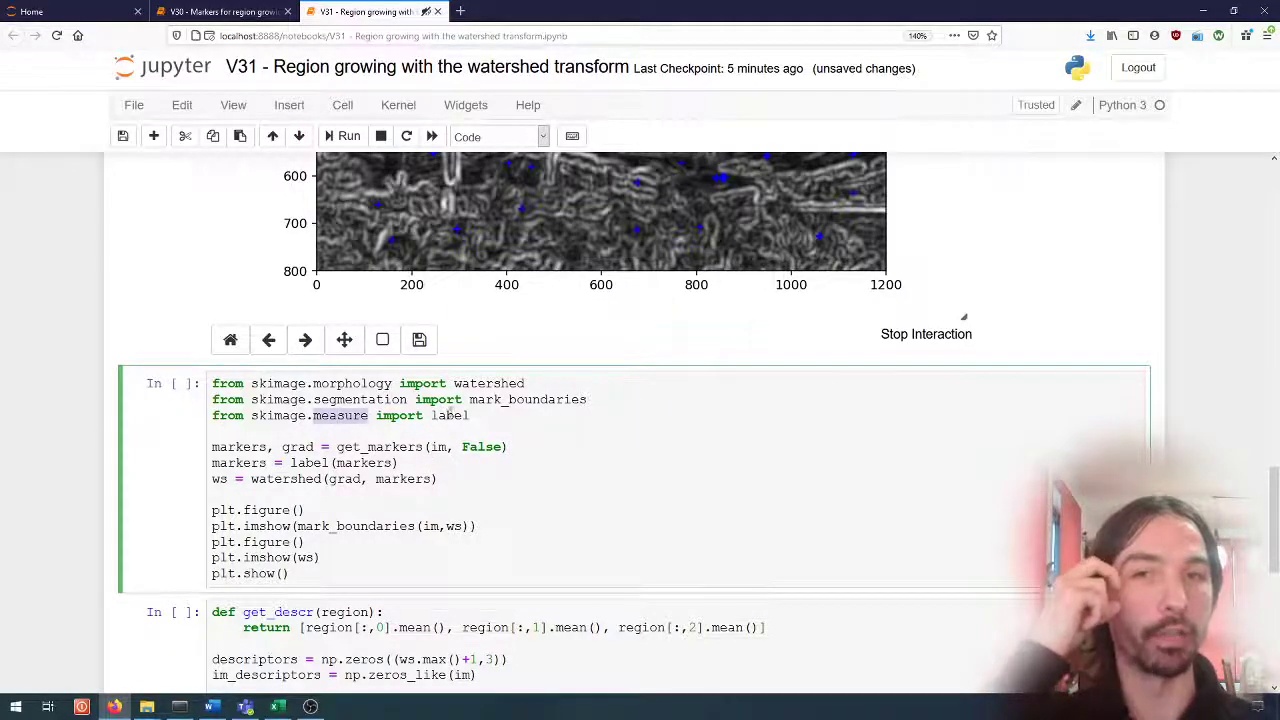
{"action": "double_click", "coordinate": [450, 415]}
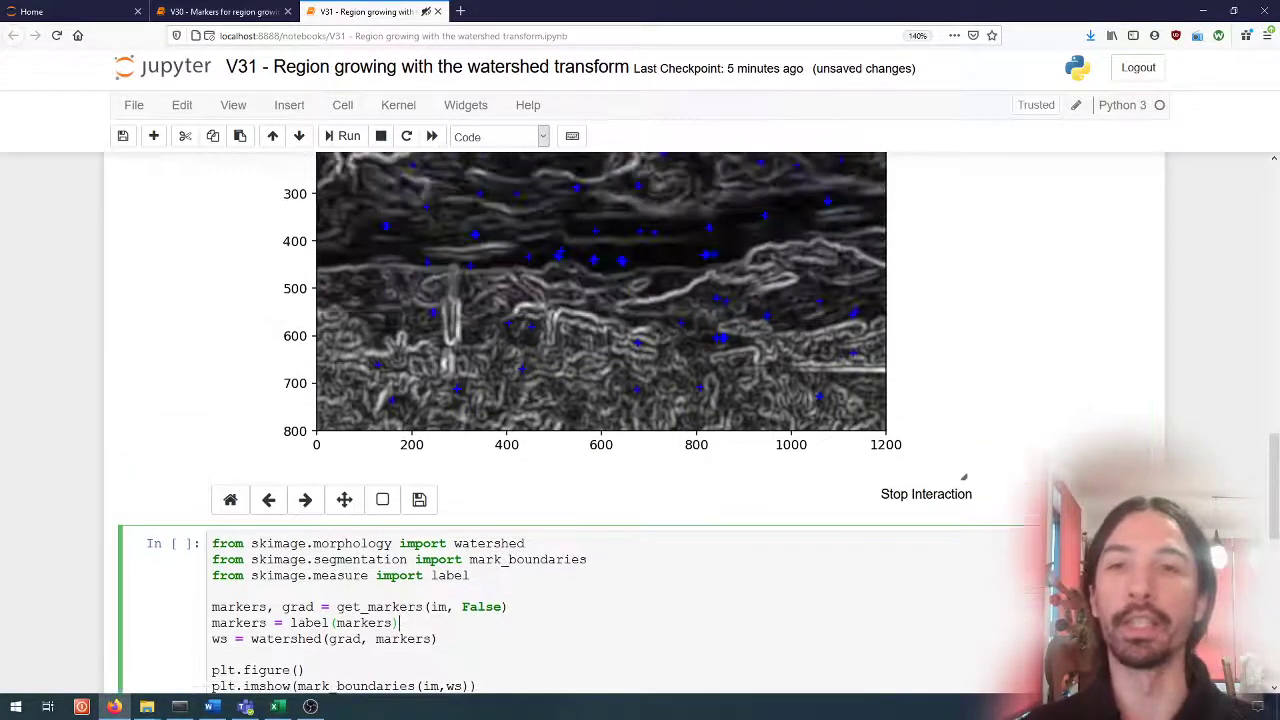
{"action": "scroll", "scroll_direction": "down", "scroll_amount": 3}
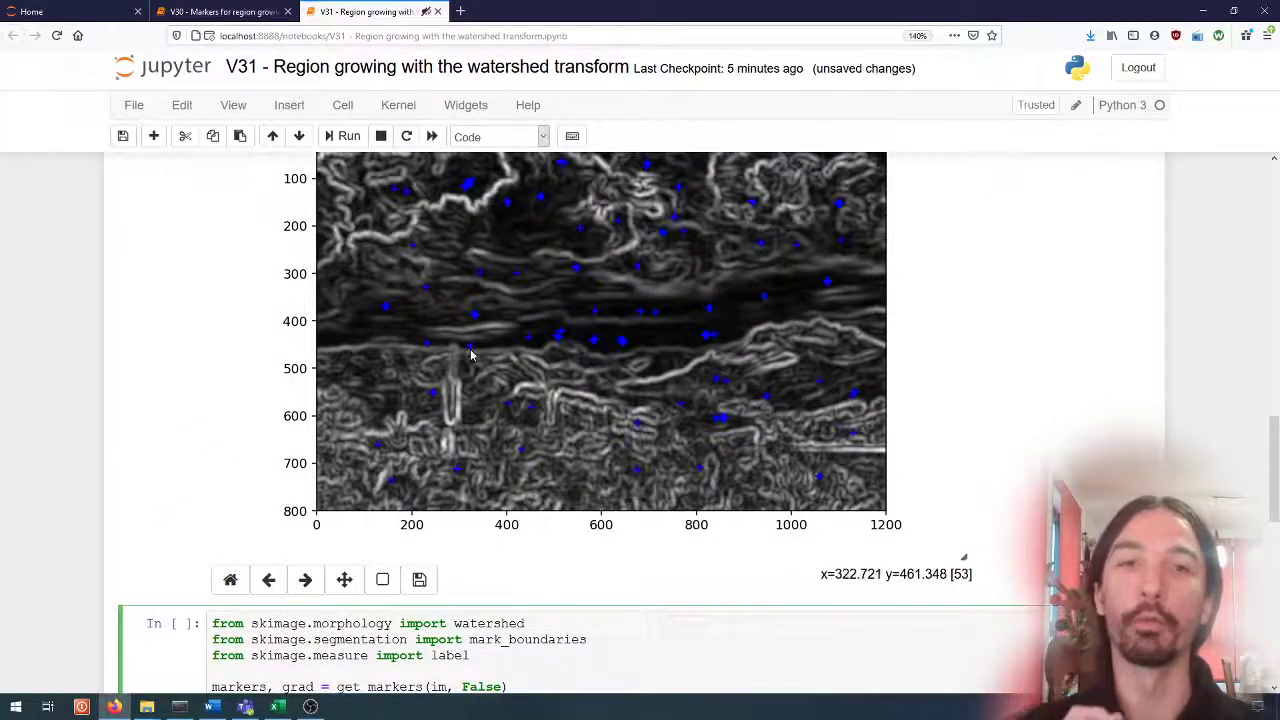
{"action": "mouse_move", "coordinate": [703, 341]}
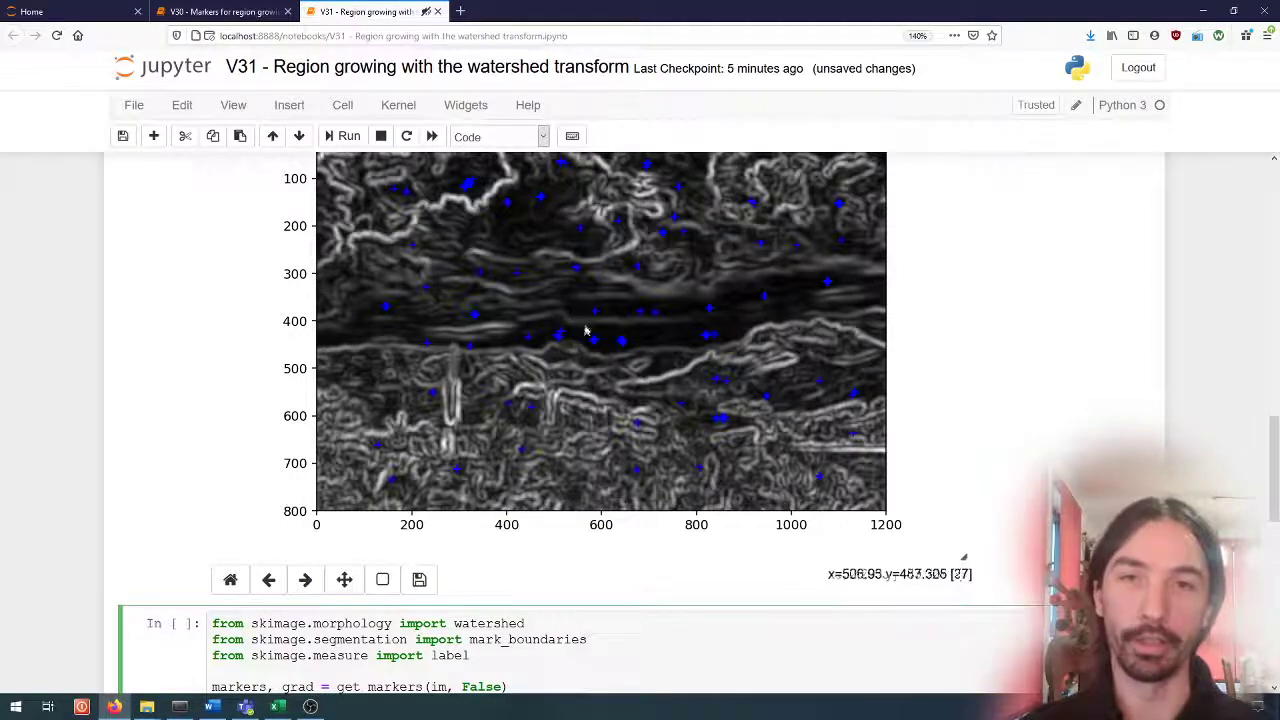
{"action": "mouse_move", "coordinate": [475, 177]}
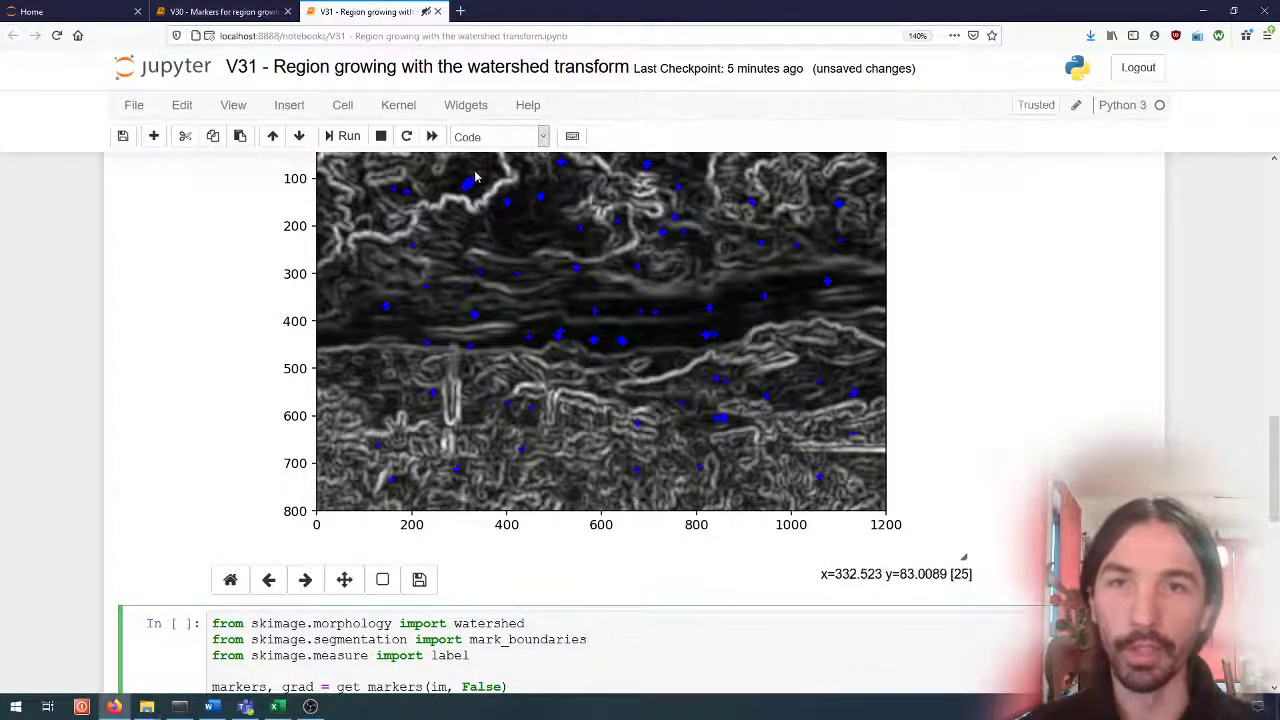
{"action": "mouse_move", "coordinate": [1030, 324]}
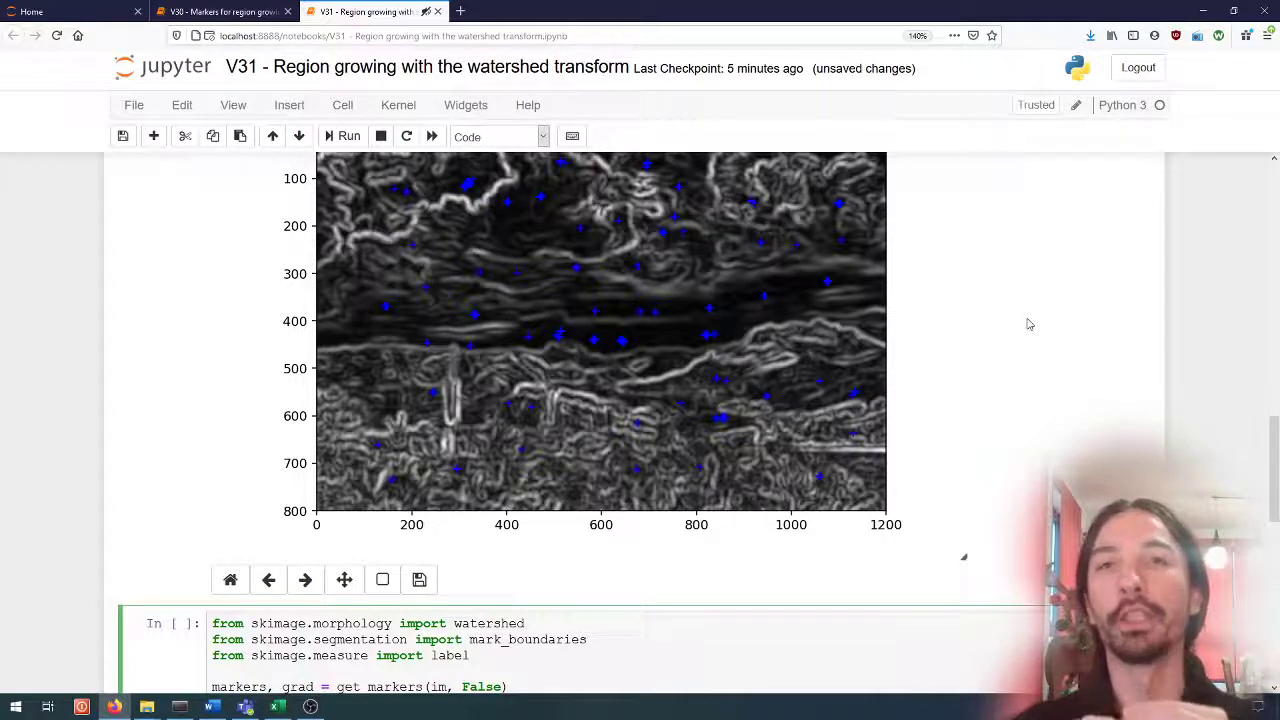
{"action": "scroll", "scroll_direction": "down", "scroll_amount": 3}
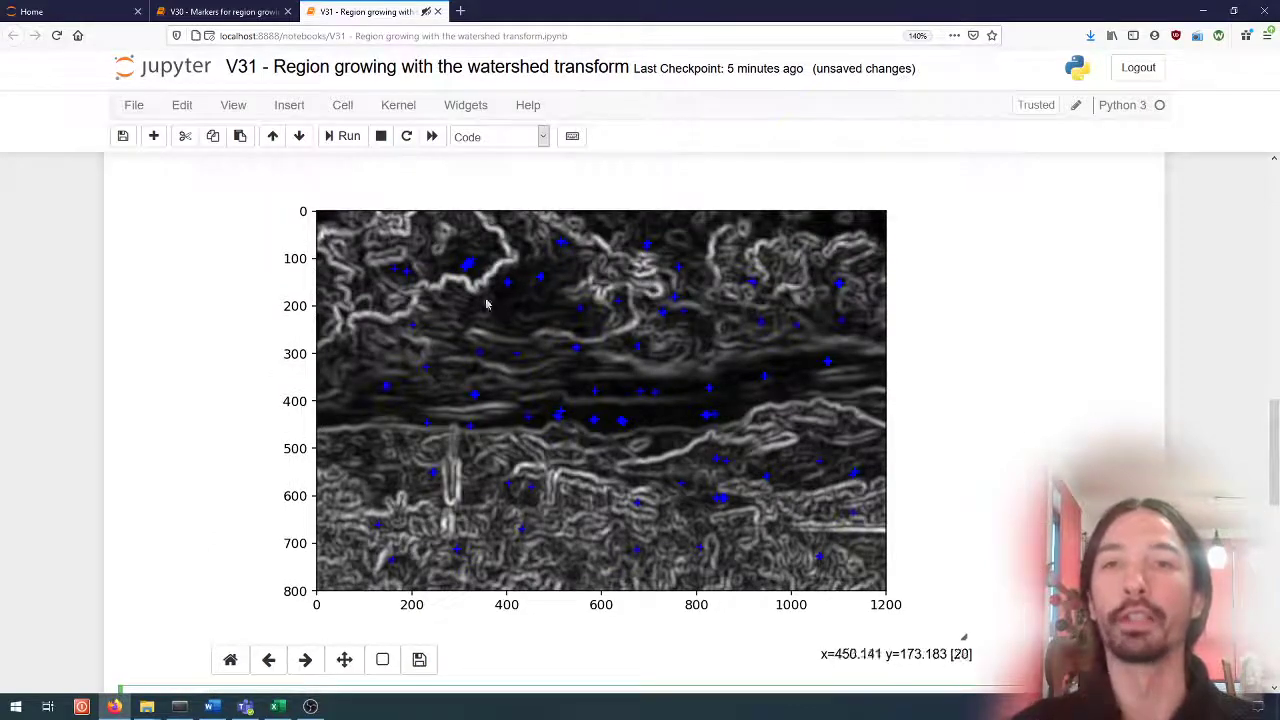
{"action": "mouse_move", "coordinate": [480, 255]}
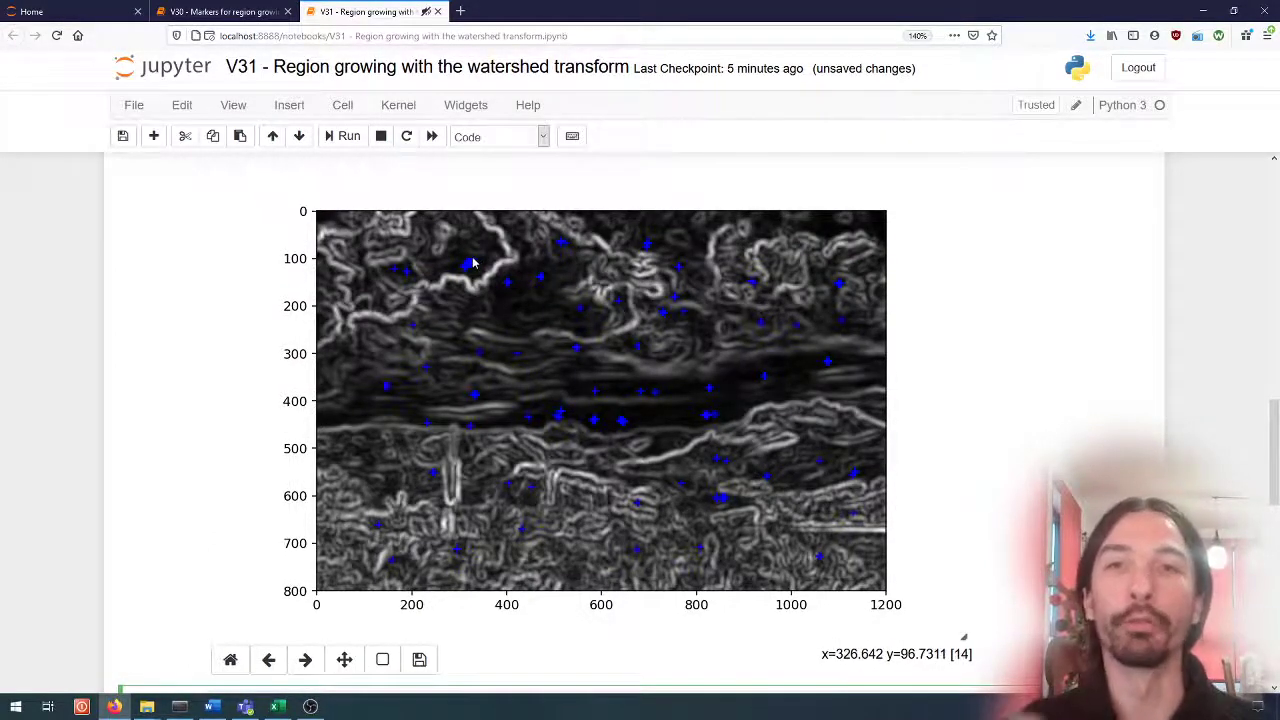
{"action": "mouse_move", "coordinate": [1090, 335]}
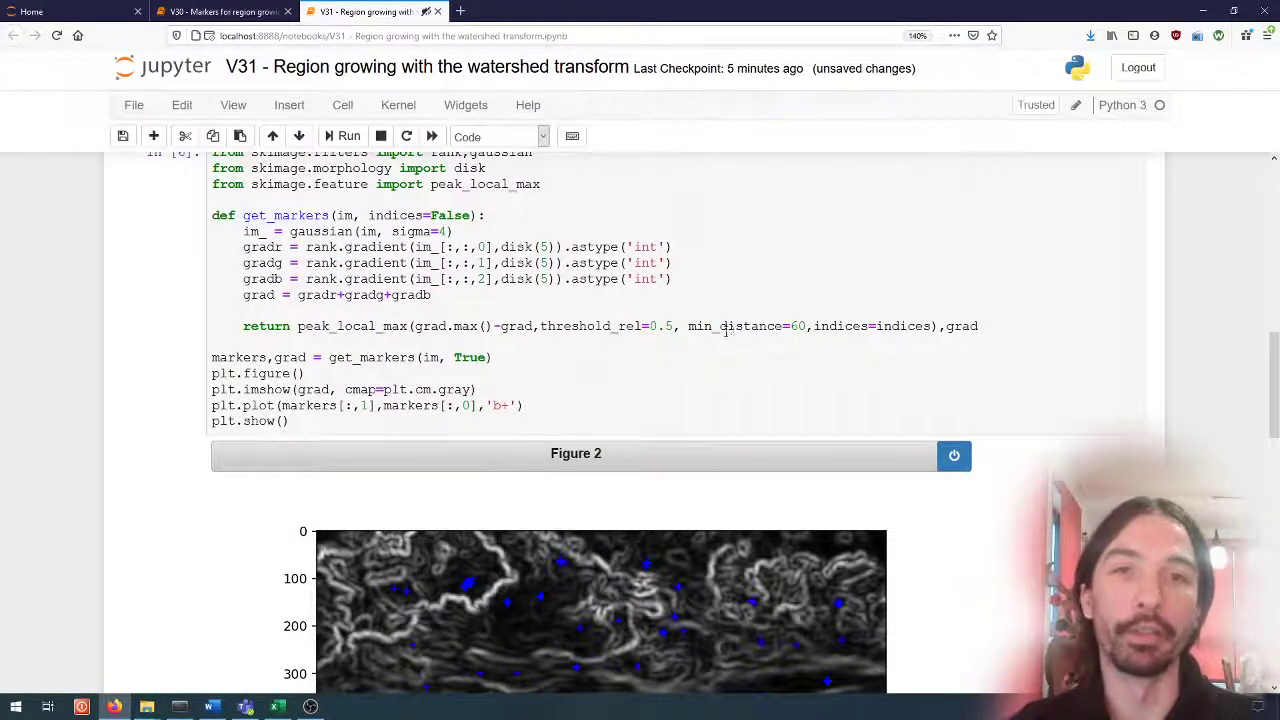
{"action": "scroll", "scroll_direction": "down", "scroll_amount": 3}
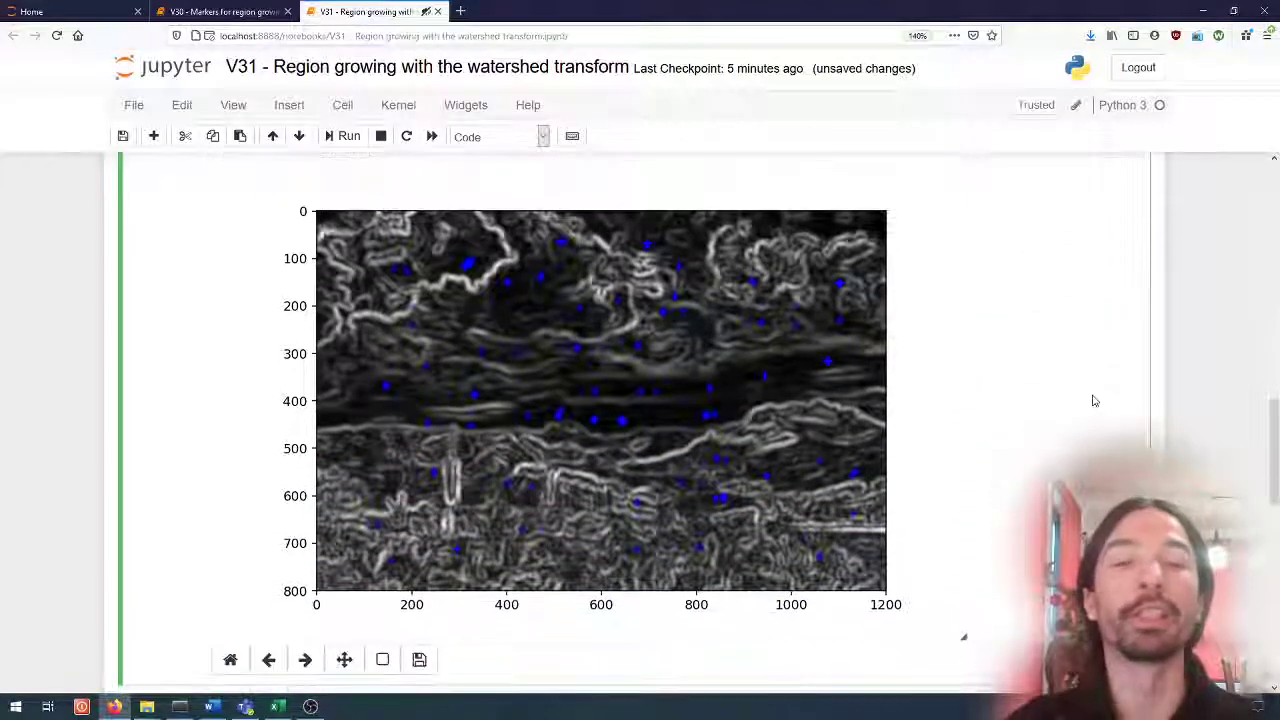
{"action": "scroll", "scroll_direction": "down", "scroll_amount": 3}
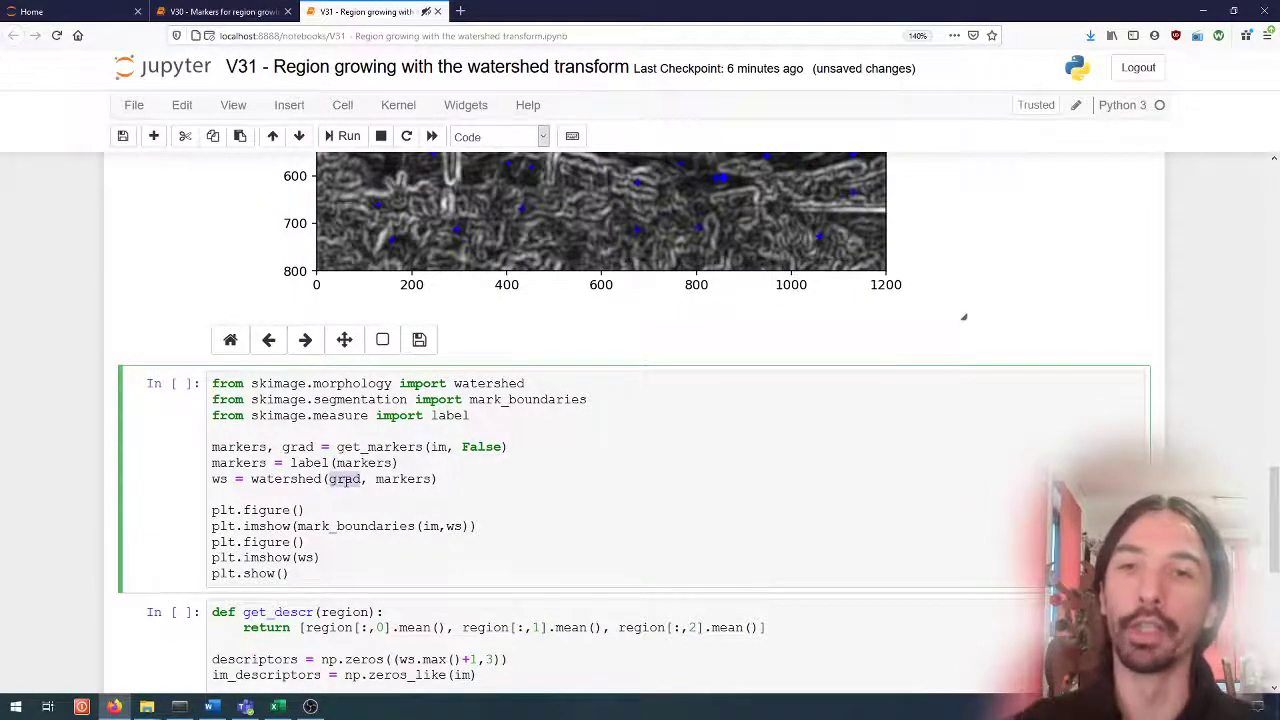
- Highlight the markers argument of watershed and scroll toward the Figure 4 label map
{"action": "double_click", "coordinate": [402, 479]}
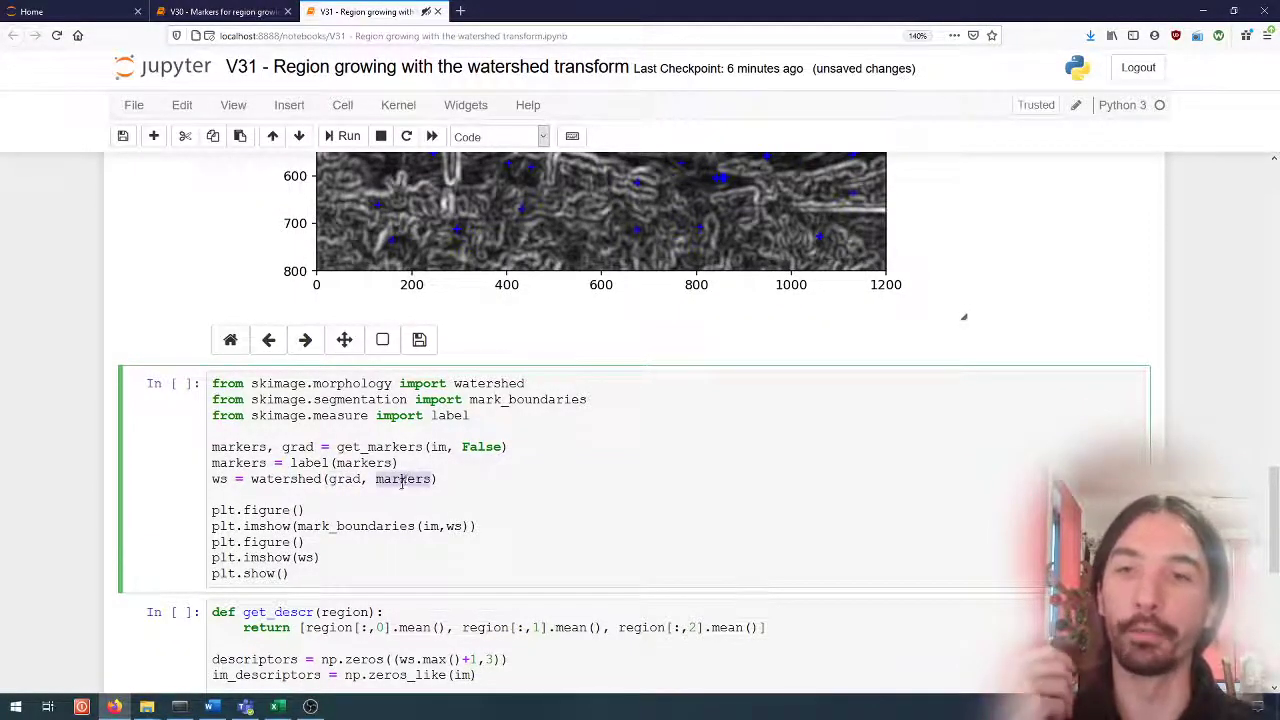
{"action": "scroll", "scroll_direction": "down", "scroll_amount": 3}
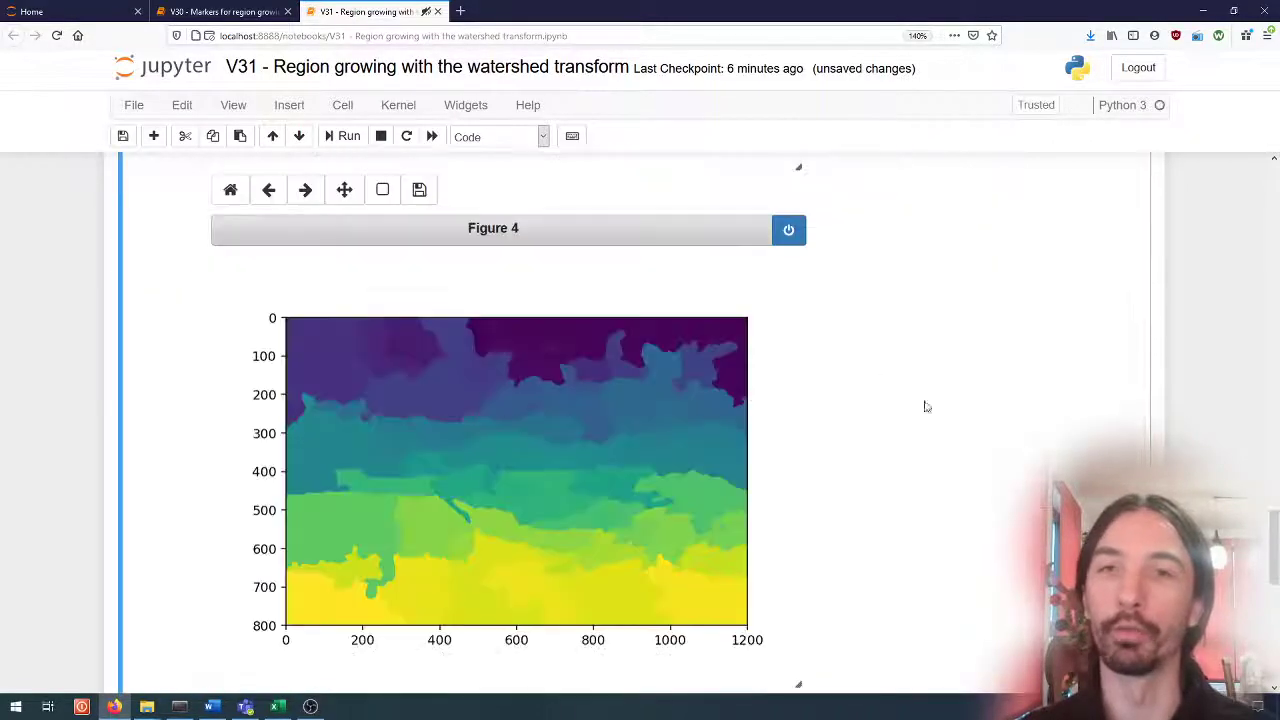
{"action": "scroll", "scroll_direction": "down", "scroll_amount": 3}
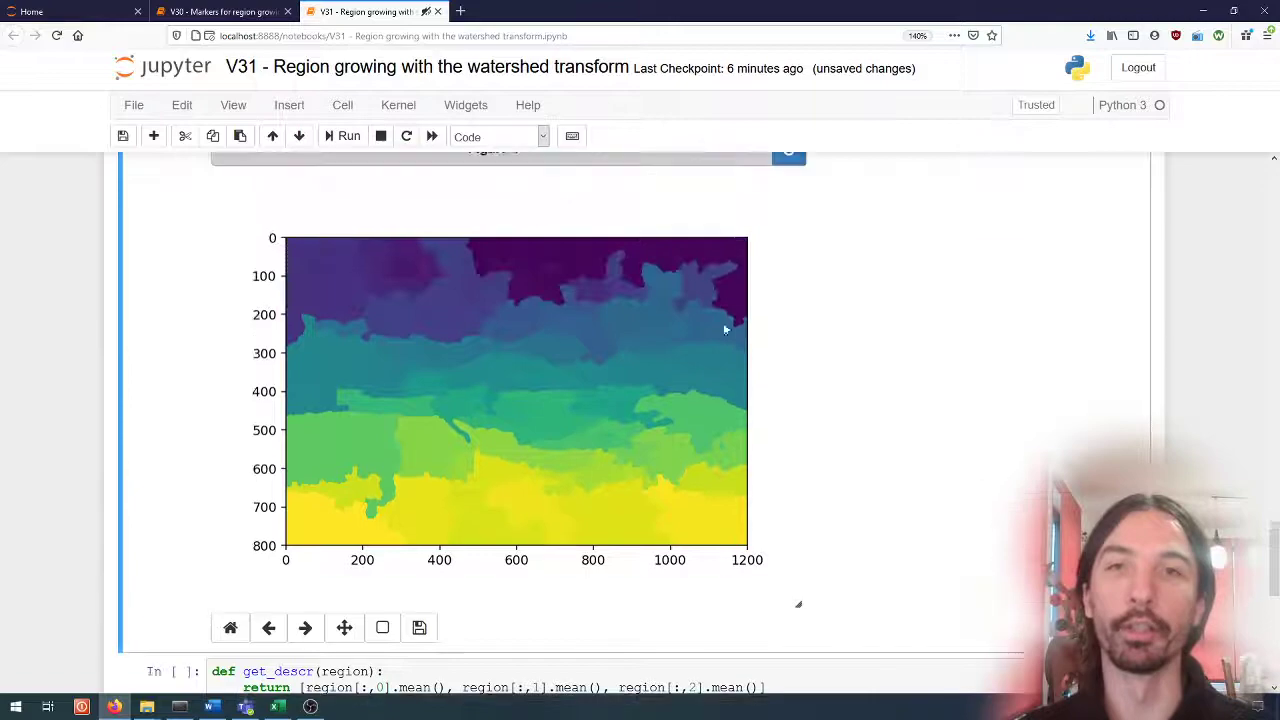
{"action": "mouse_move", "coordinate": [397, 381]}
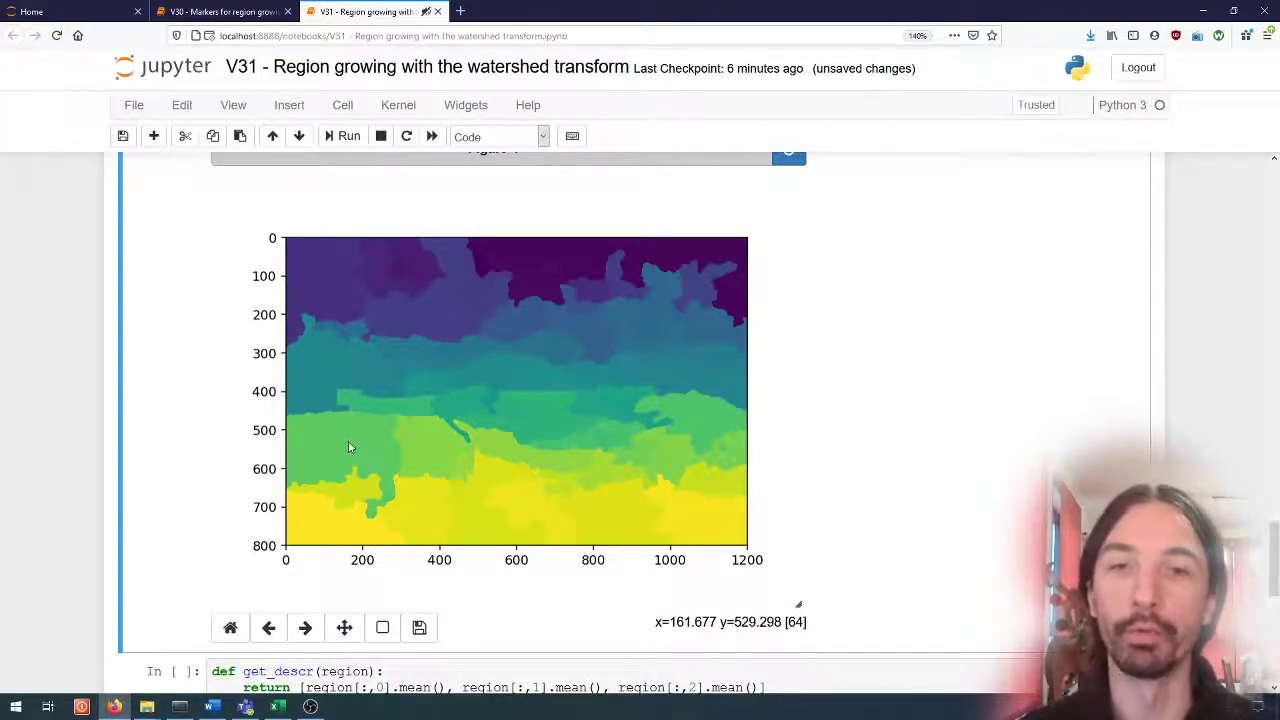
{"action": "mouse_move", "coordinate": [371, 478]}
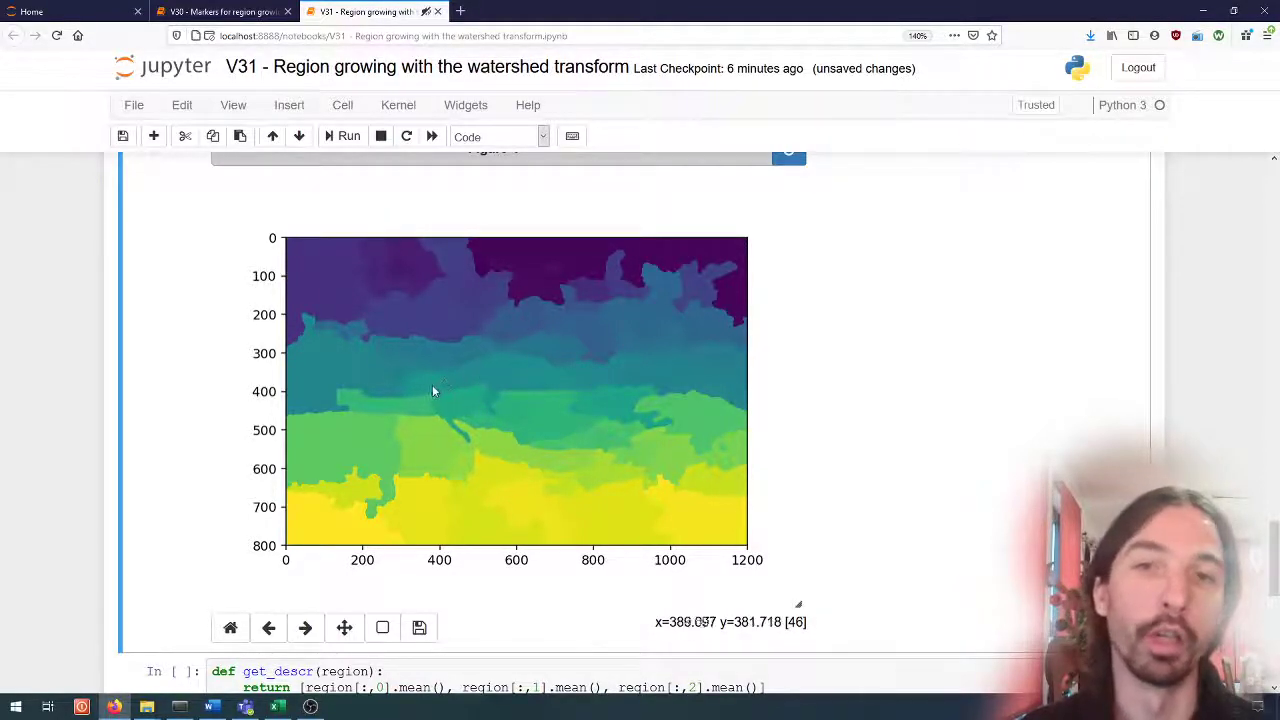
{"action": "mouse_move", "coordinate": [409, 413]}
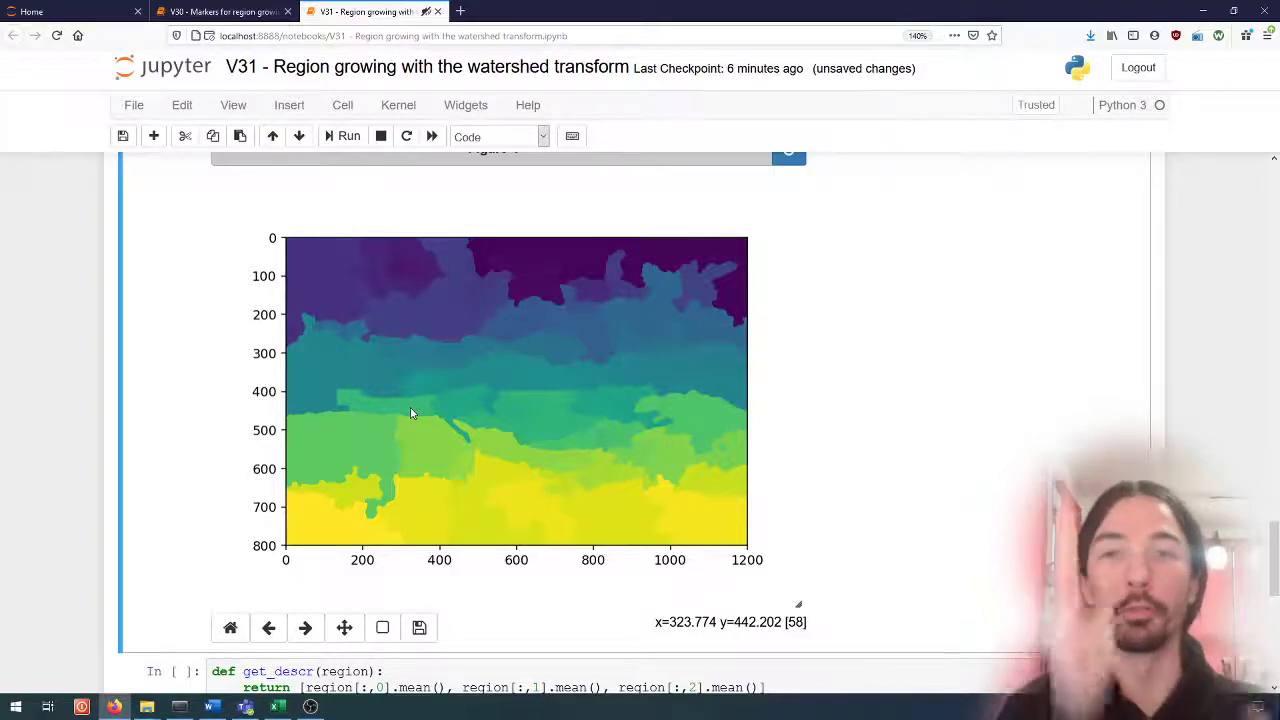
{"action": "mouse_move", "coordinate": [300, 415]}
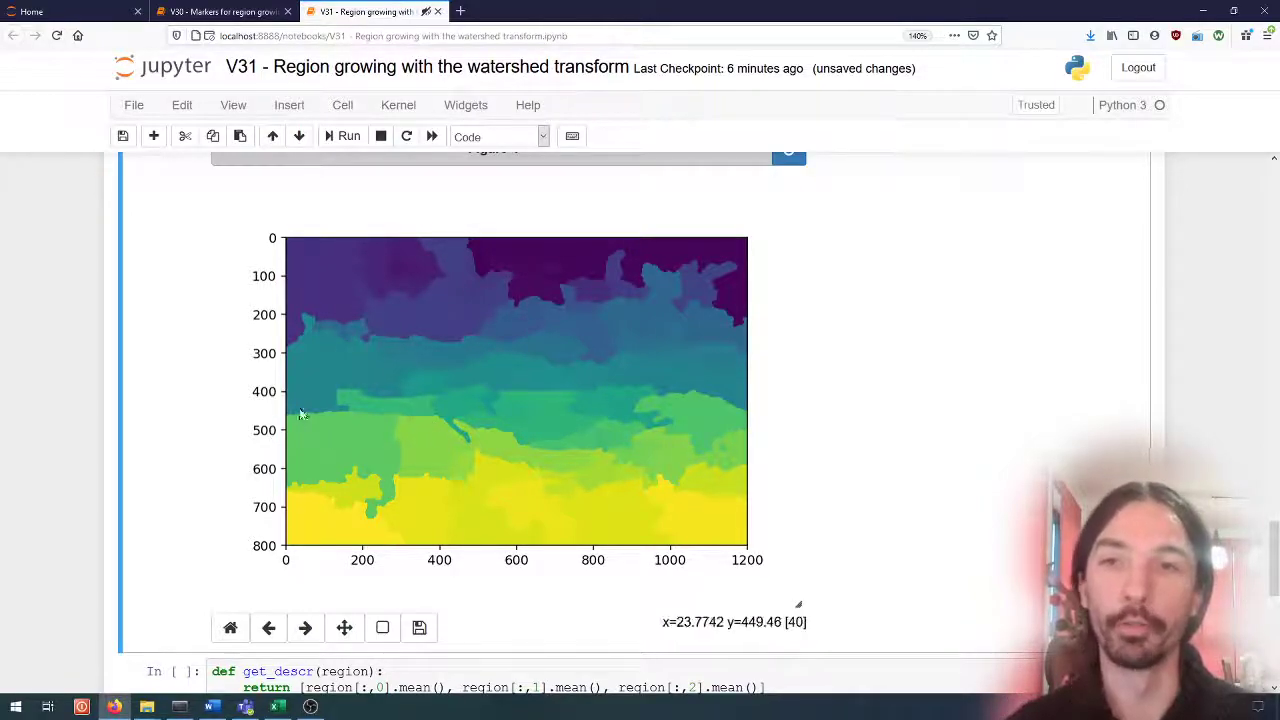
{"action": "mouse_move", "coordinate": [458, 432]}
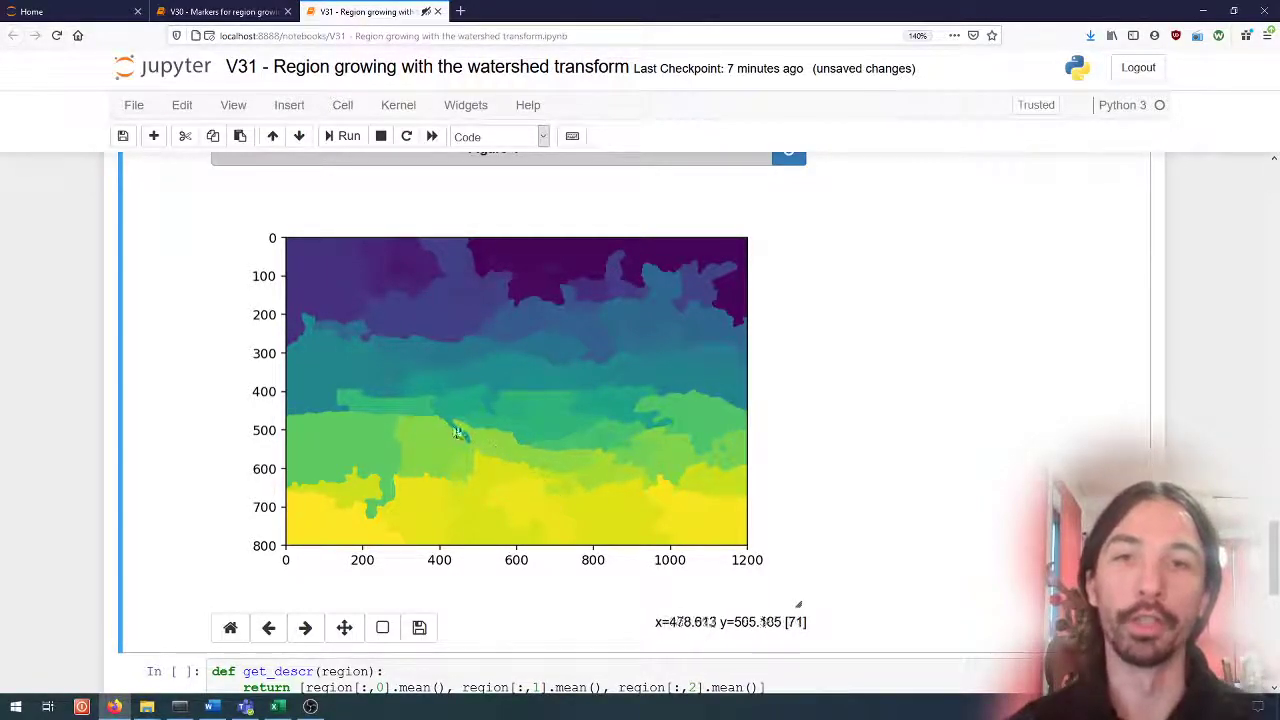
{"action": "mouse_move", "coordinate": [450, 465]}
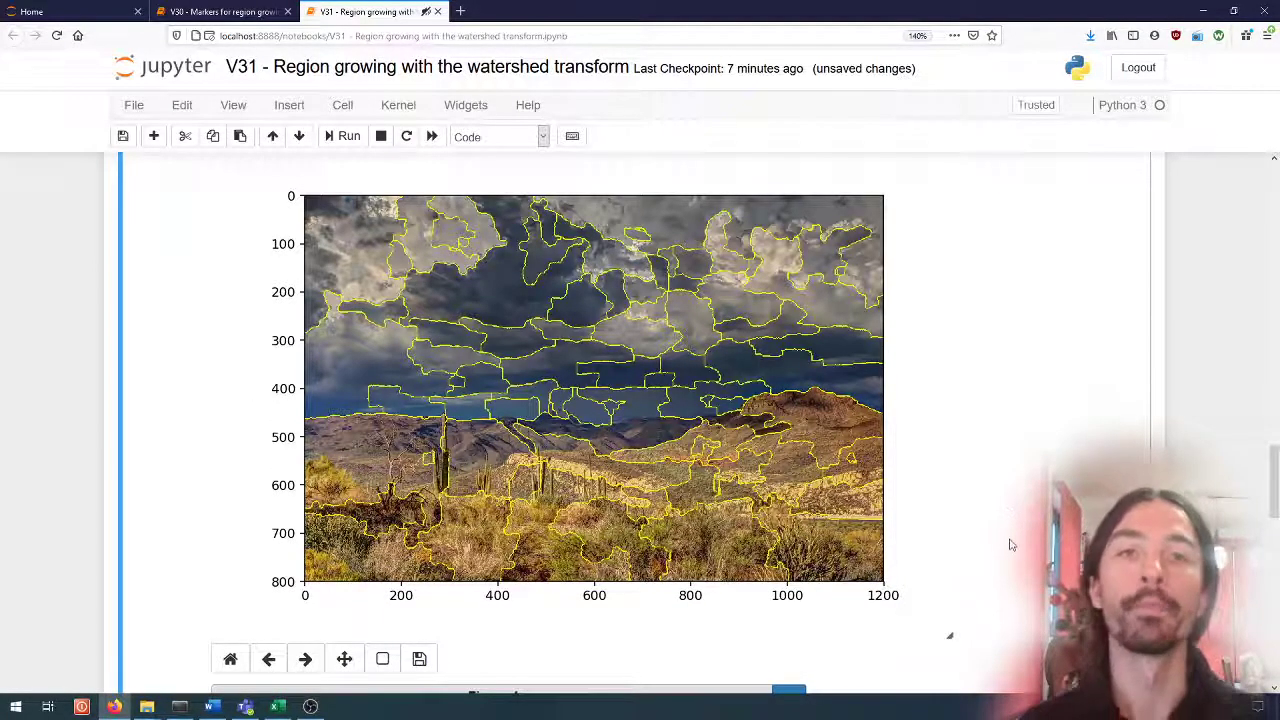
{"action": "mouse_move", "coordinate": [500, 490]}
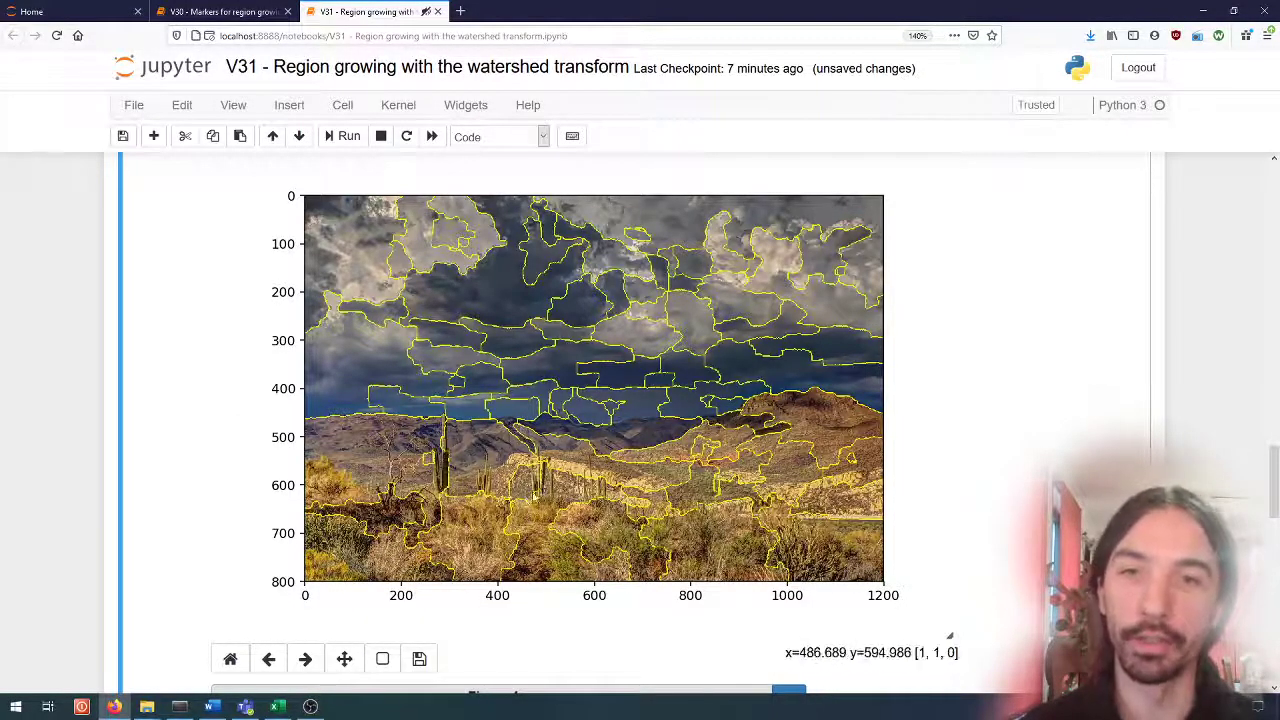
{"action": "mouse_move", "coordinate": [450, 475]}
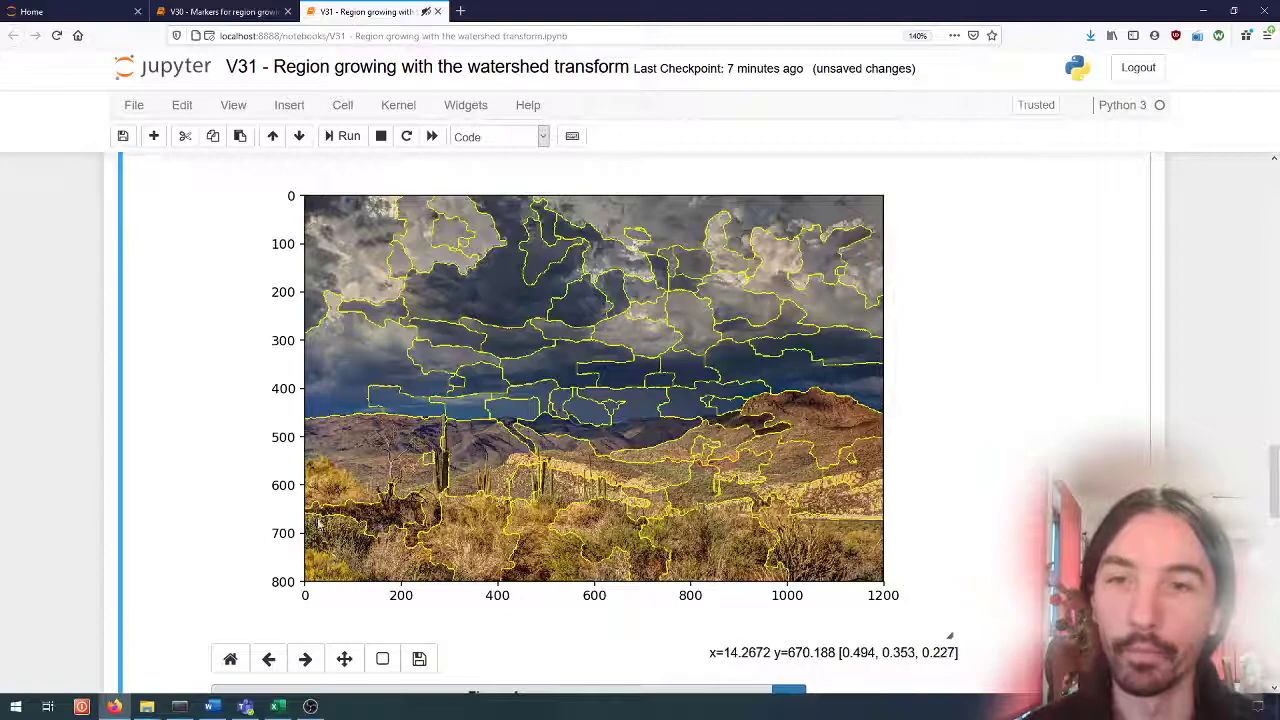
{"action": "mouse_move", "coordinate": [408, 538]}
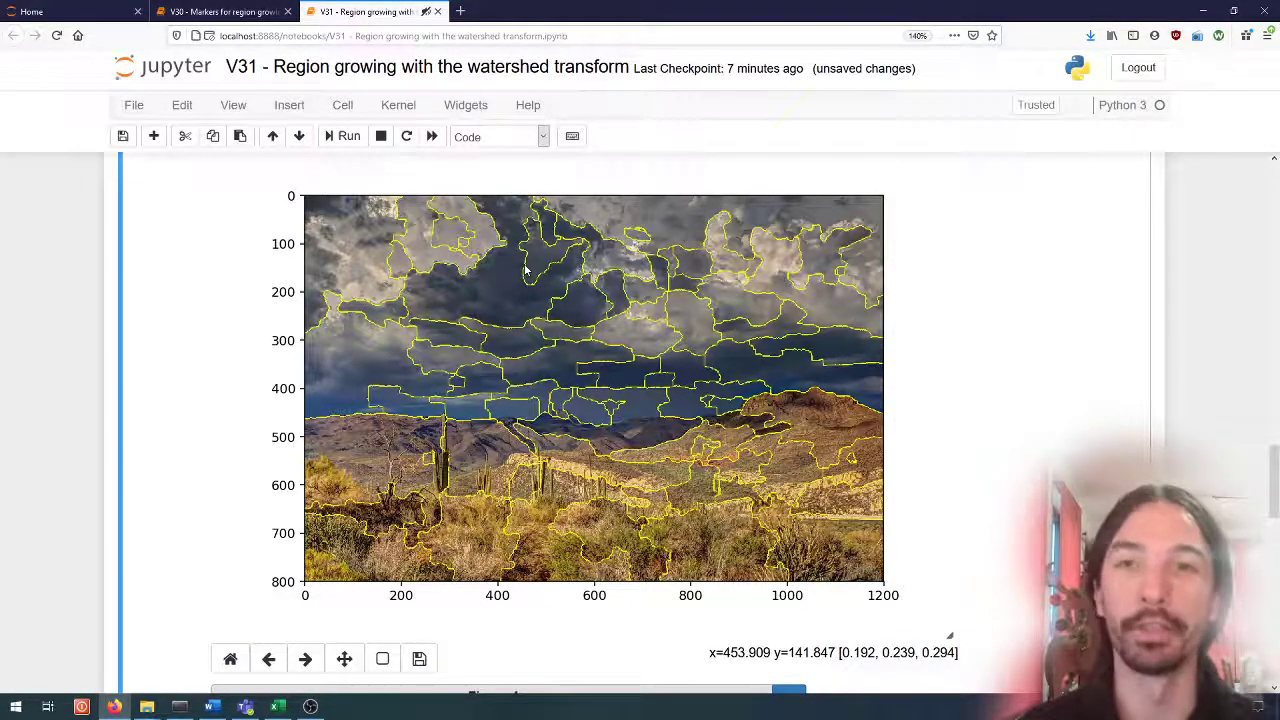
{"action": "mouse_move", "coordinate": [838, 260]}
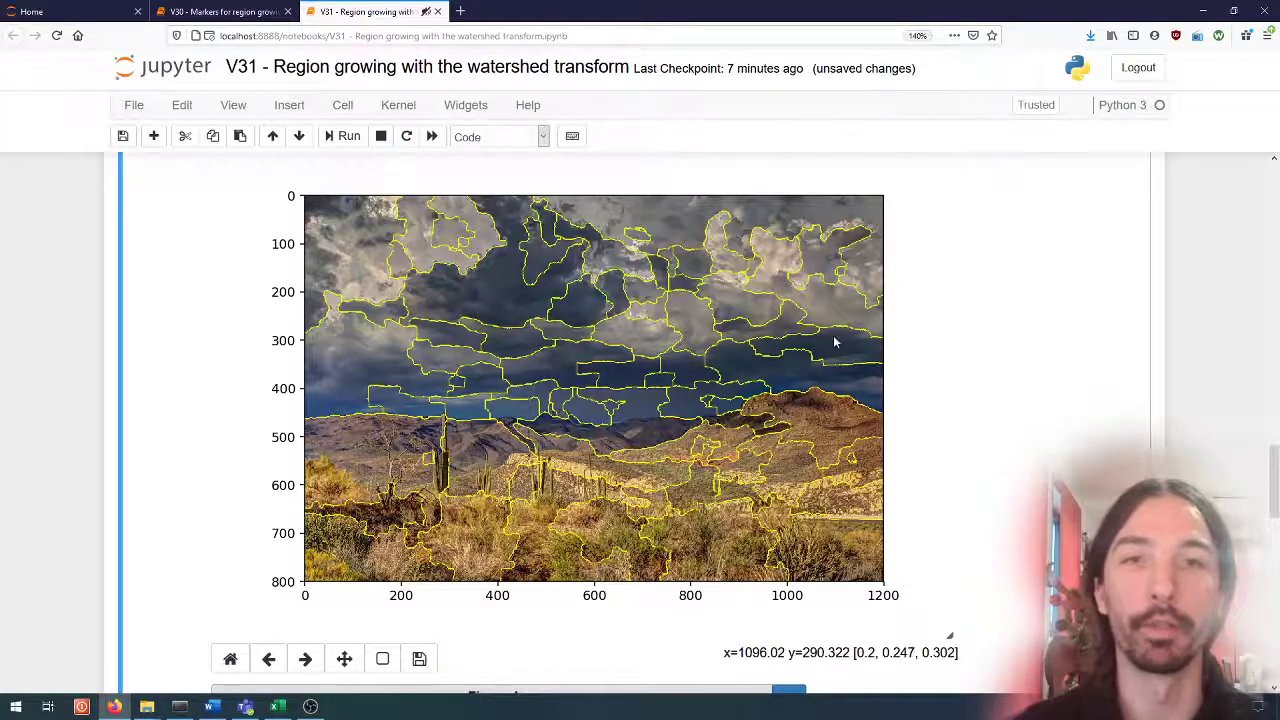
{"action": "scroll", "scroll_direction": "down", "scroll_amount": 3}
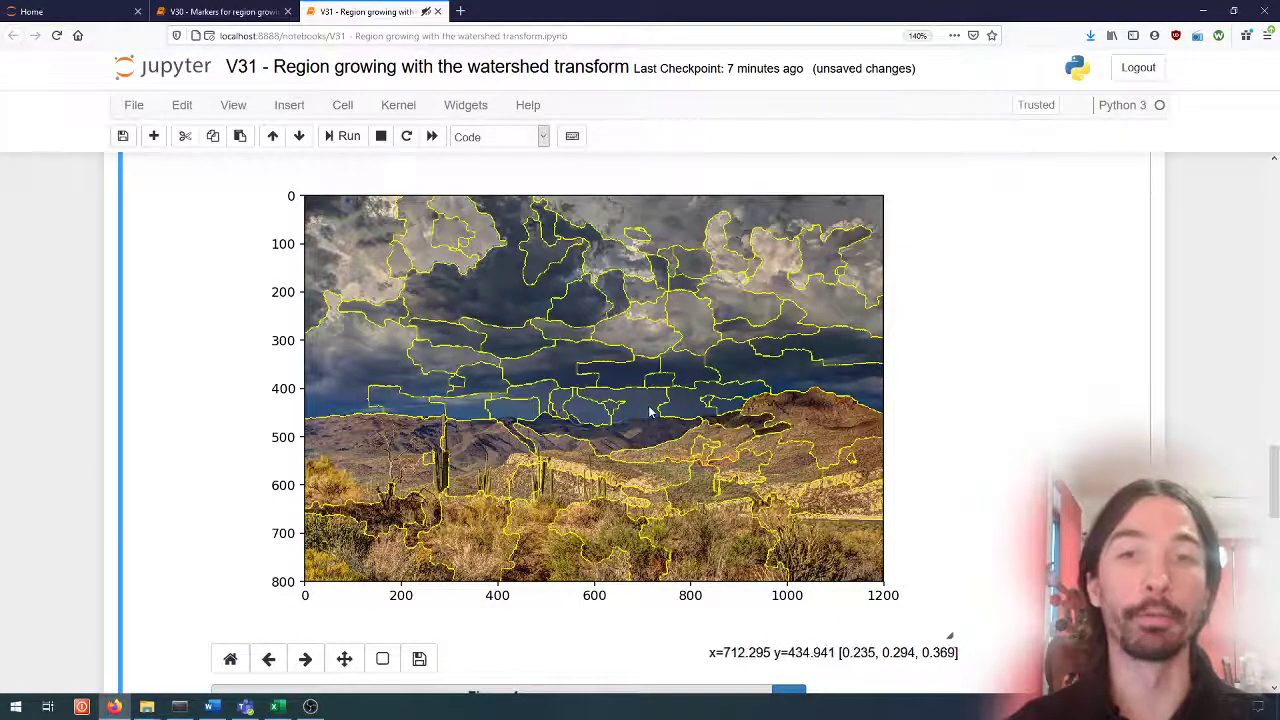
{"action": "mouse_move", "coordinate": [636, 437]}
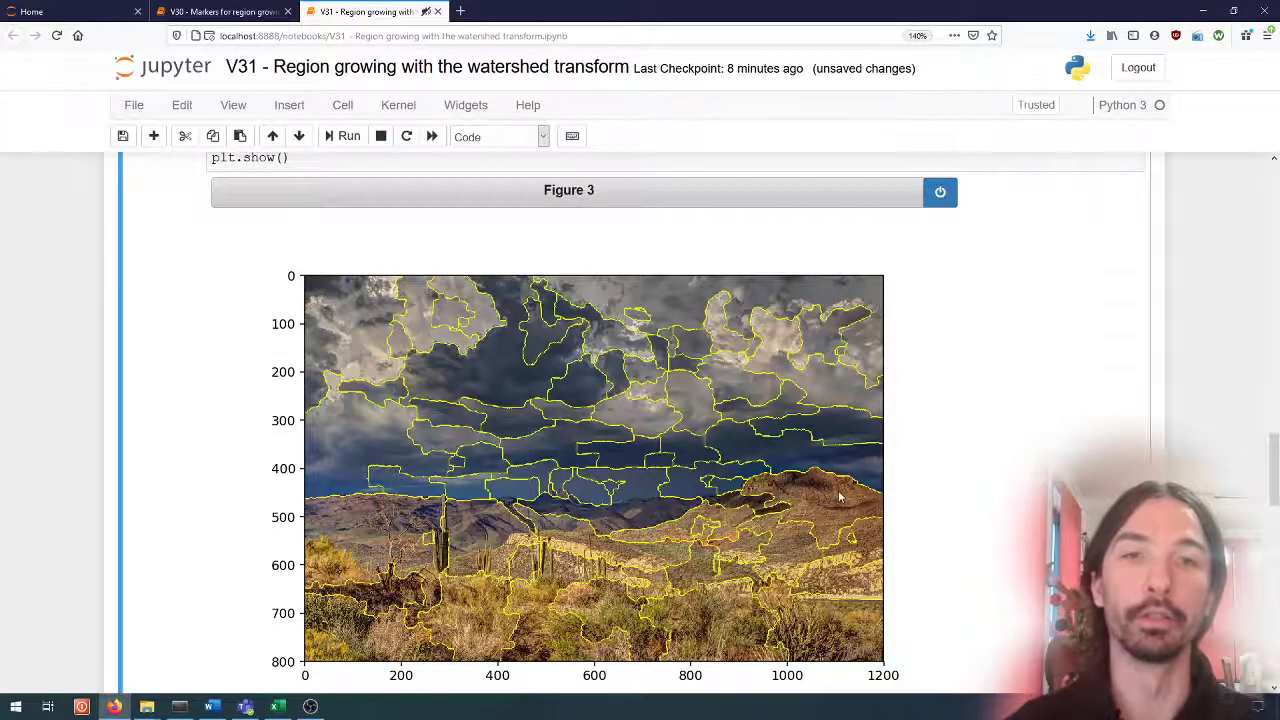
- Scroll past Figures 3 and 4 to the get_descr mean-colour descriptor cell
{"action": "scroll", "scroll_direction": "down", "scroll_amount": 3}
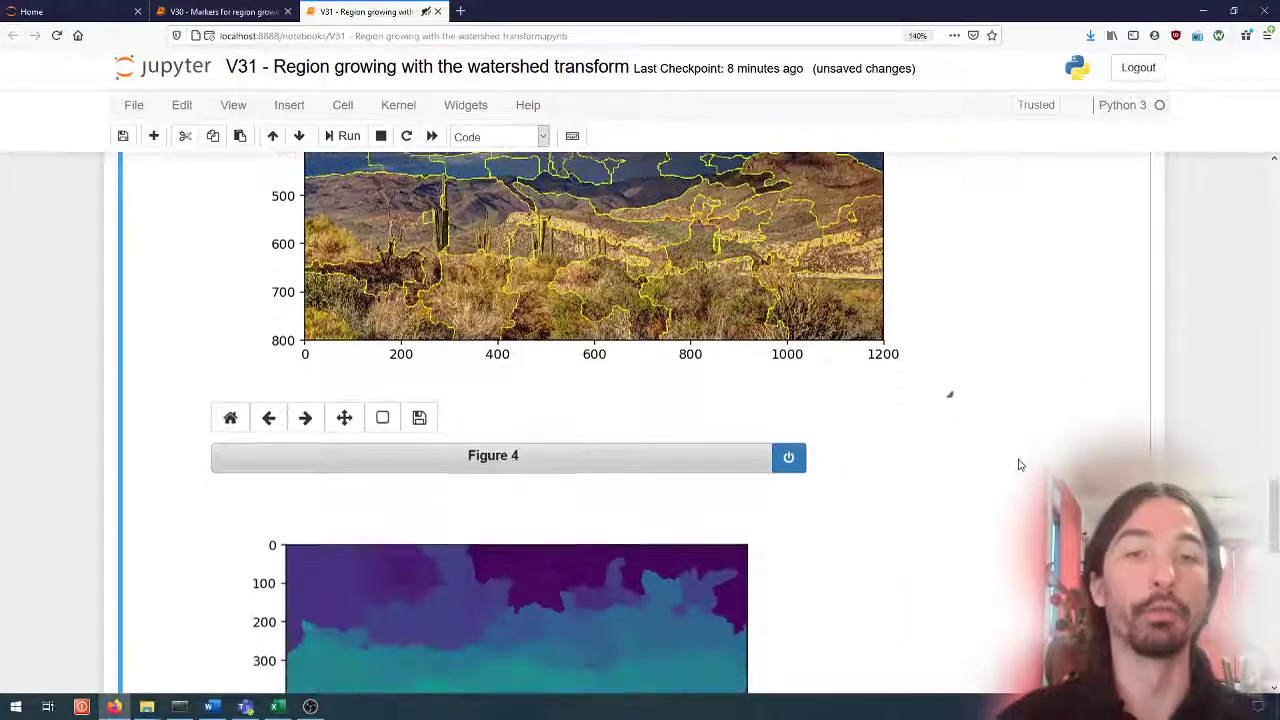
{"action": "scroll", "scroll_direction": "down", "scroll_amount": 3}
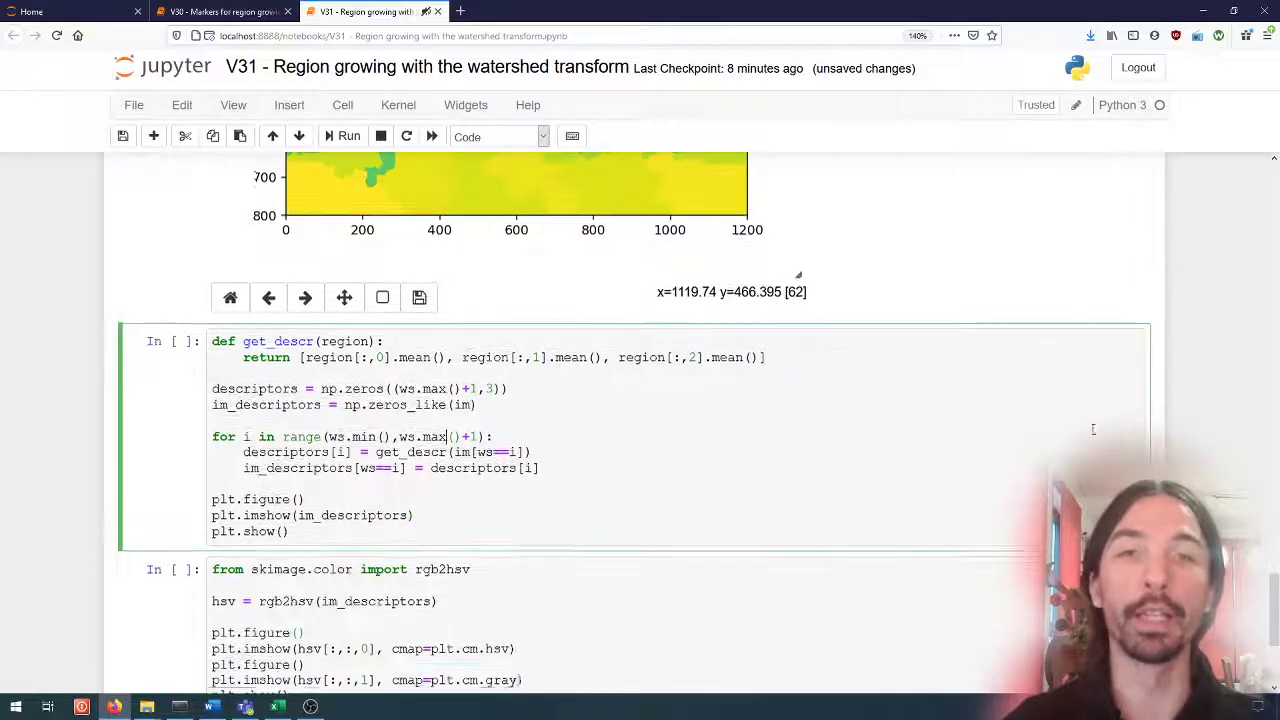
{"action": "scroll", "scroll_direction": "down", "scroll_amount": 3}
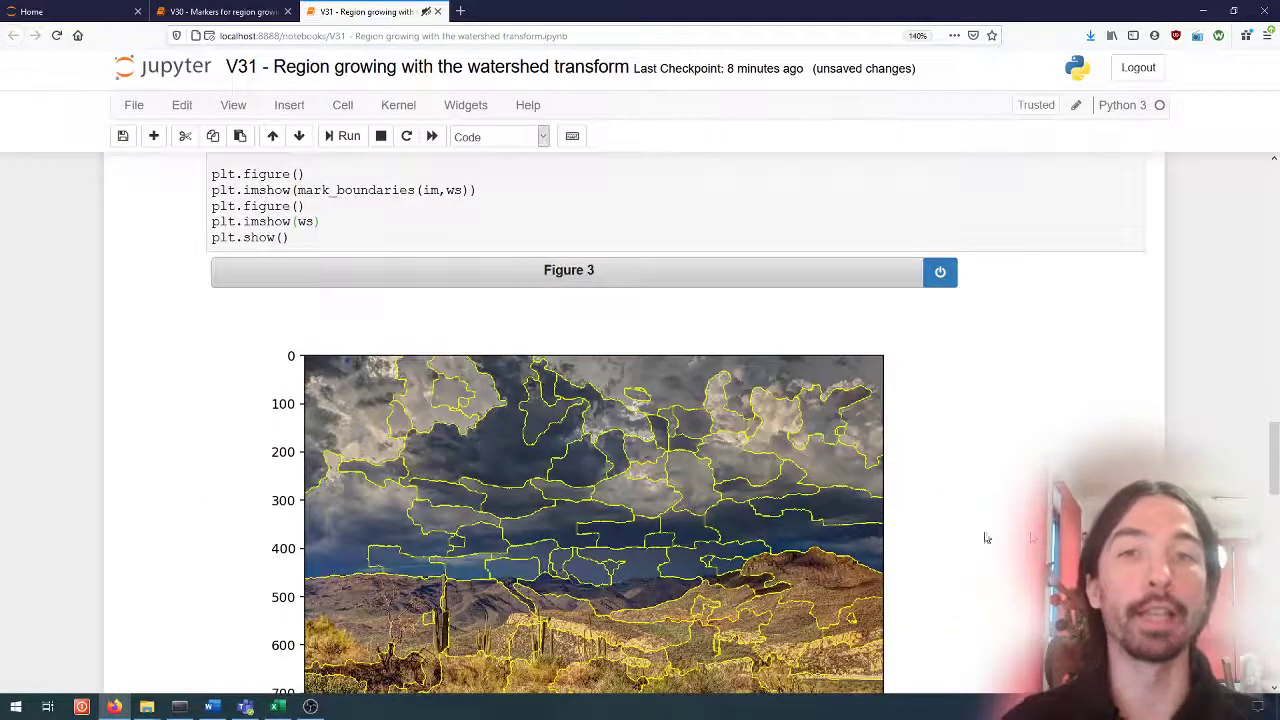
{"action": "scroll", "scroll_direction": "down", "scroll_amount": 3}
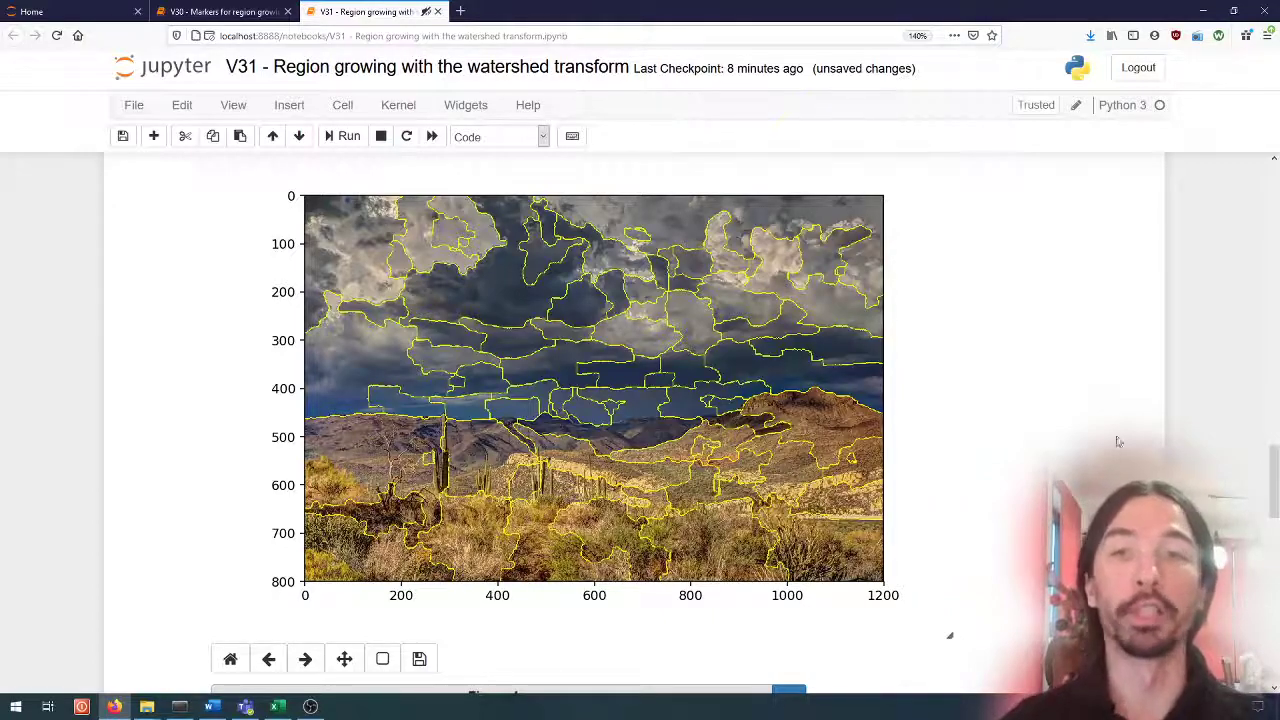
{"action": "mouse_move", "coordinate": [335, 440]}
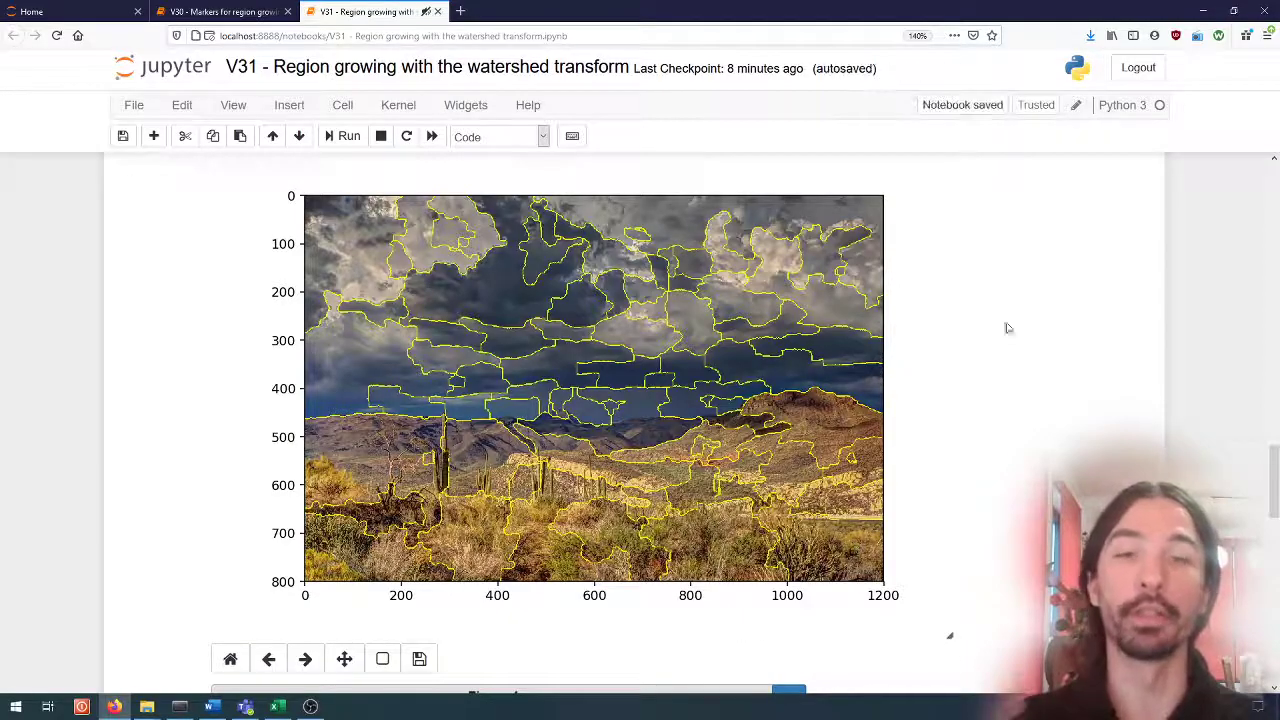
{"action": "scroll", "scroll_direction": "down", "scroll_amount": 3}
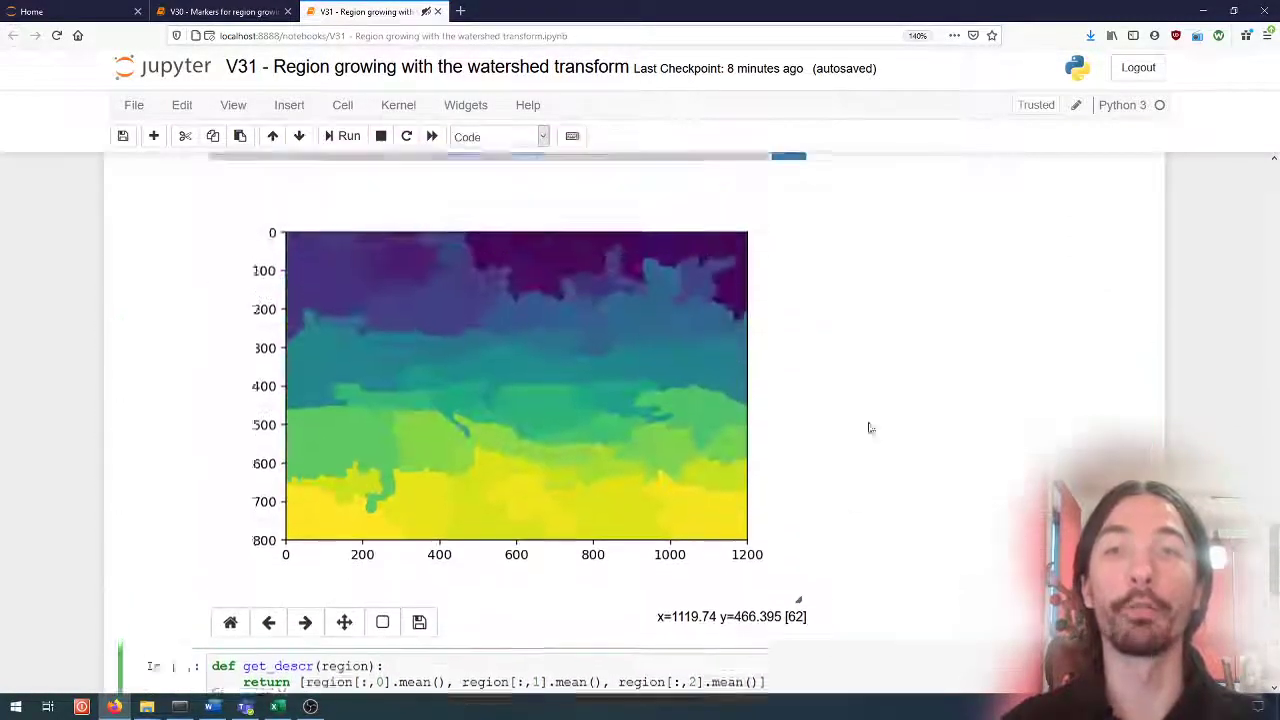
{"action": "scroll", "scroll_direction": "down", "scroll_amount": 3}
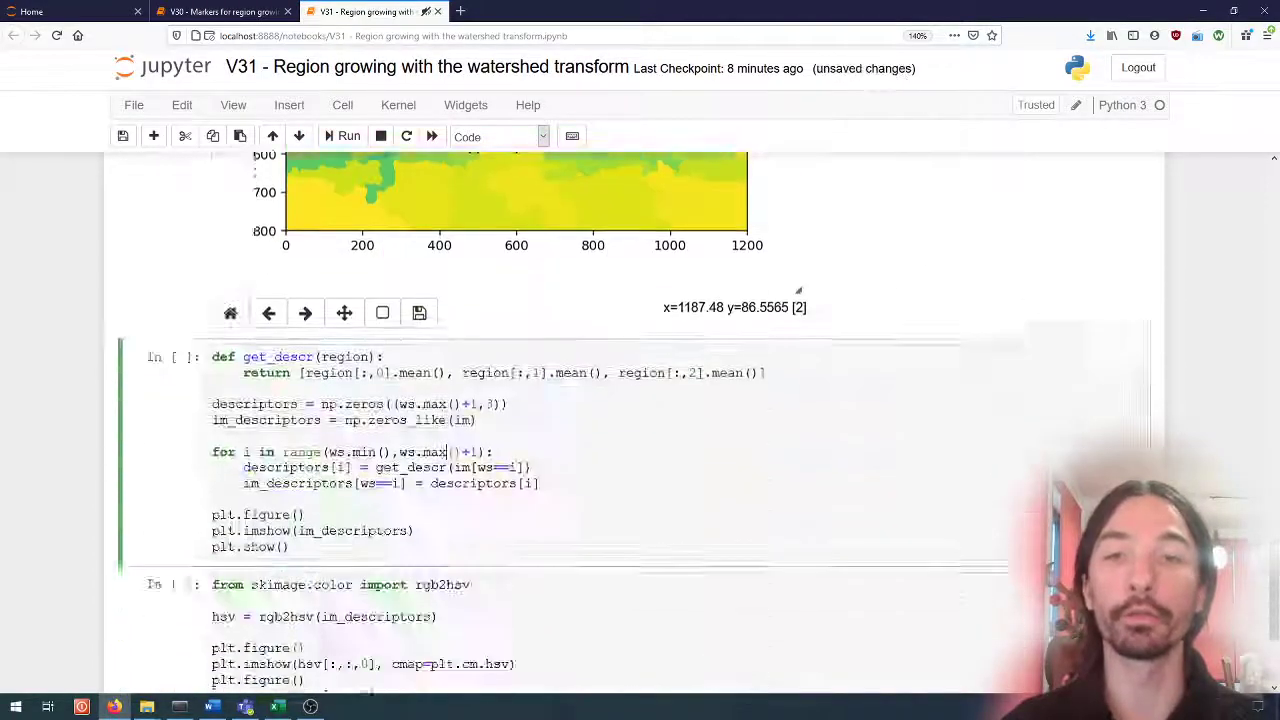
{"action": "scroll", "scroll_direction": "down", "scroll_amount": 3}
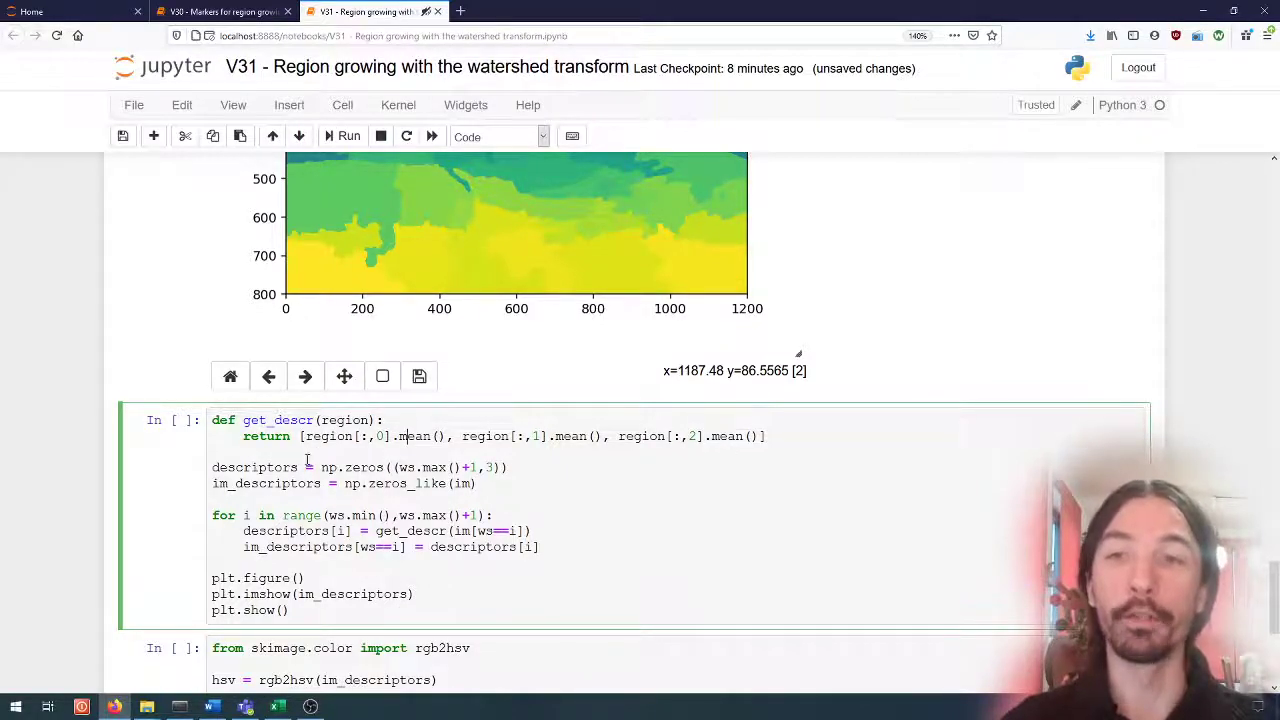
{"action": "scroll", "scroll_direction": "down", "scroll_amount": 3}
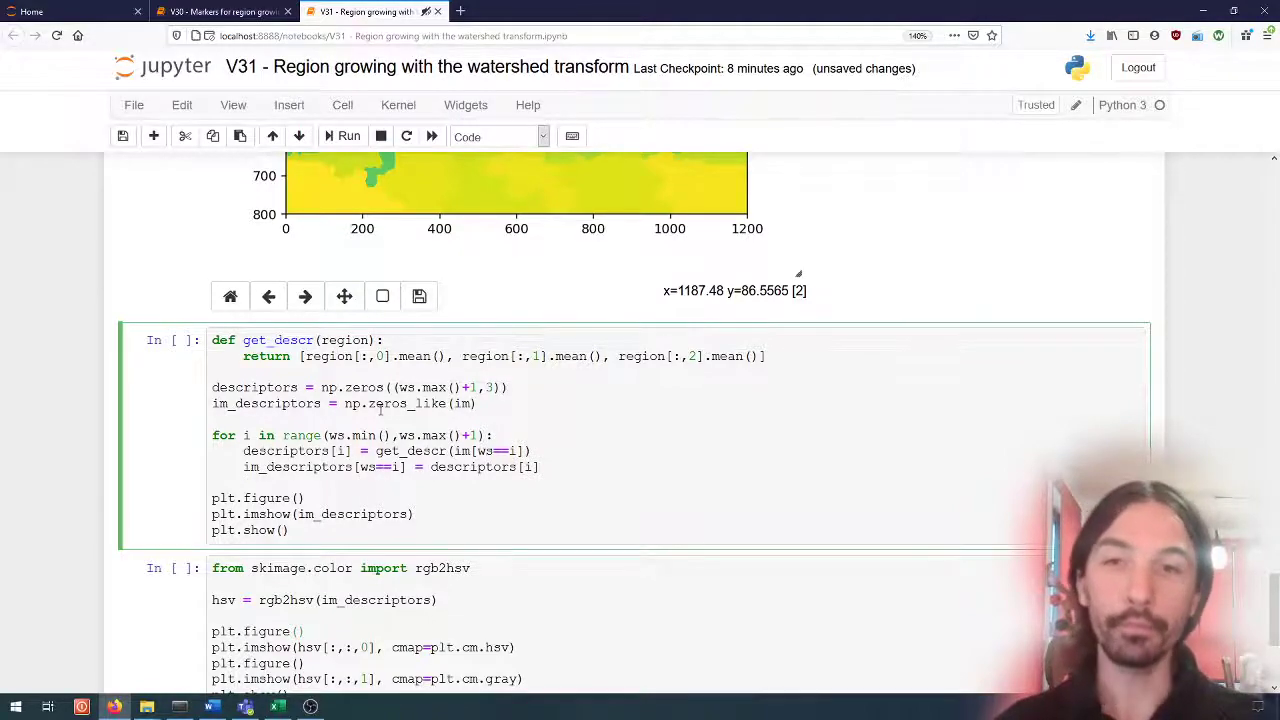
- Run the get_descr cell for Figure 5 mean-colour regions, then scroll to the Figure 6 hue map
{"action": "left_click", "coordinate": [348, 136]}
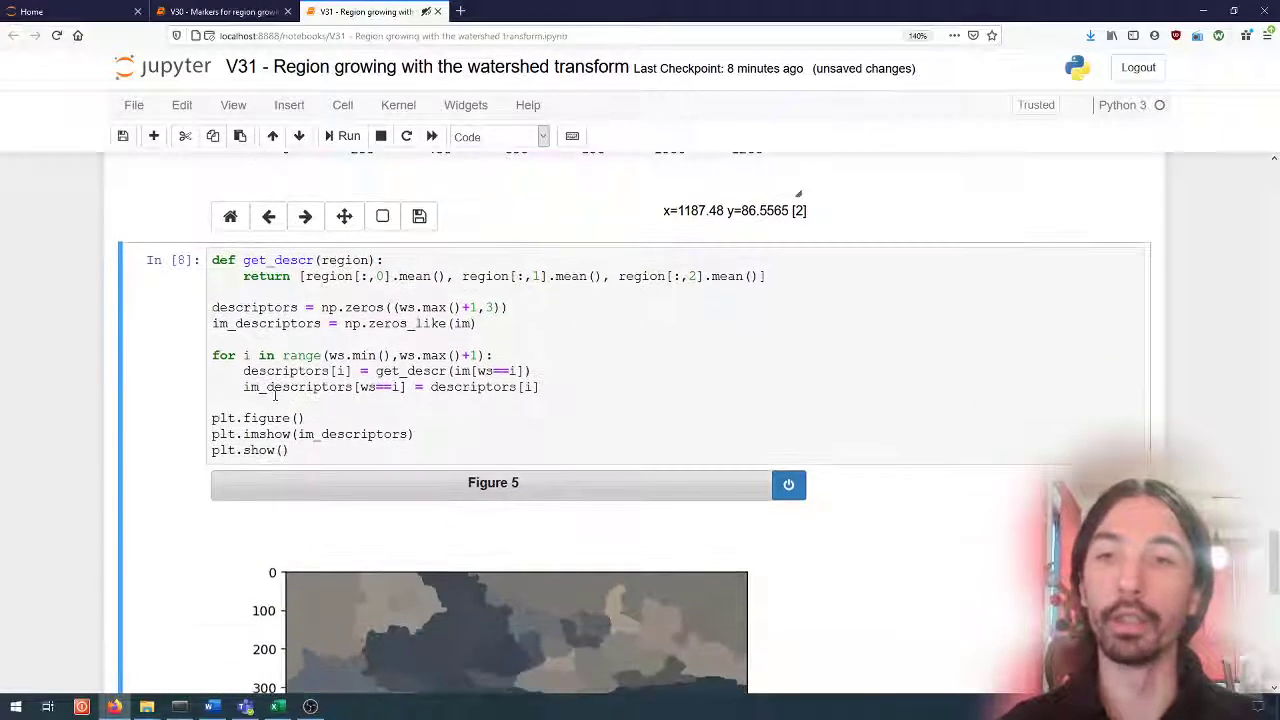
{"action": "double_click", "coordinate": [297, 387]}
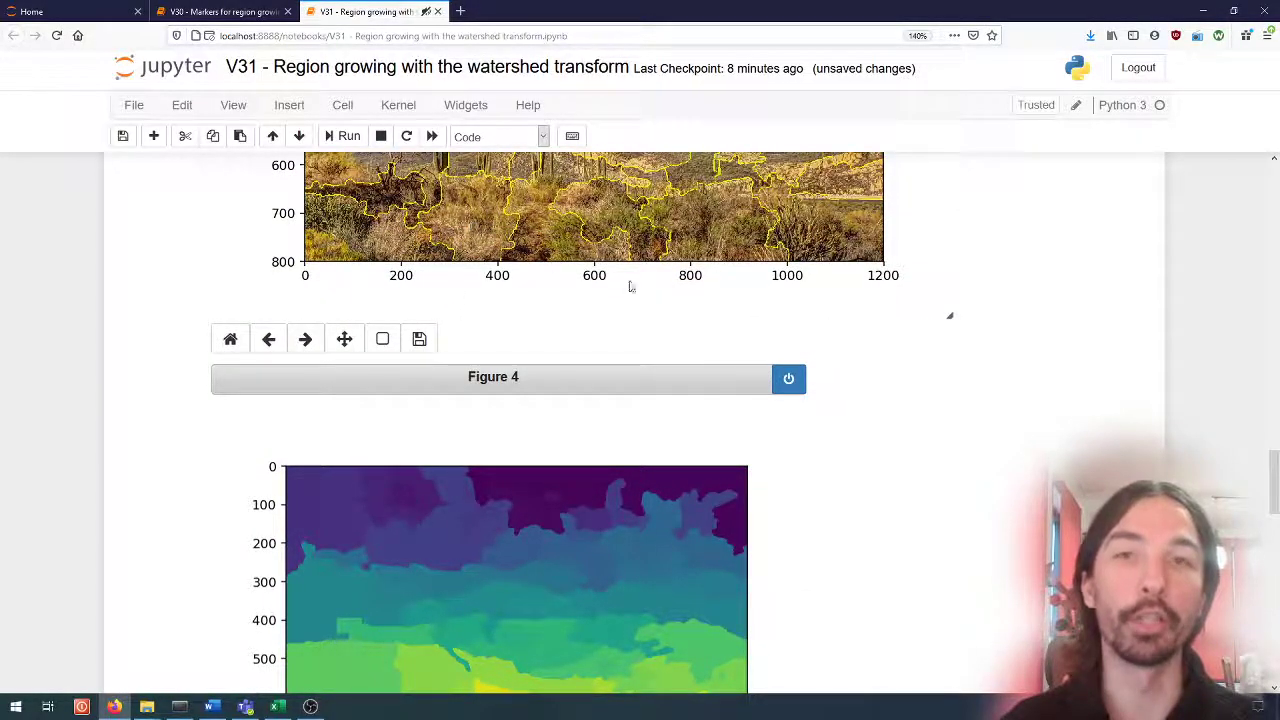
{"action": "mouse_move", "coordinate": [477, 215]}
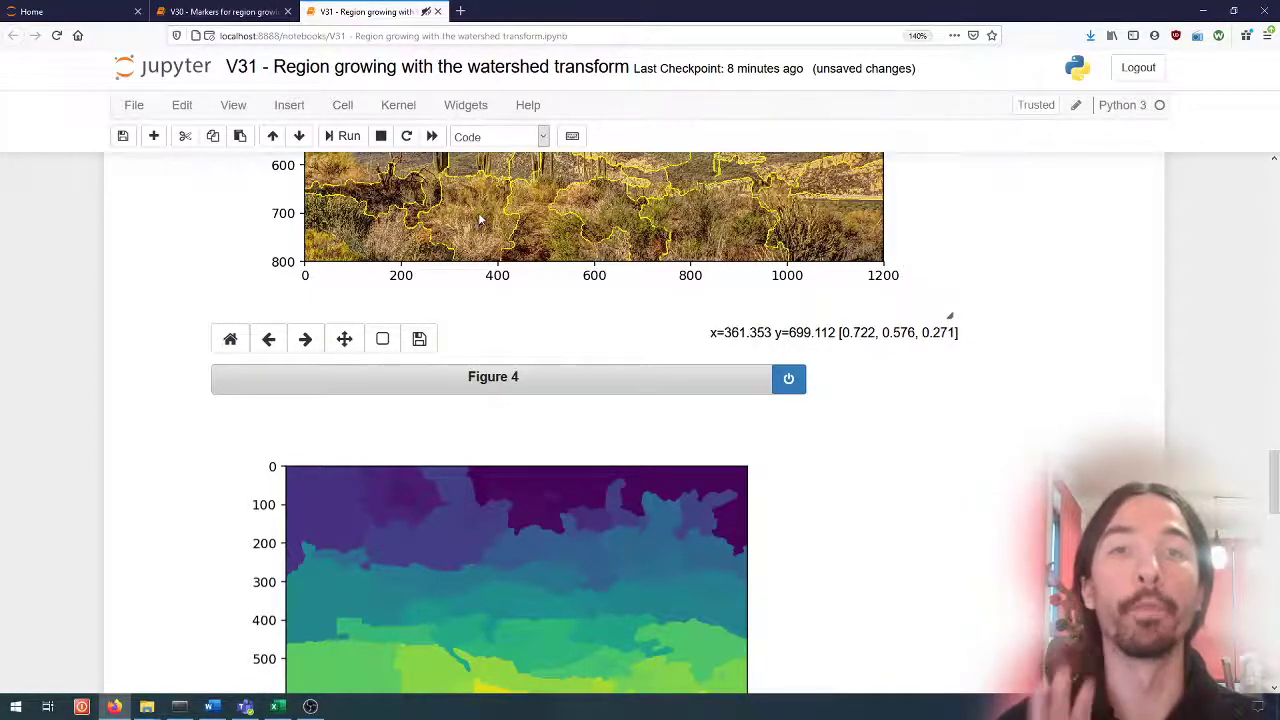
{"action": "scroll", "scroll_direction": "down", "scroll_amount": 3}
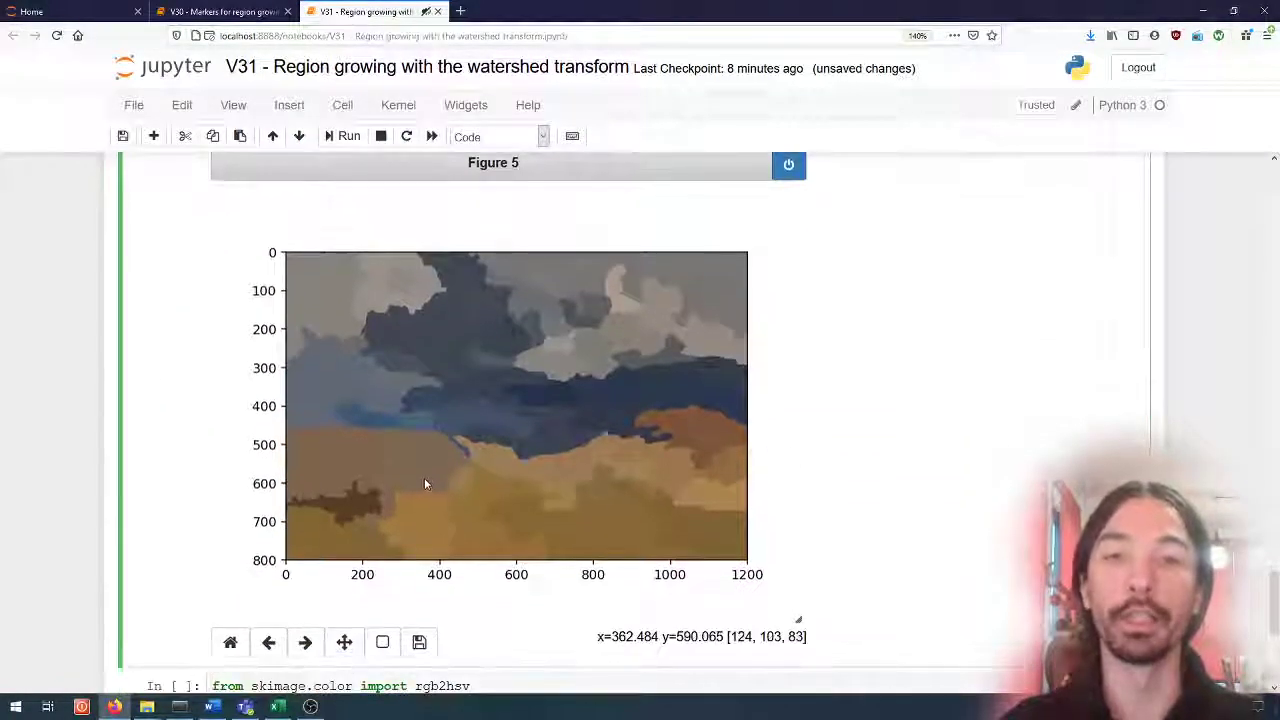
{"action": "scroll", "scroll_direction": "down", "scroll_amount": 3}
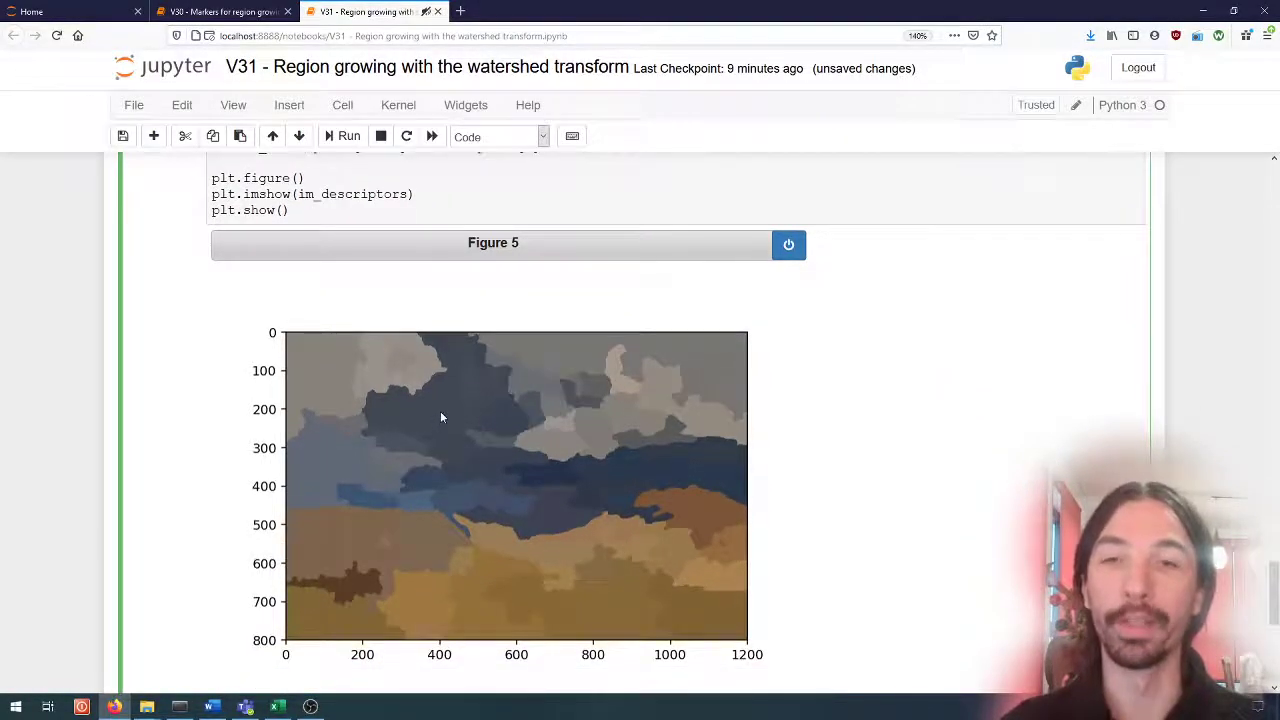
{"action": "scroll", "scroll_direction": "down", "scroll_amount": 3}
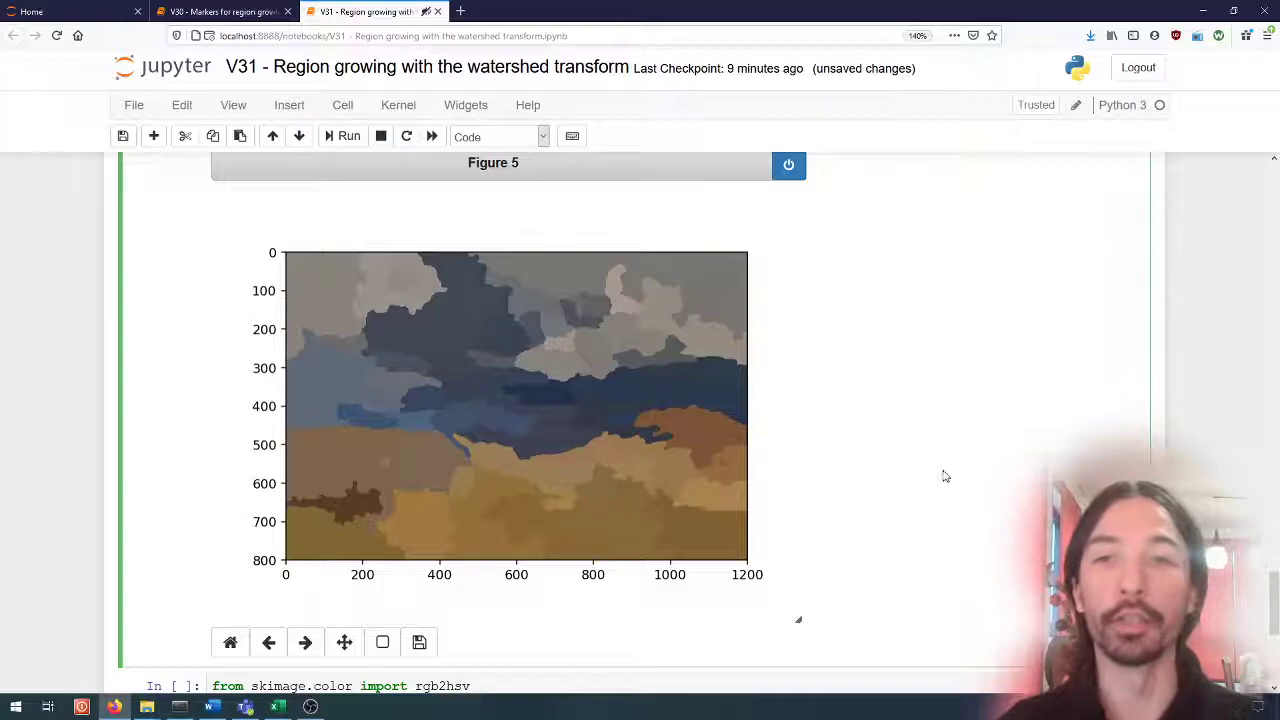
{"action": "scroll", "scroll_direction": "down", "scroll_amount": 3}
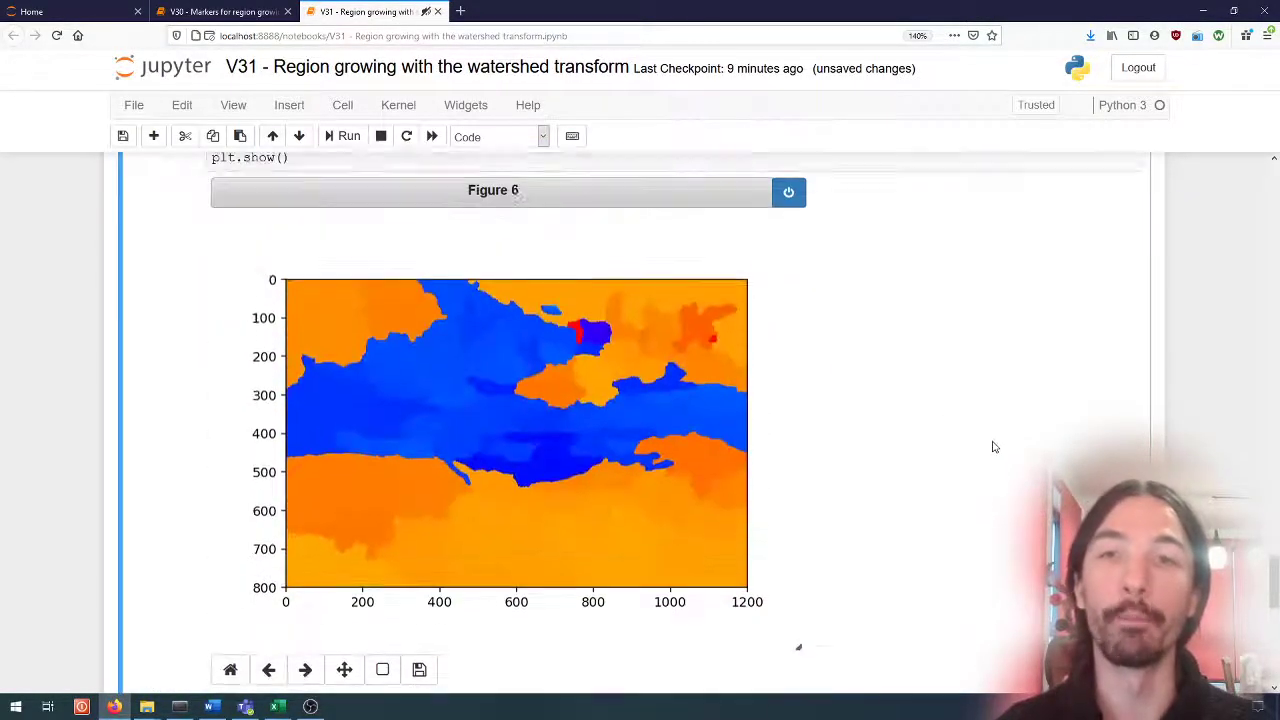
{"action": "scroll", "scroll_direction": "down", "scroll_amount": 3}
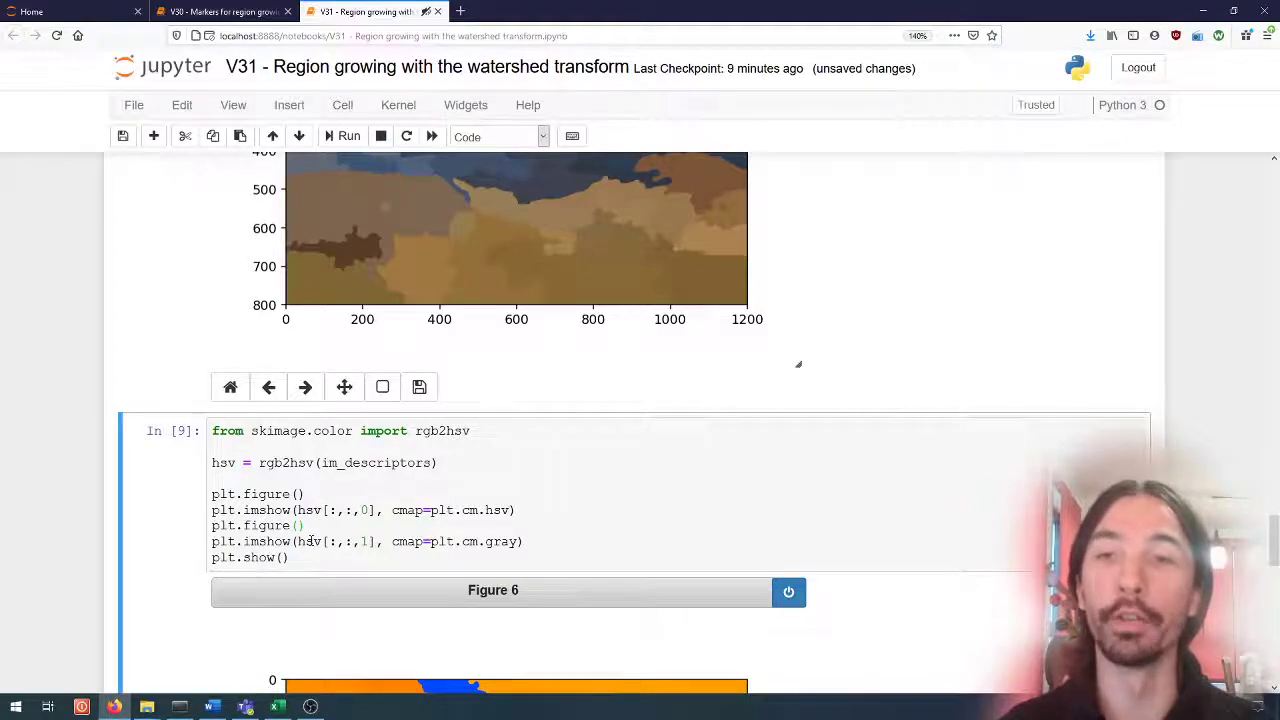
{"action": "scroll", "scroll_direction": "down", "scroll_amount": 3}
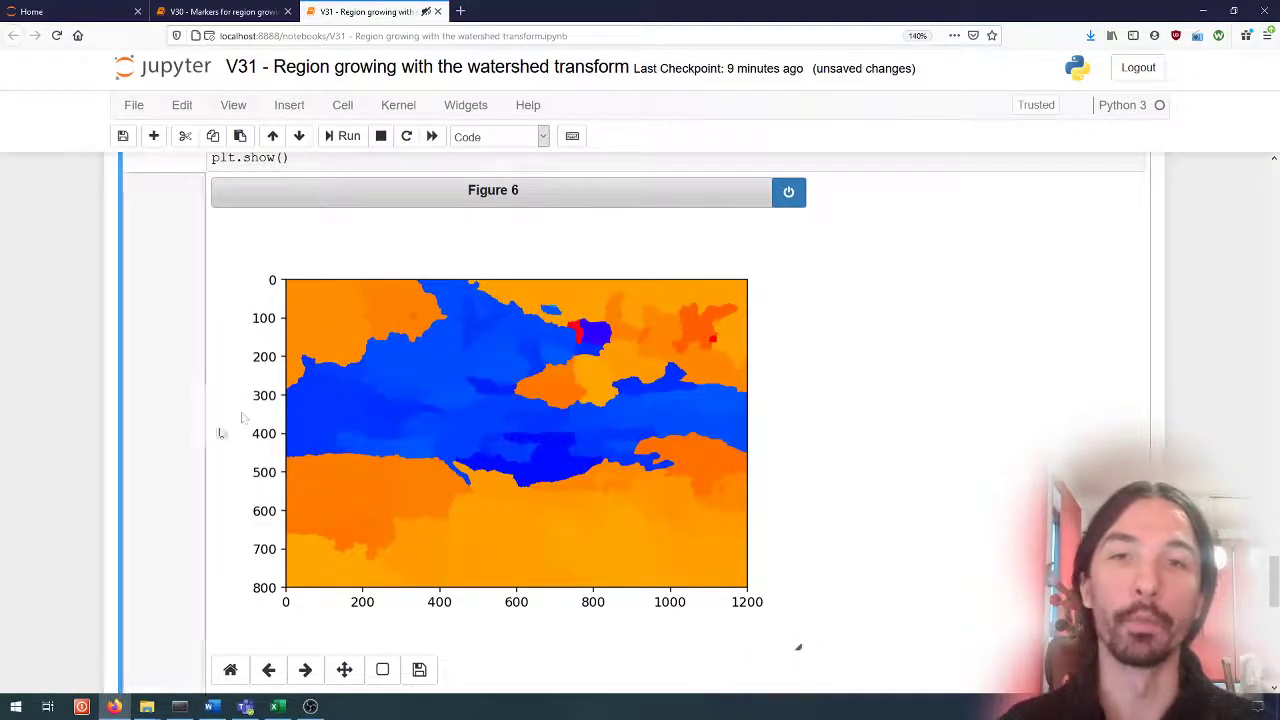
{"action": "mouse_move", "coordinate": [380, 440]}
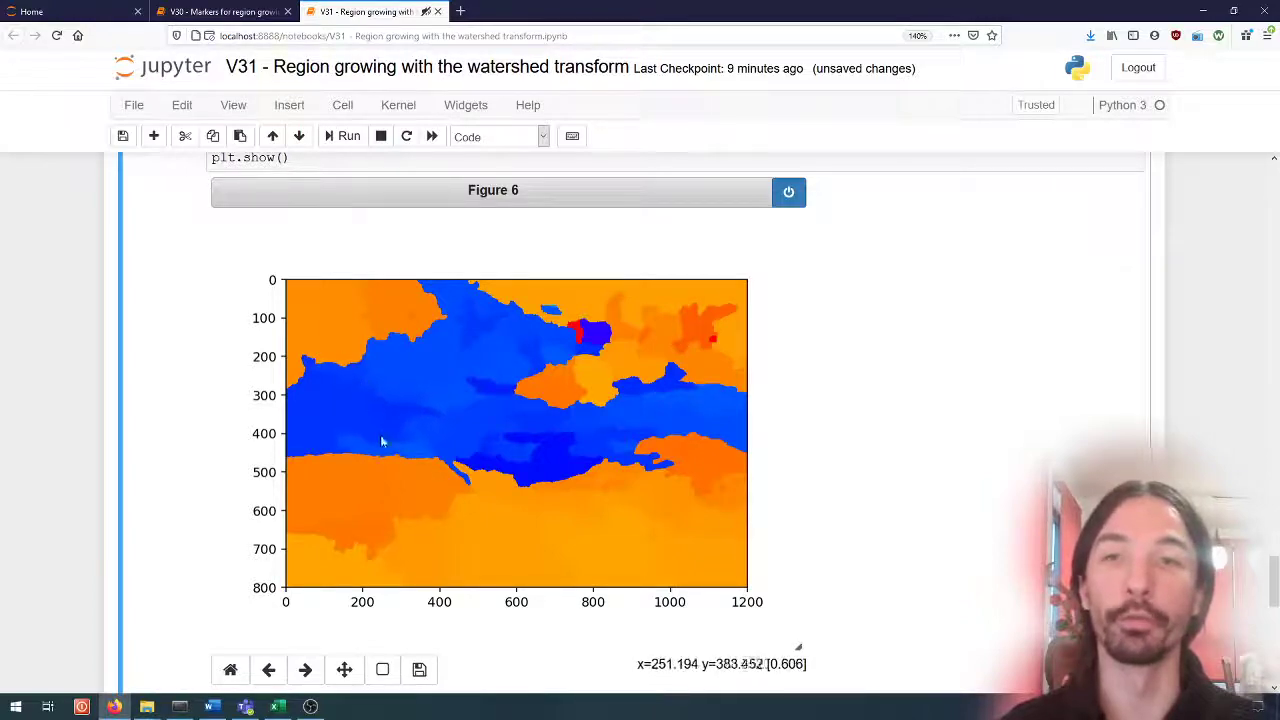
{"action": "mouse_move", "coordinate": [290, 528]}
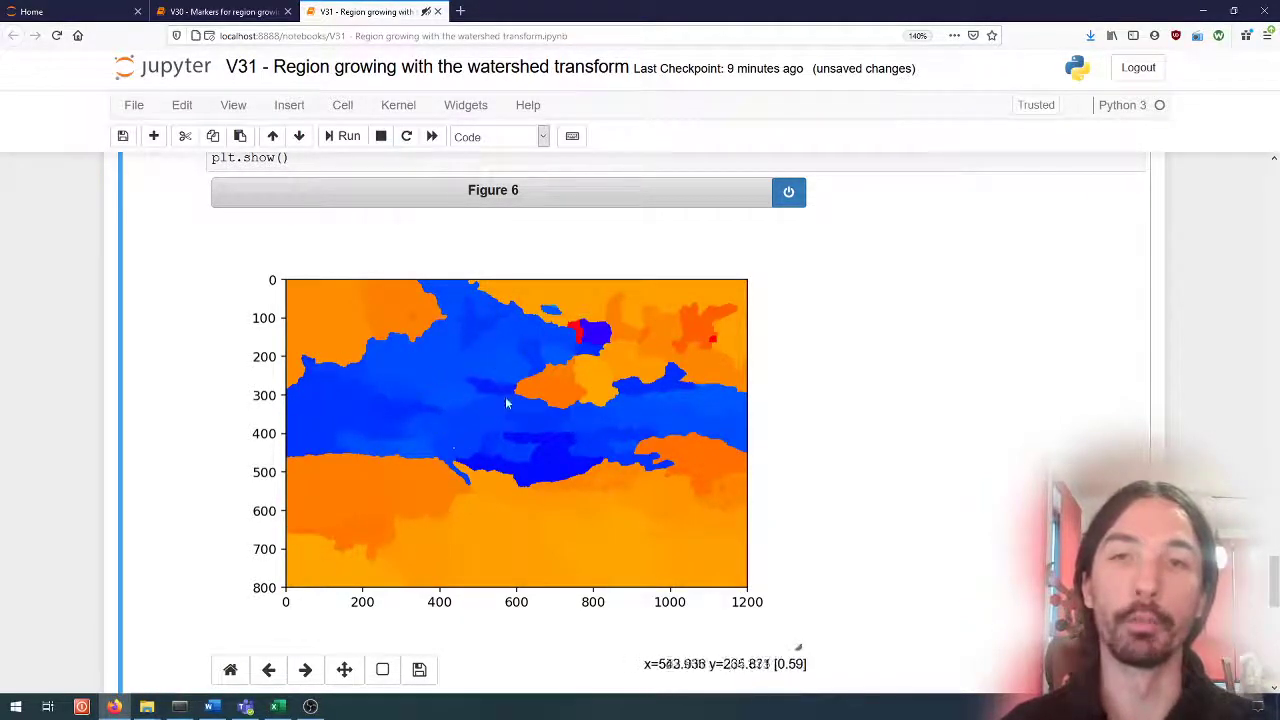
{"action": "mouse_move", "coordinate": [700, 327]}
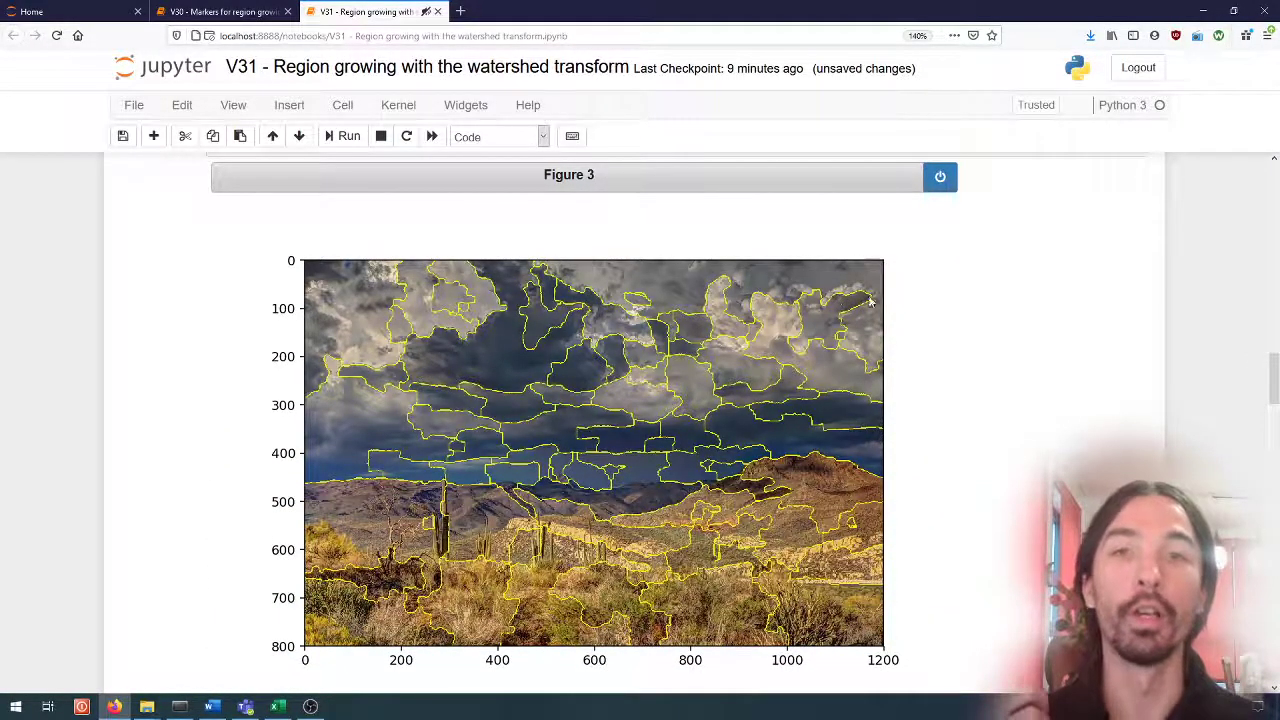
{"action": "mouse_move", "coordinate": [905, 515]}
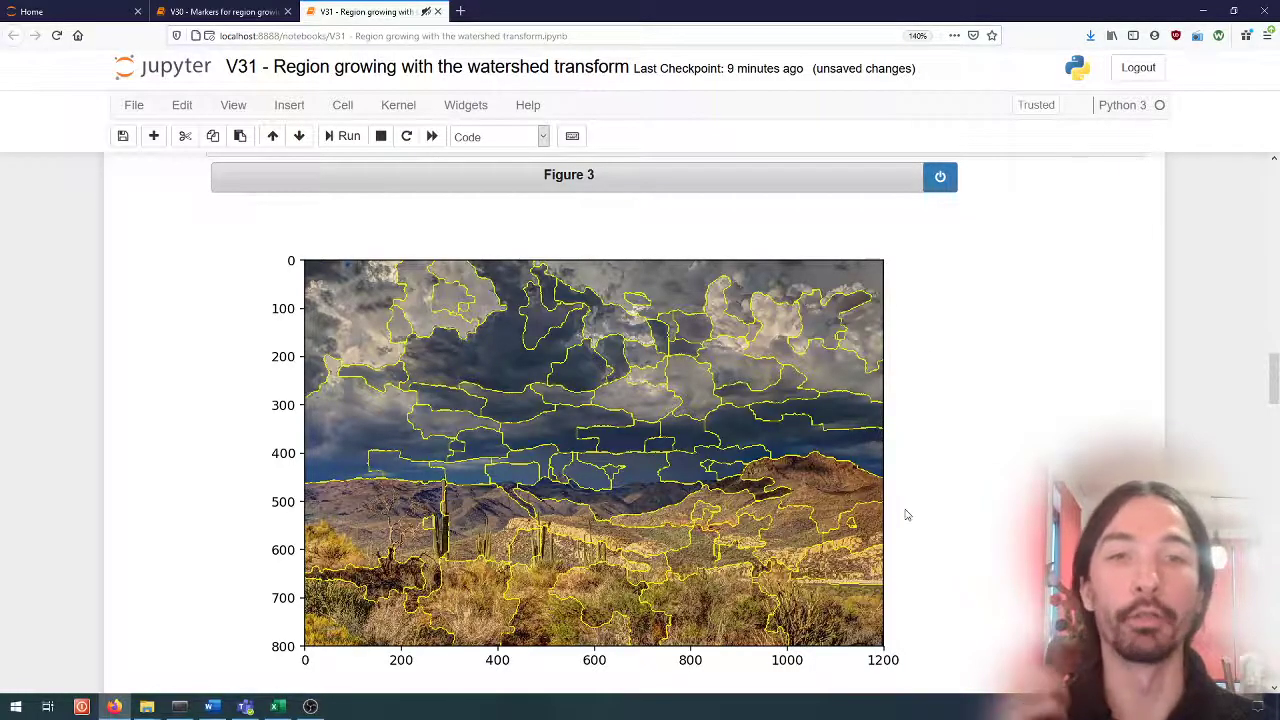
{"action": "scroll", "scroll_direction": "down", "scroll_amount": 3}
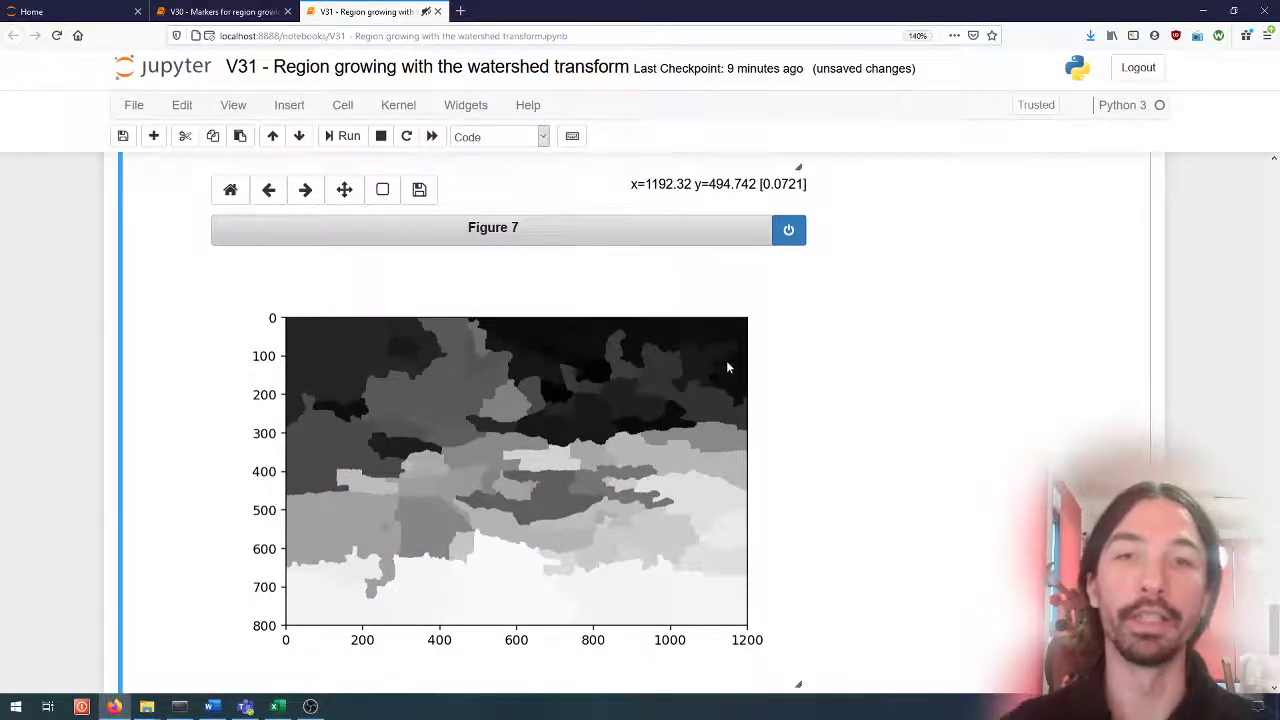
{"action": "mouse_move", "coordinate": [790, 392]}
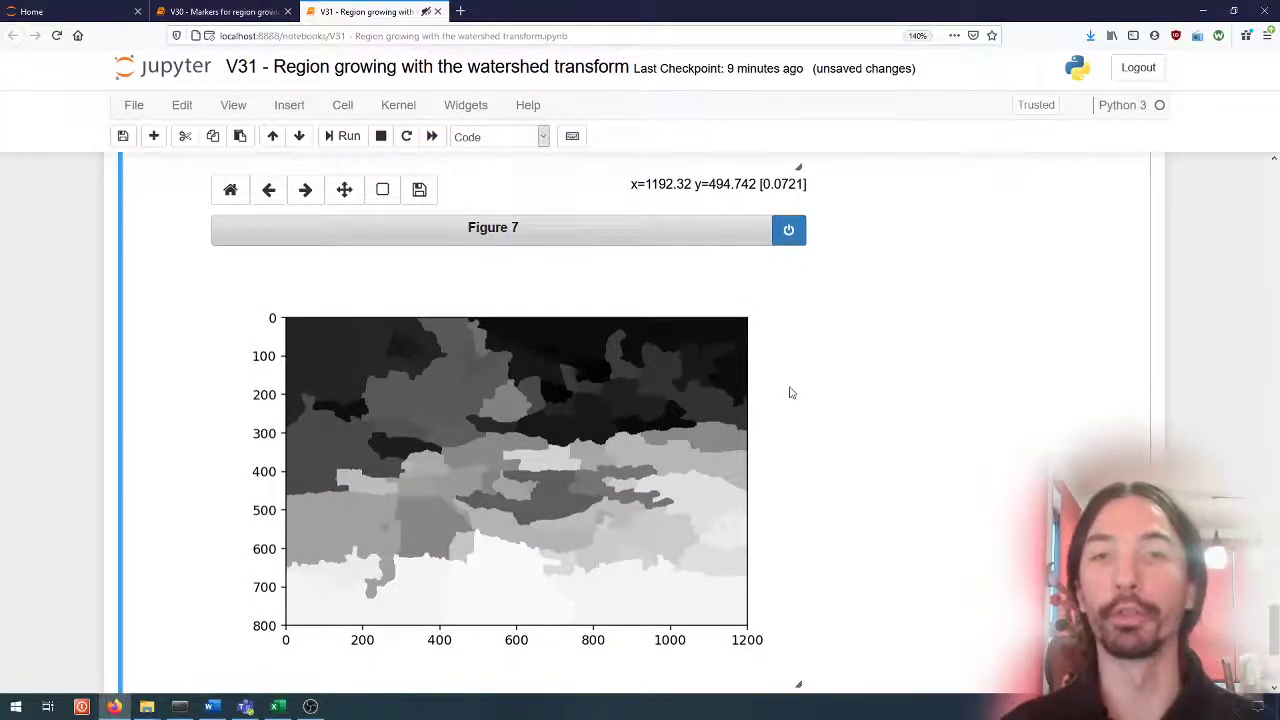
{"action": "scroll", "scroll_direction": "down", "scroll_amount": 3}
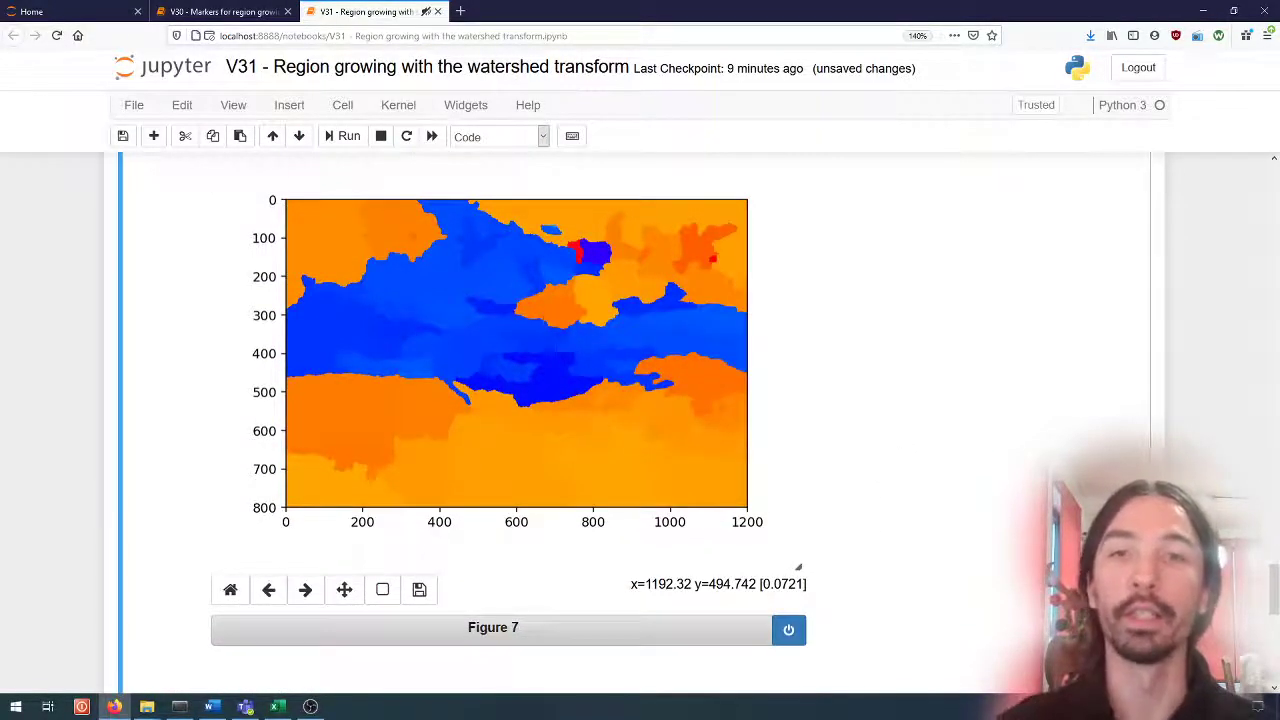
{"action": "mouse_move", "coordinate": [356, 428]}
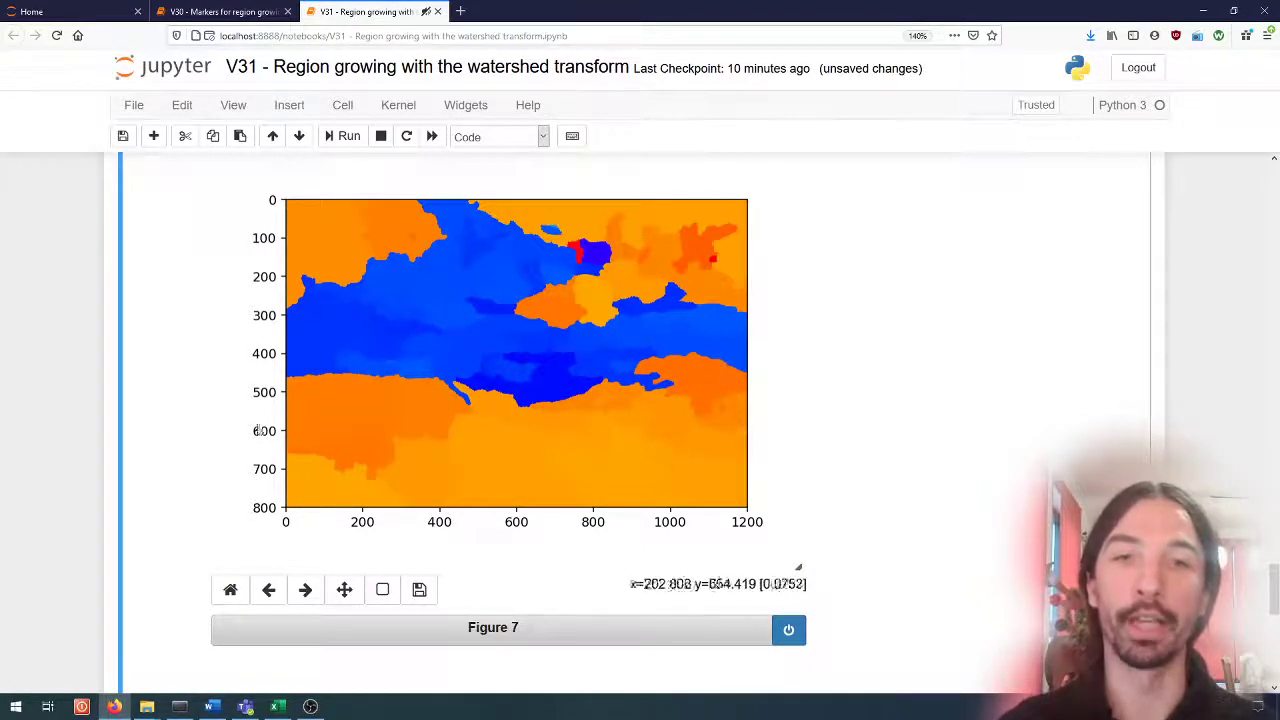
{"action": "mouse_move", "coordinate": [718, 390]}
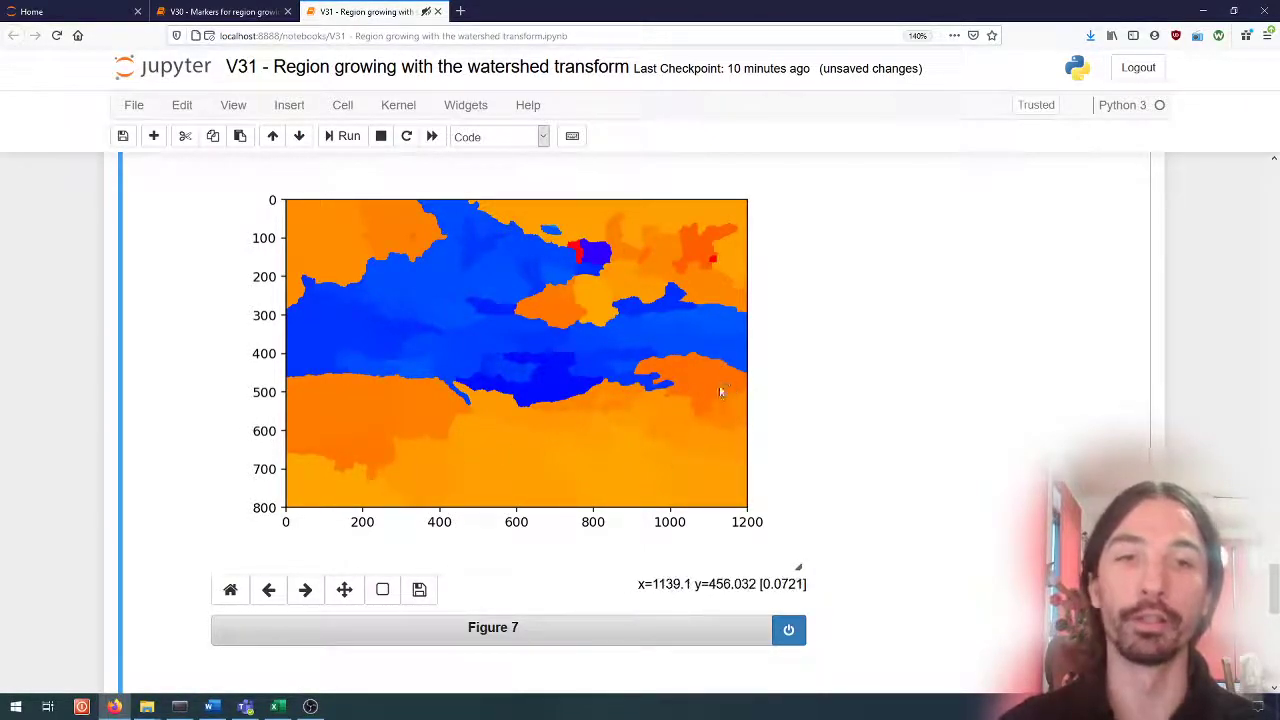
{"action": "mouse_move", "coordinate": [466, 458]}
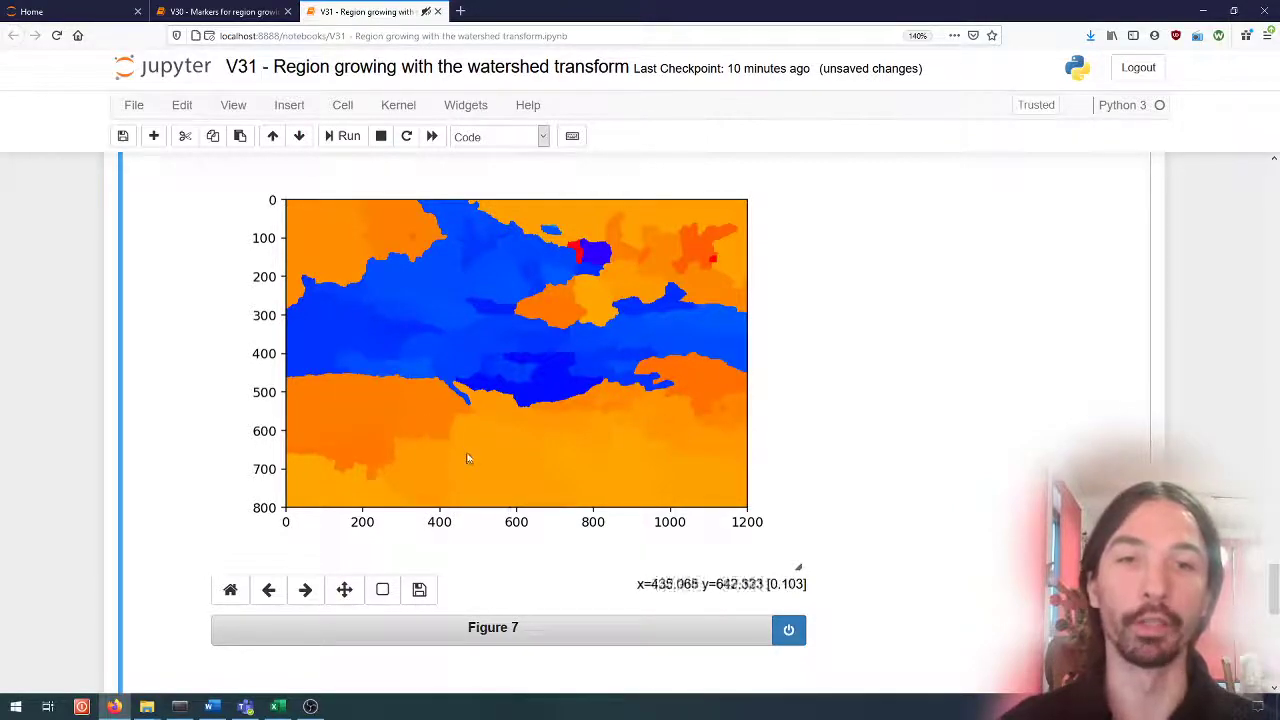
{"action": "mouse_move", "coordinate": [631, 434]}
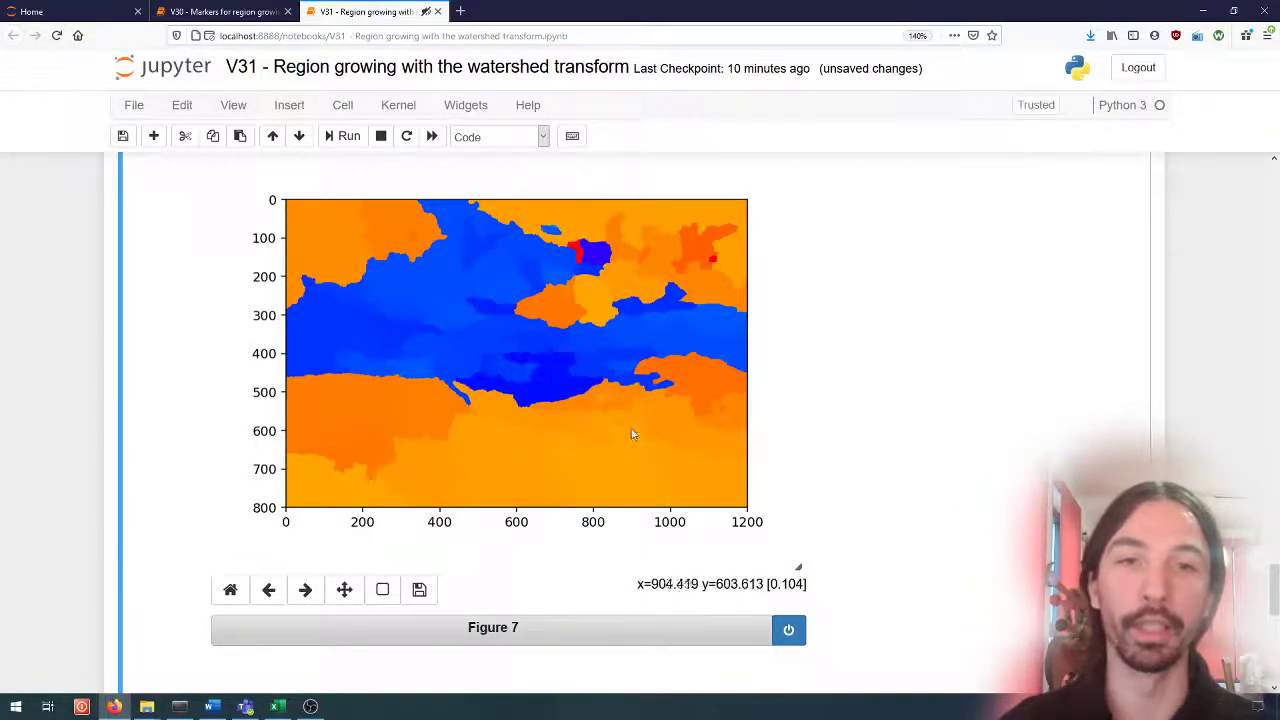
{"action": "scroll", "scroll_direction": "down", "scroll_amount": 3}
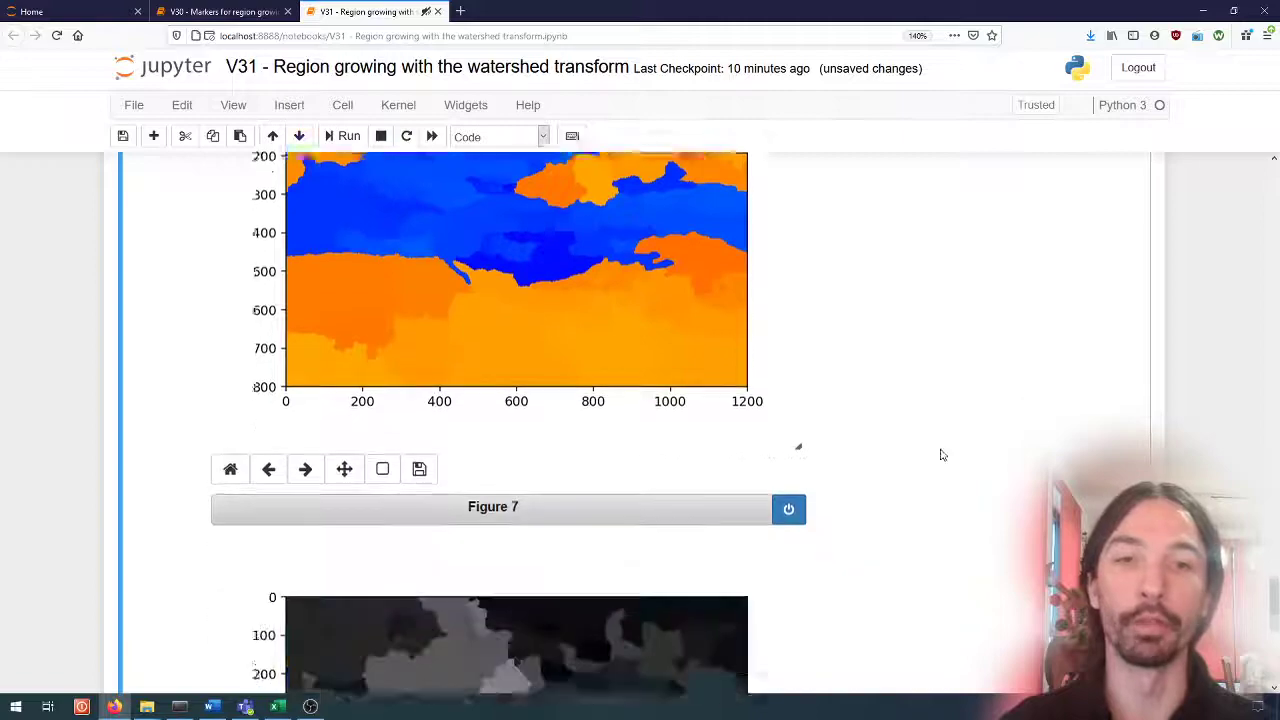
{"action": "scroll", "scroll_direction": "down", "scroll_amount": 3}
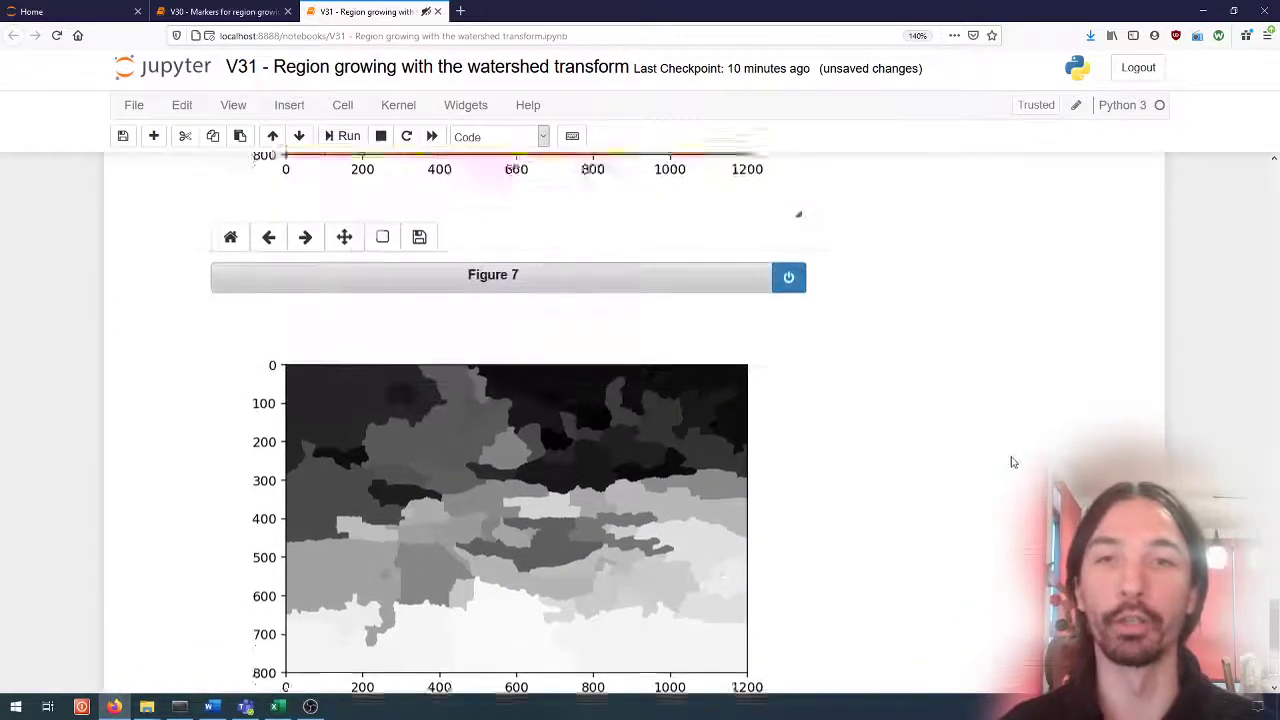
{"action": "scroll", "scroll_direction": "down", "scroll_amount": 3}
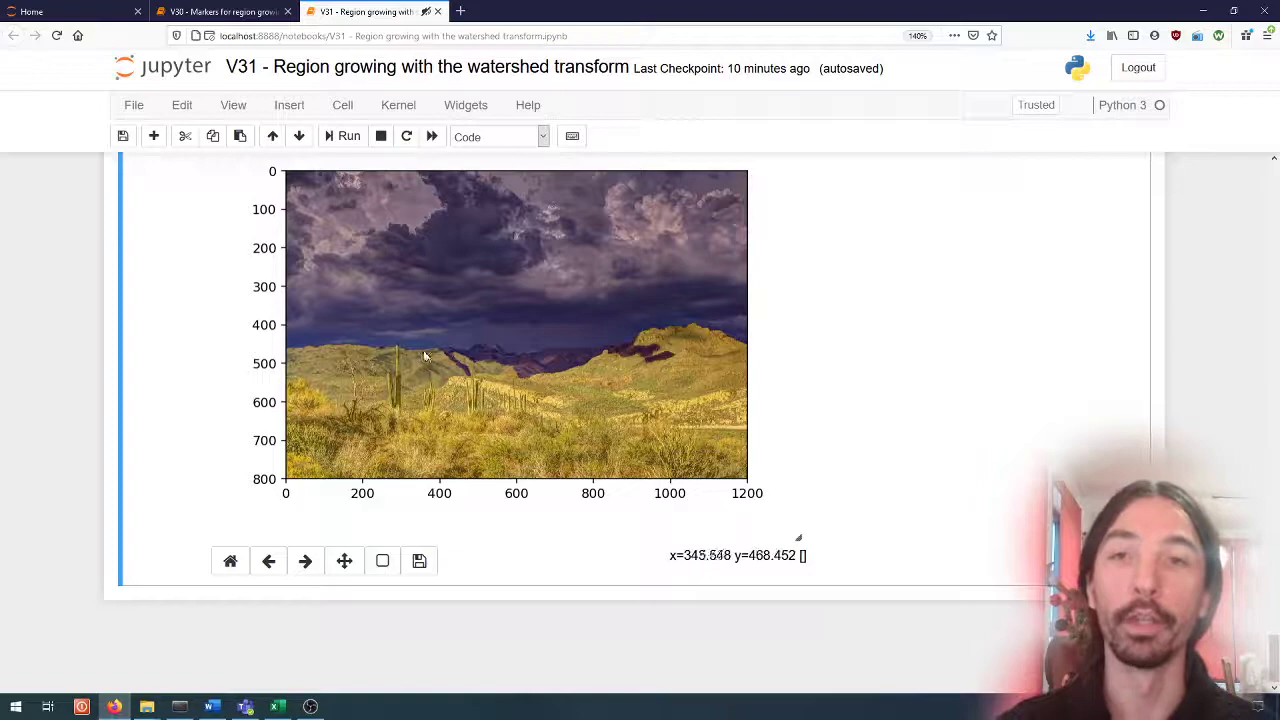
{"action": "mouse_move", "coordinate": [660, 337]}
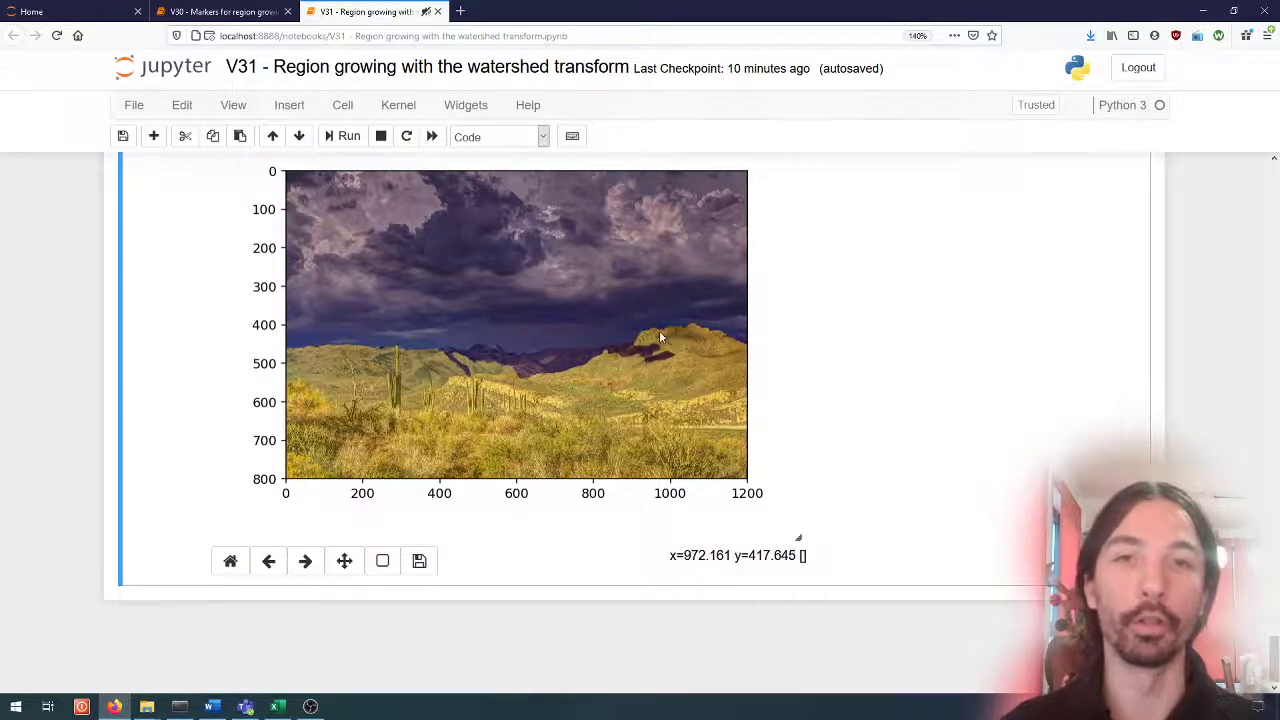
{"action": "mouse_move", "coordinate": [660, 330]}
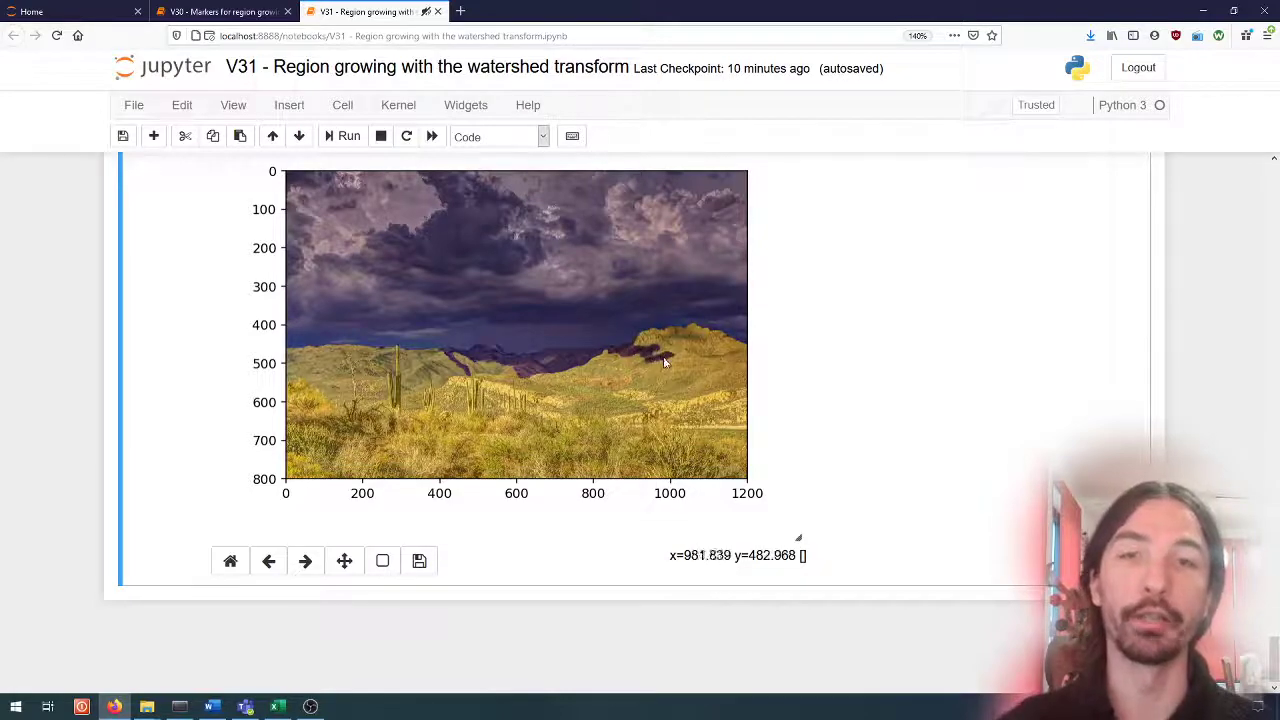
{"action": "mouse_move", "coordinate": [615, 363]}
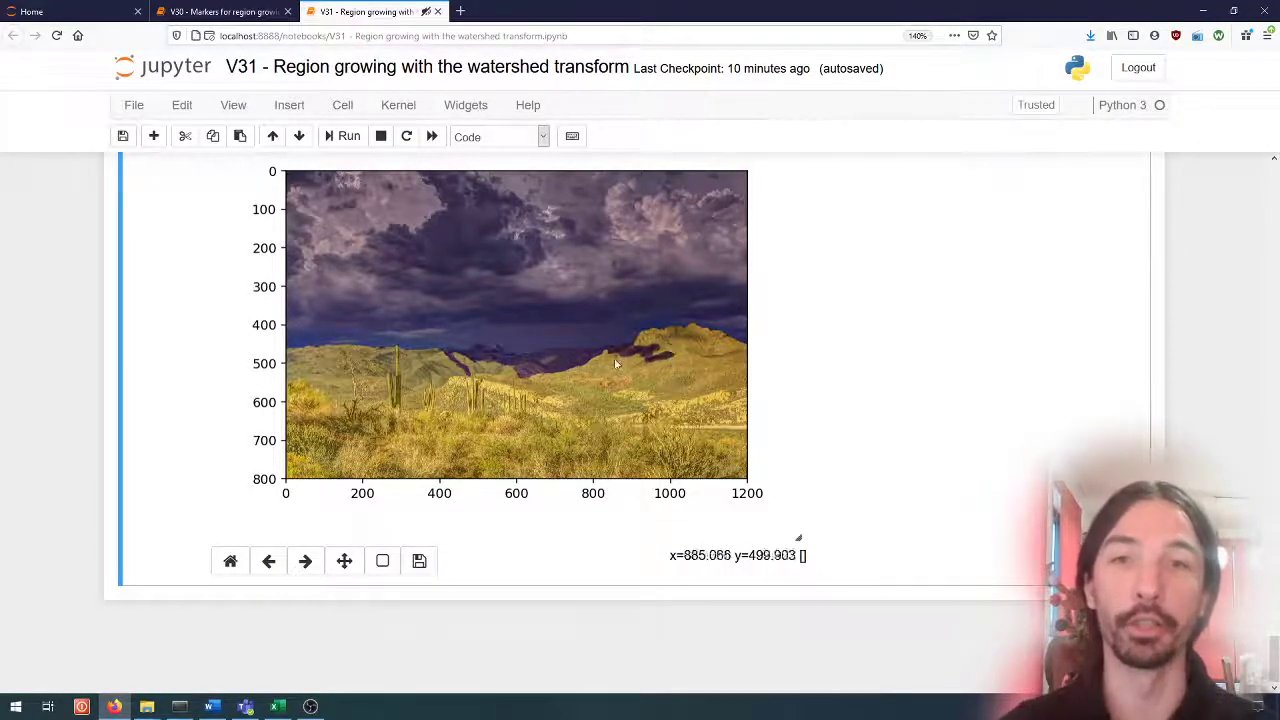
{"action": "mouse_move", "coordinate": [465, 360]}
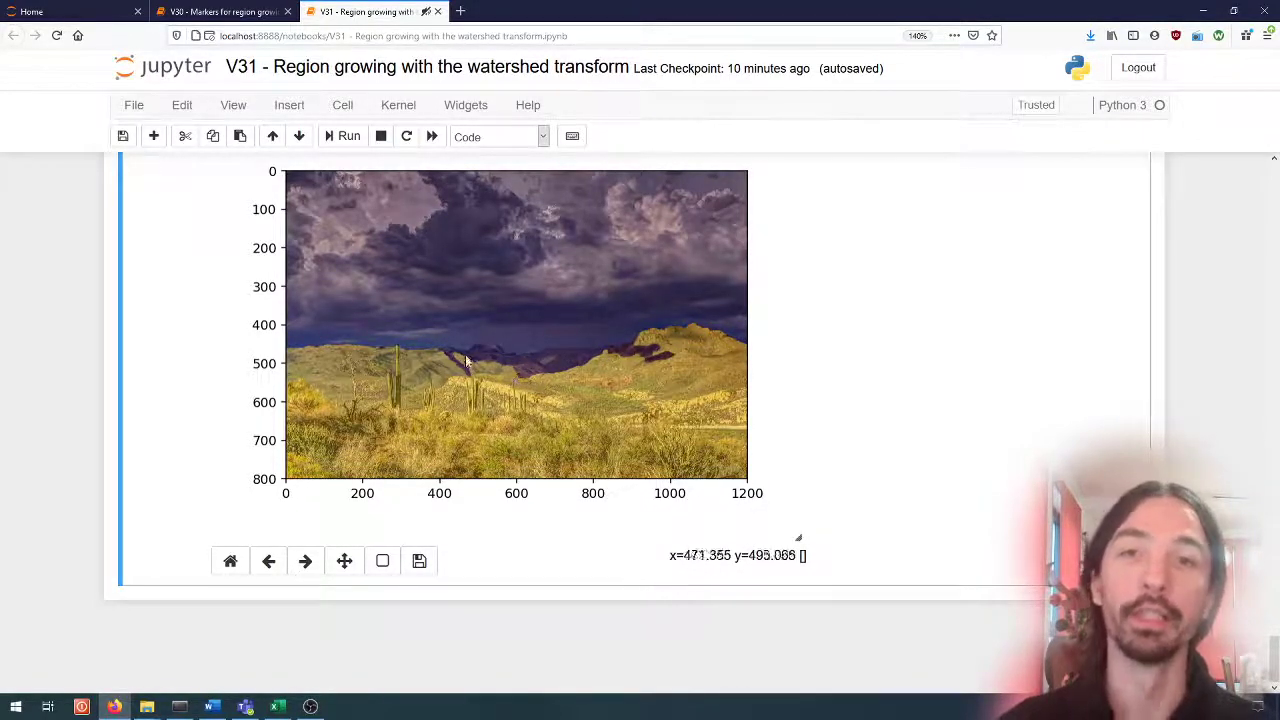
{"action": "mouse_move", "coordinate": [505, 378]}
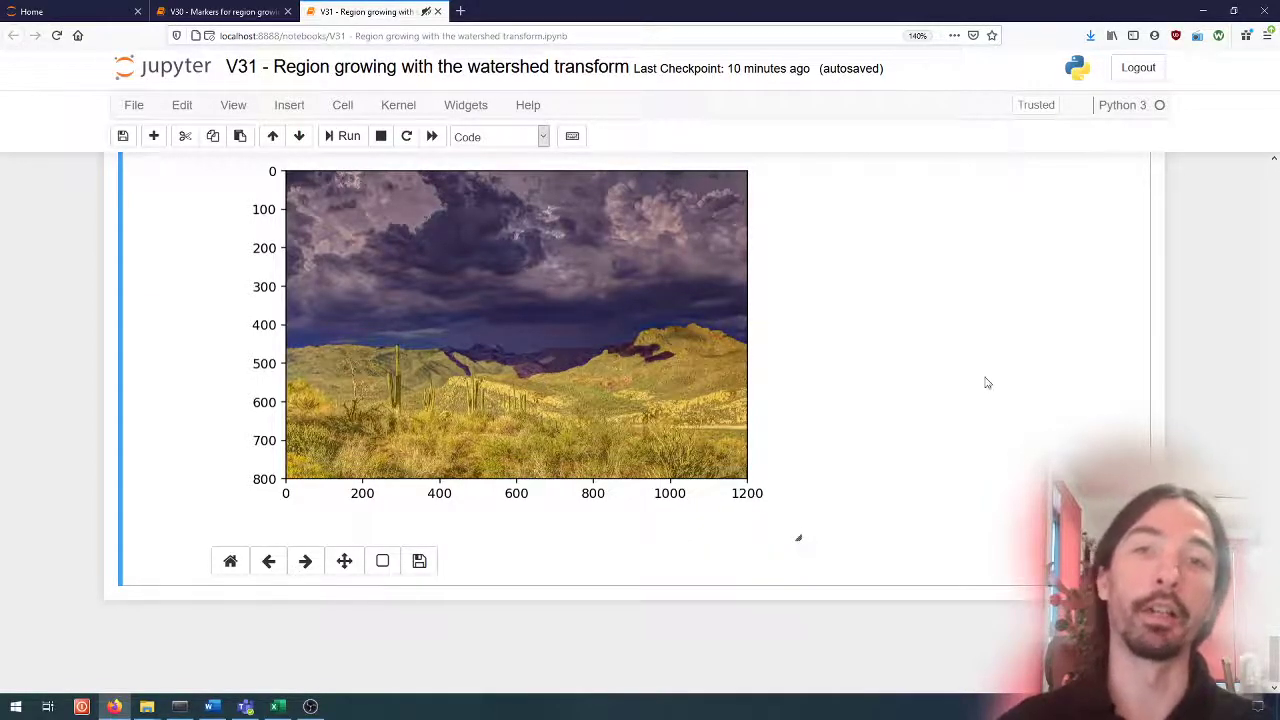
{"action": "scroll", "scroll_direction": "down", "scroll_amount": 3}
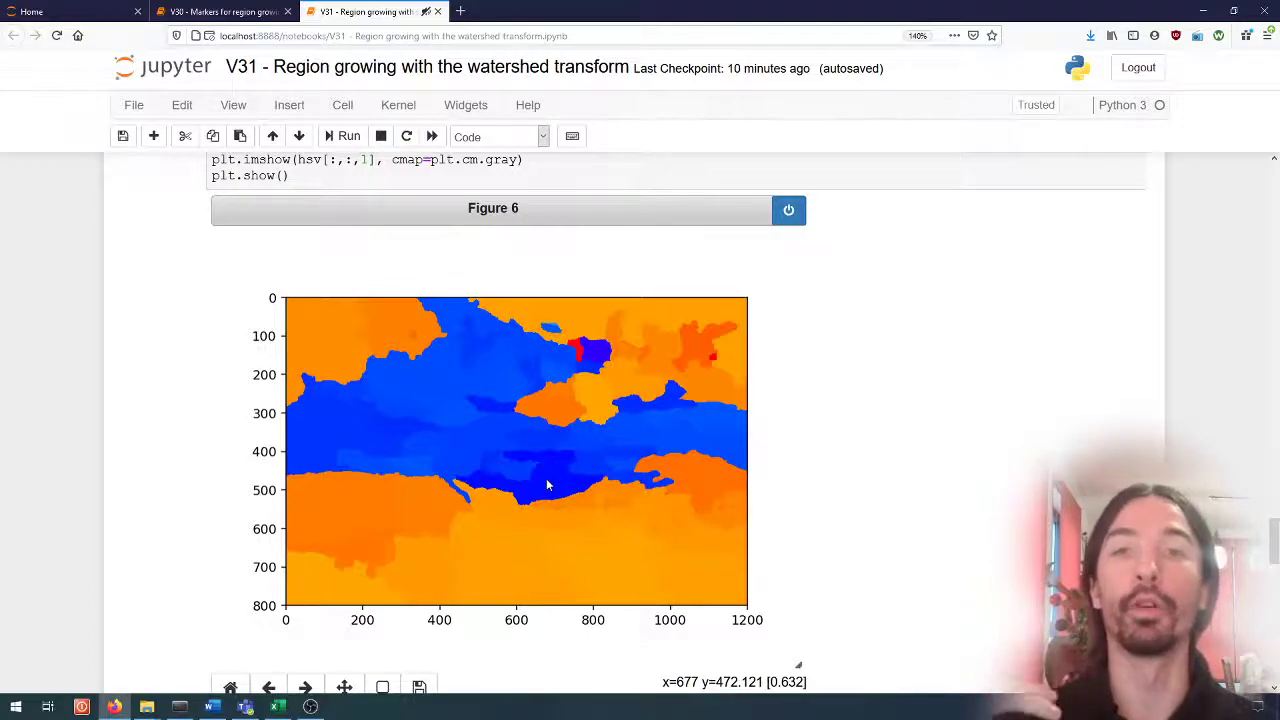
{"action": "scroll", "scroll_direction": "down", "scroll_amount": 3}
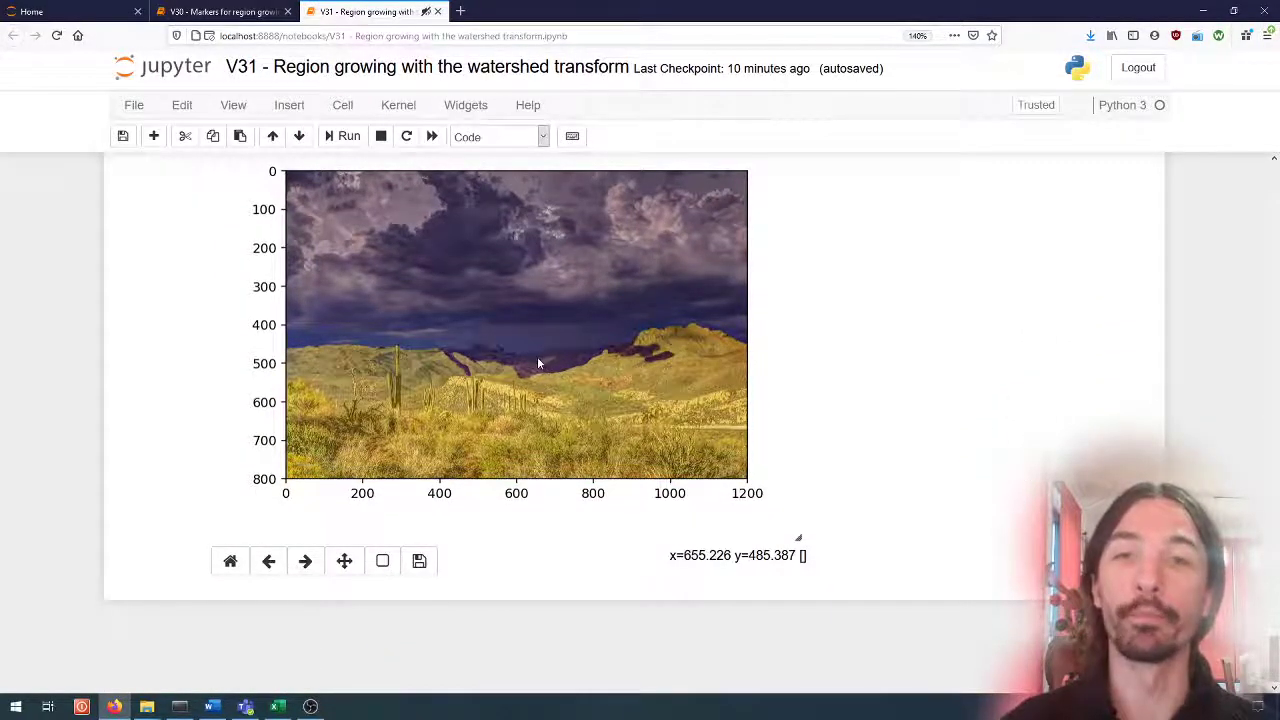
{"action": "mouse_move", "coordinate": [540, 330]}
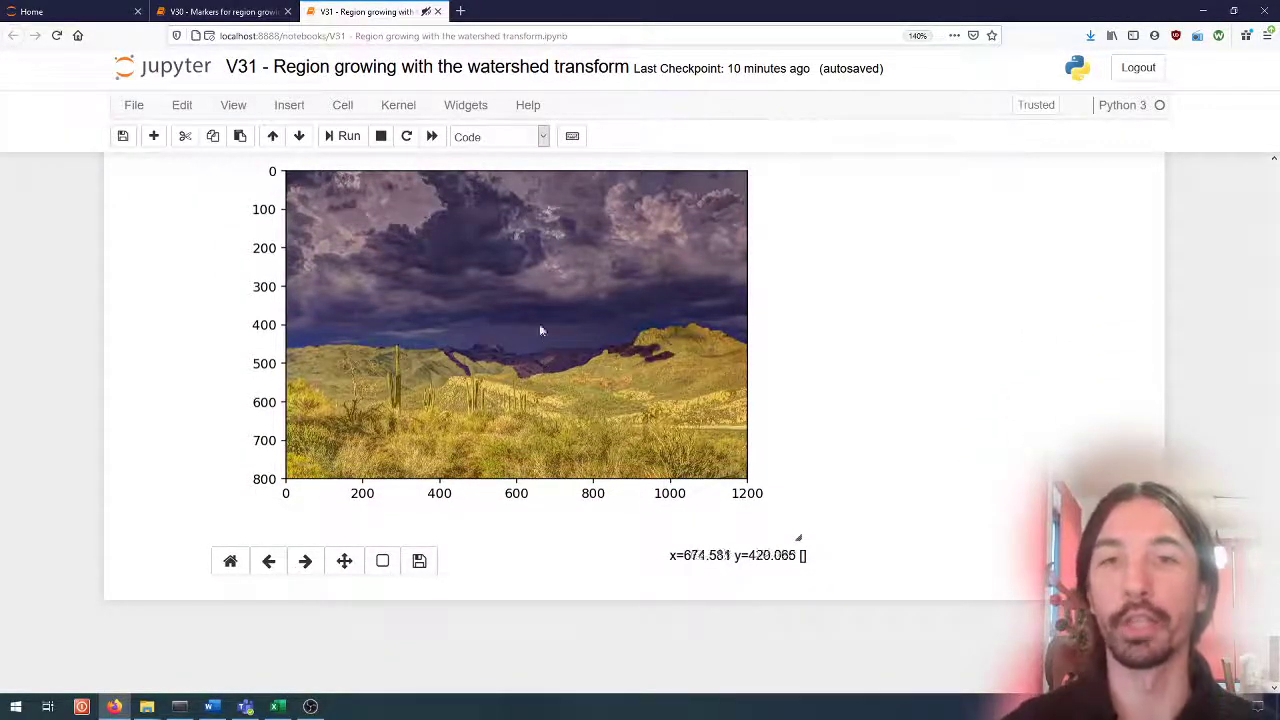